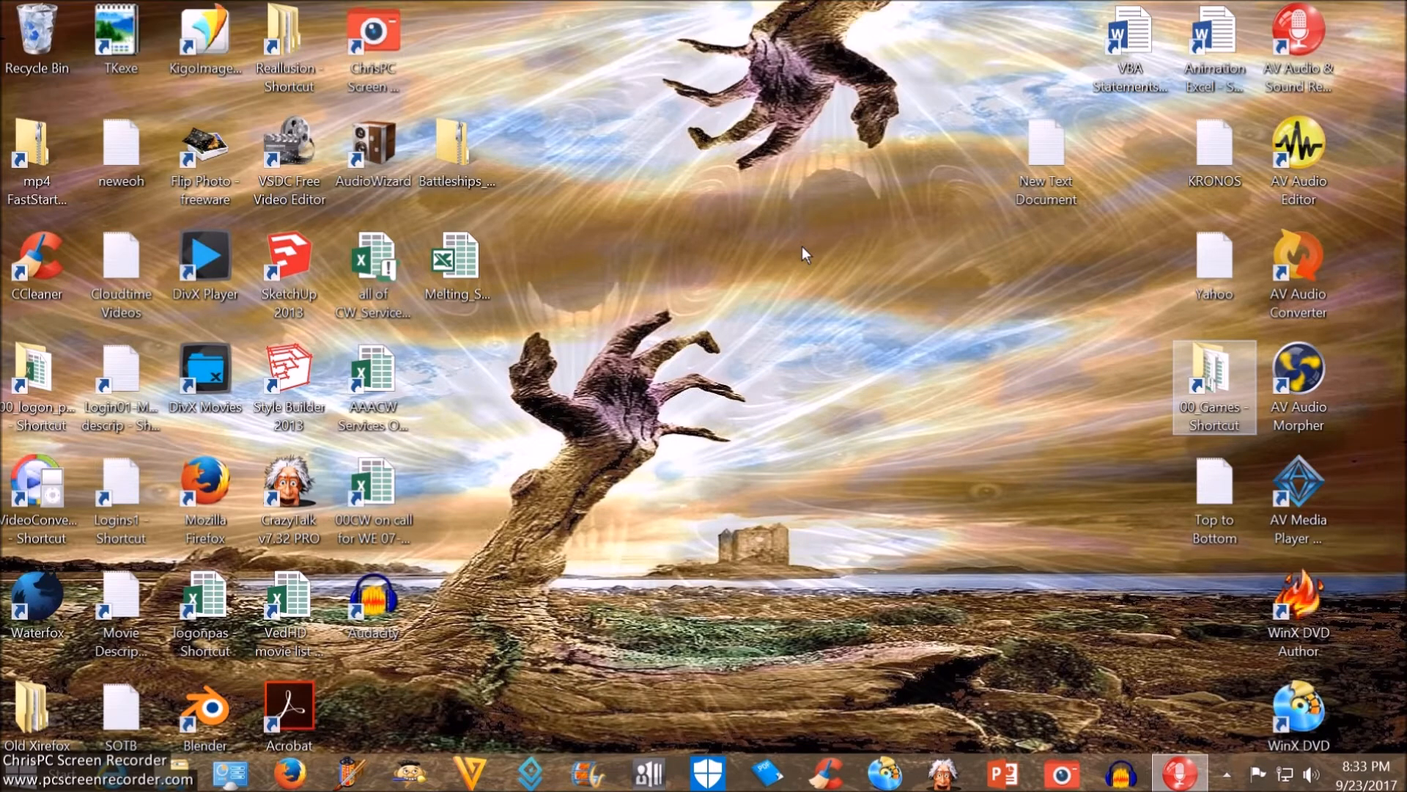
Navigate from the 00_Games shortcut through Moon into the Moon_v8 game folder.
double_click(1214, 378)
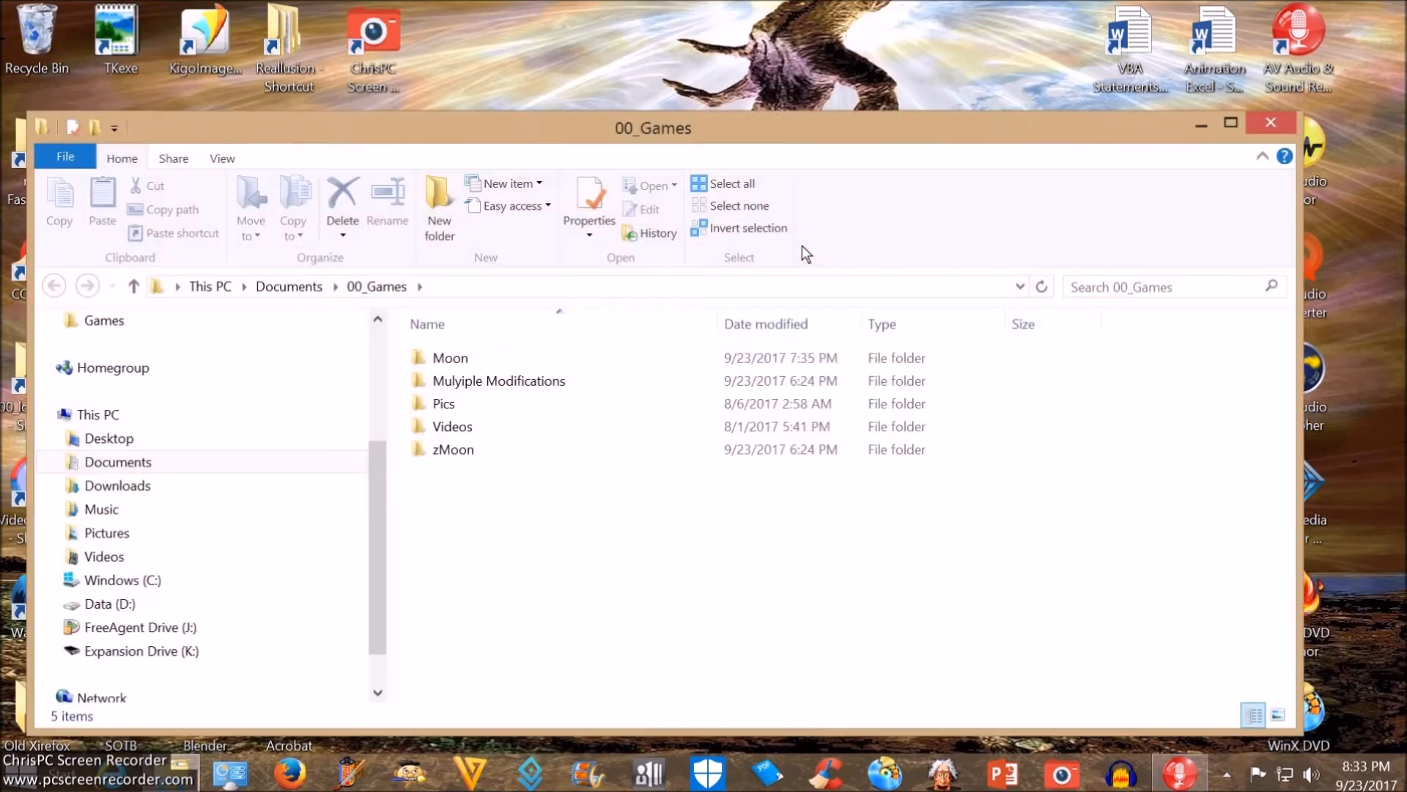
click(499, 381)
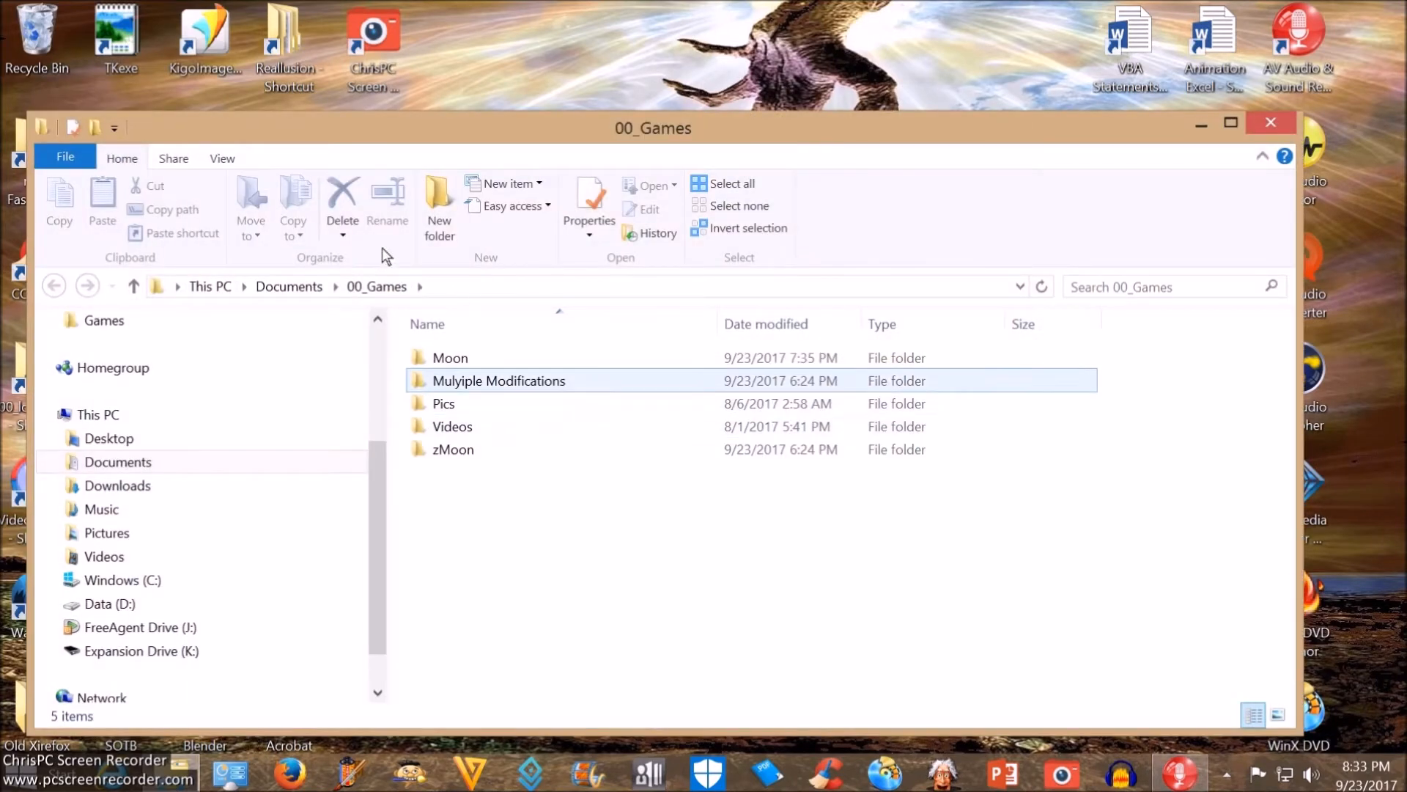
click(450, 358)
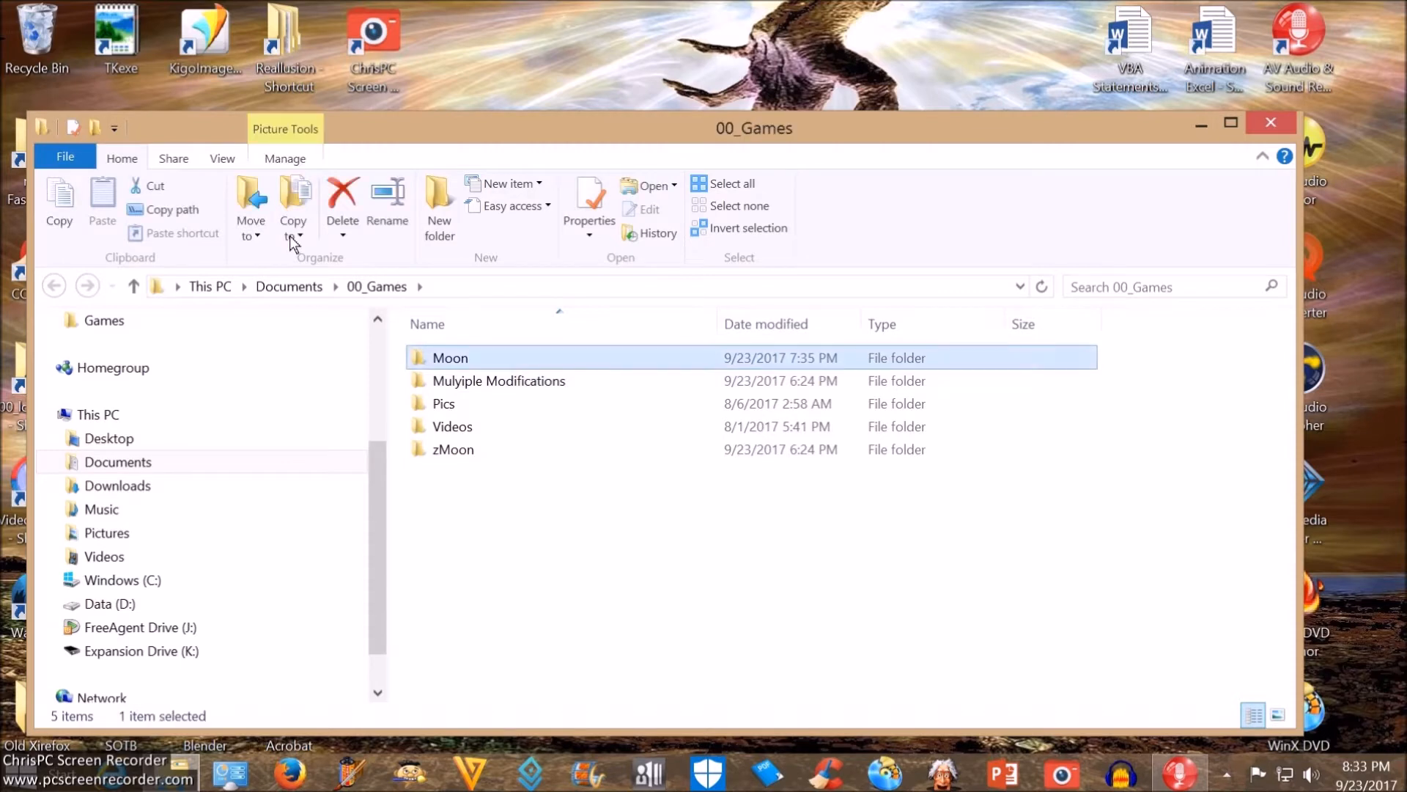
double_click(450, 357)
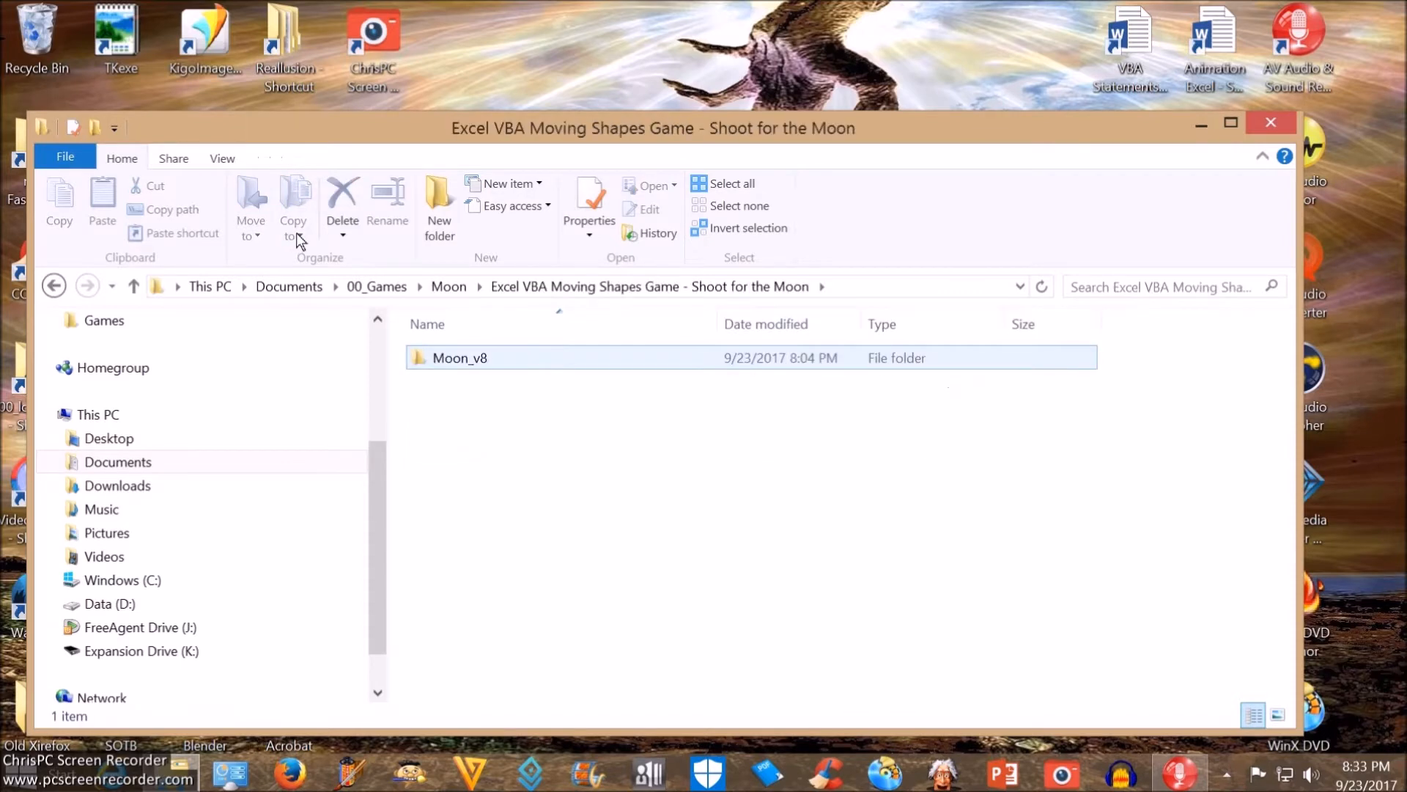
double_click(460, 358)
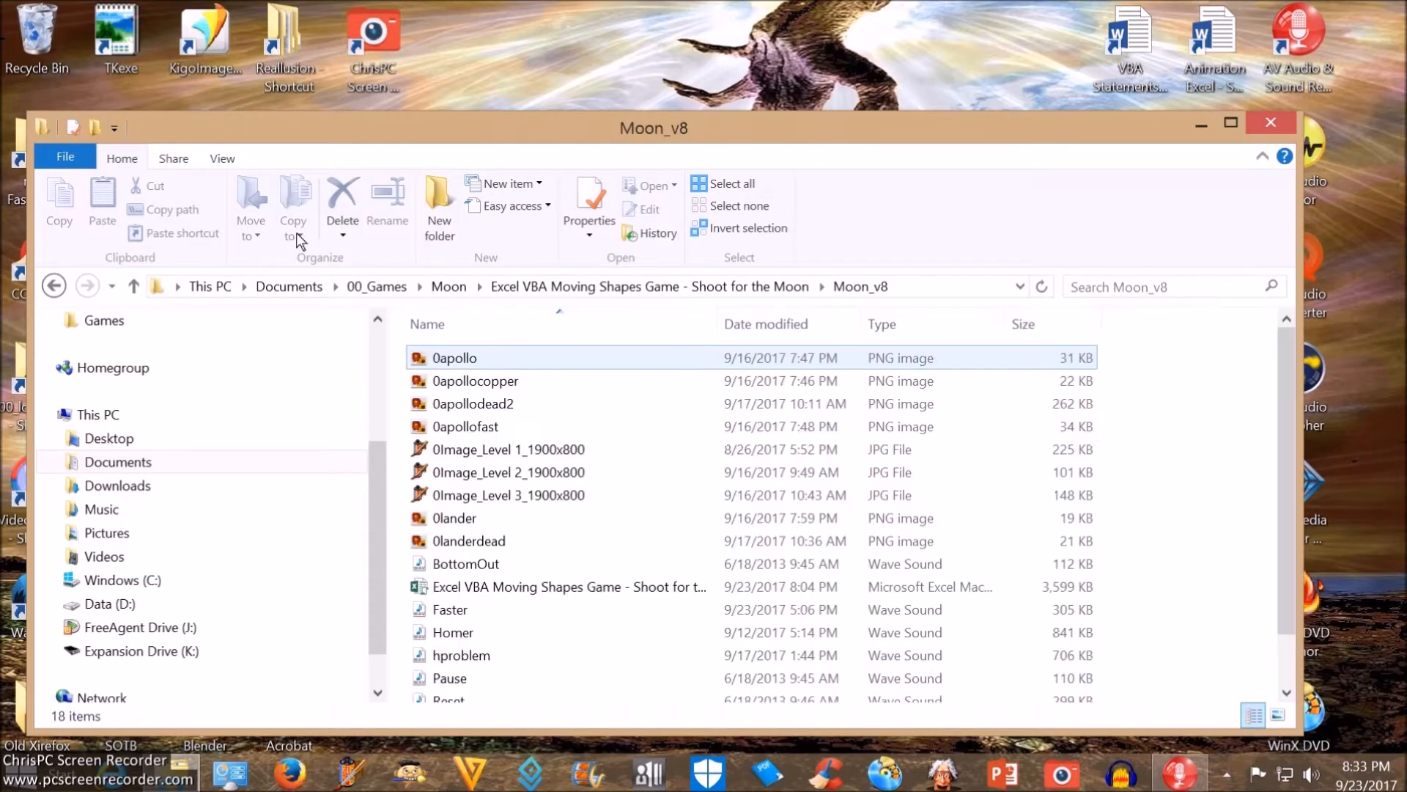
click(475, 381)
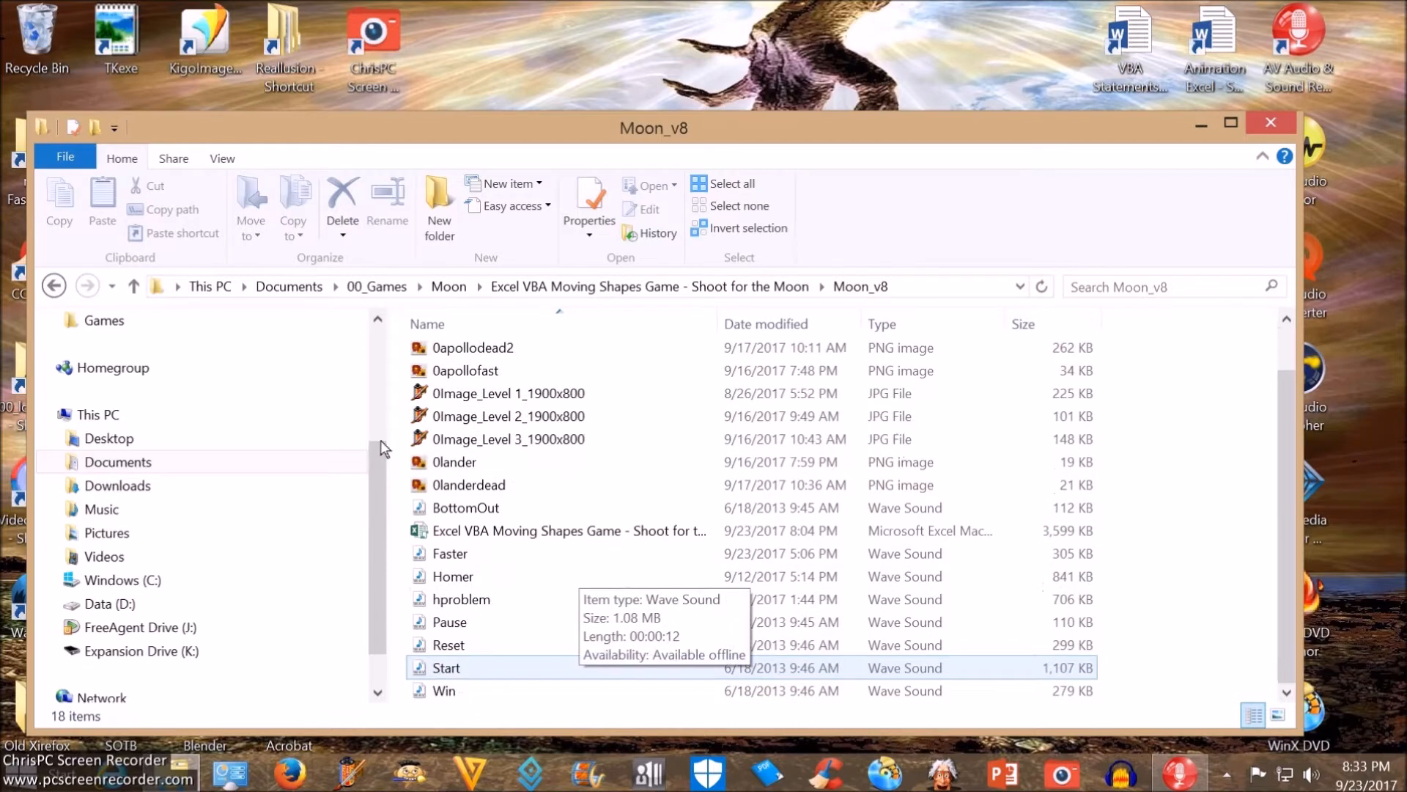
Select the Excel VBA Moving Shapes Game workbook and bring up its context menu.
click(569, 531)
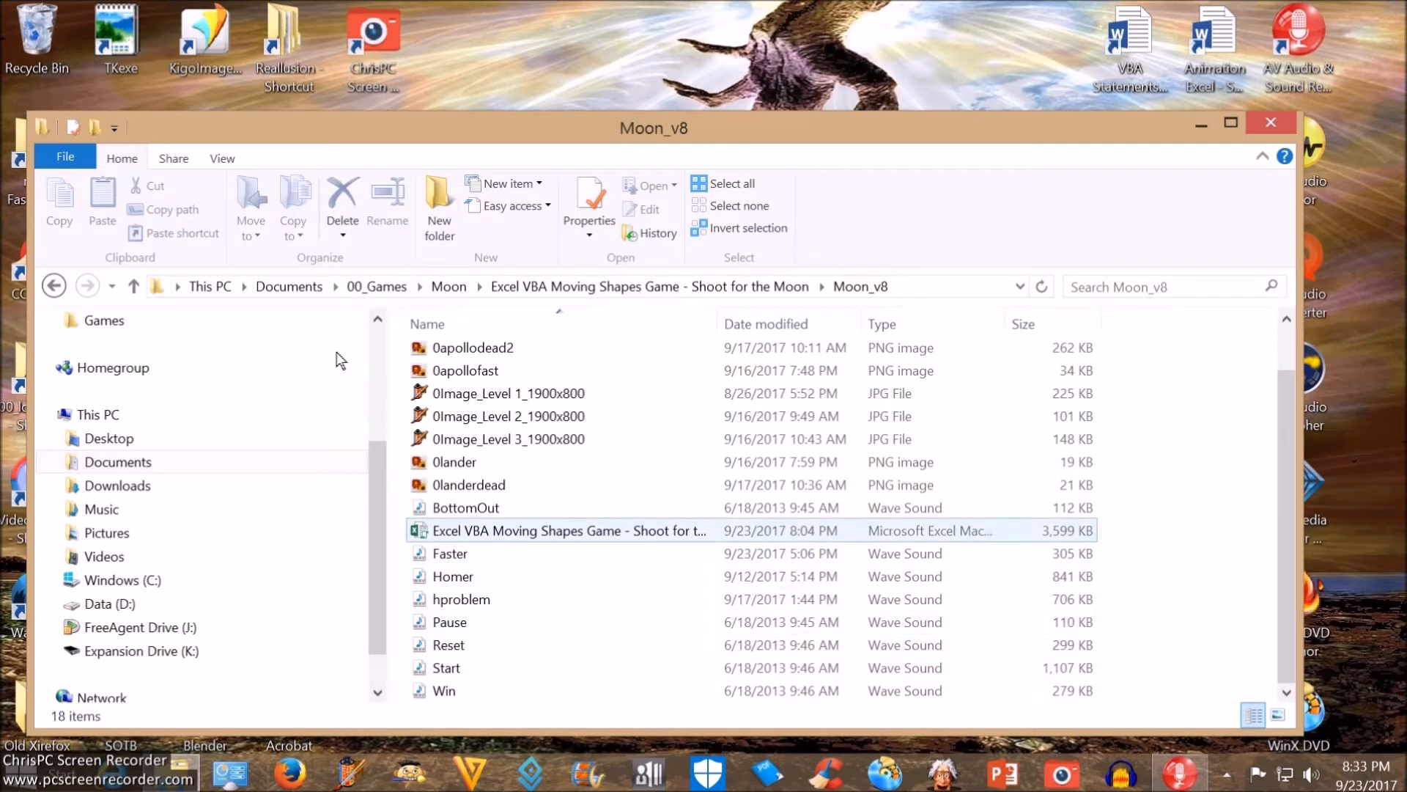
mouse_move(569, 531)
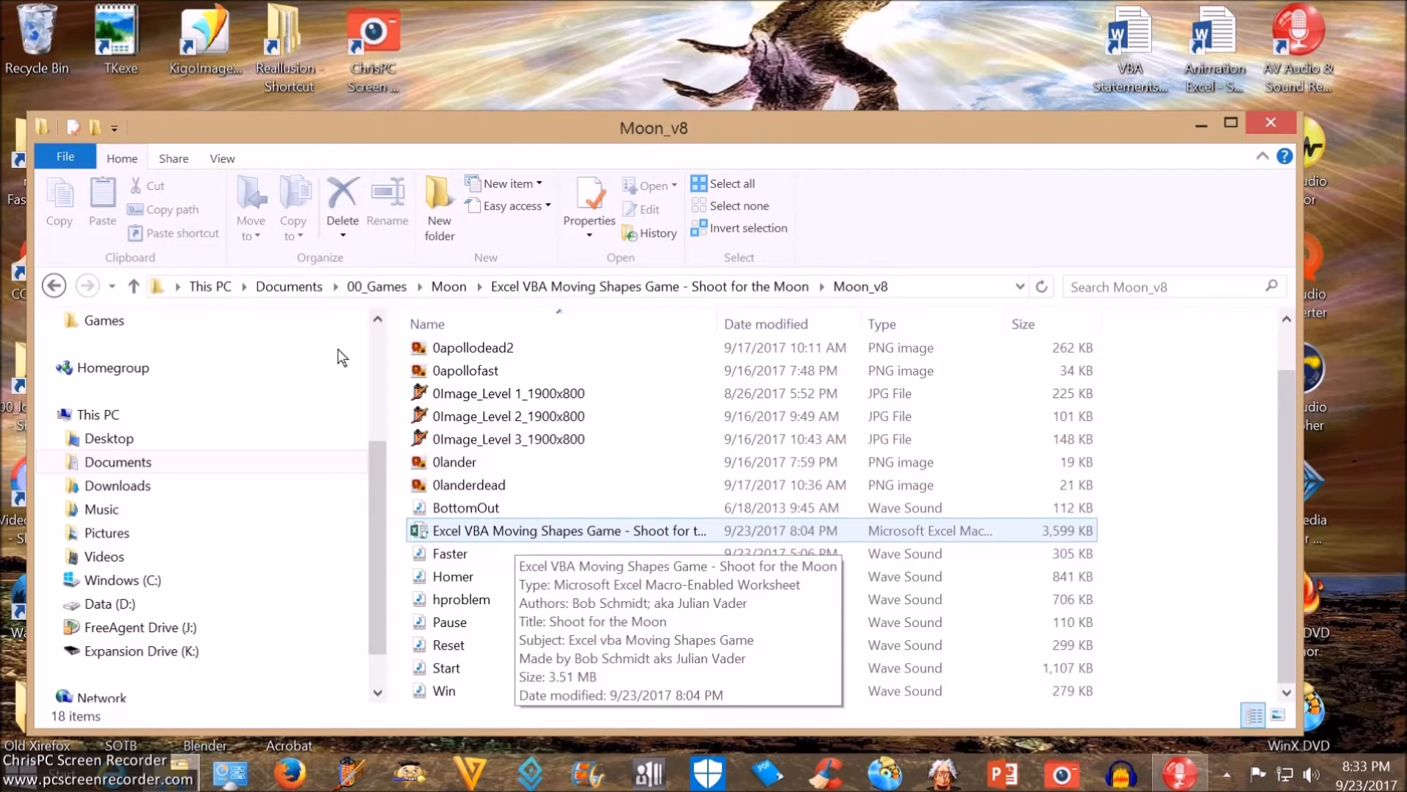
right_click(569, 530)
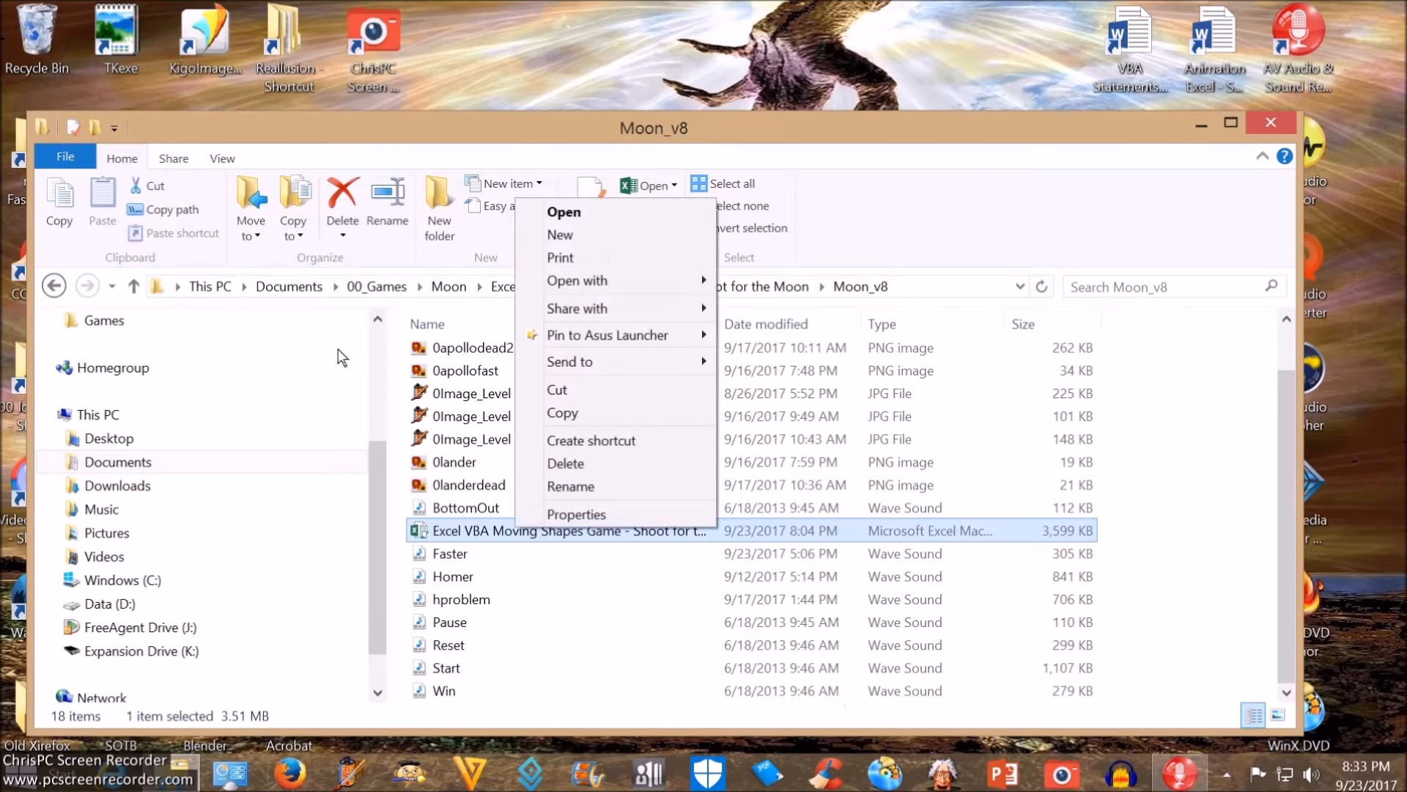
click(572, 485)
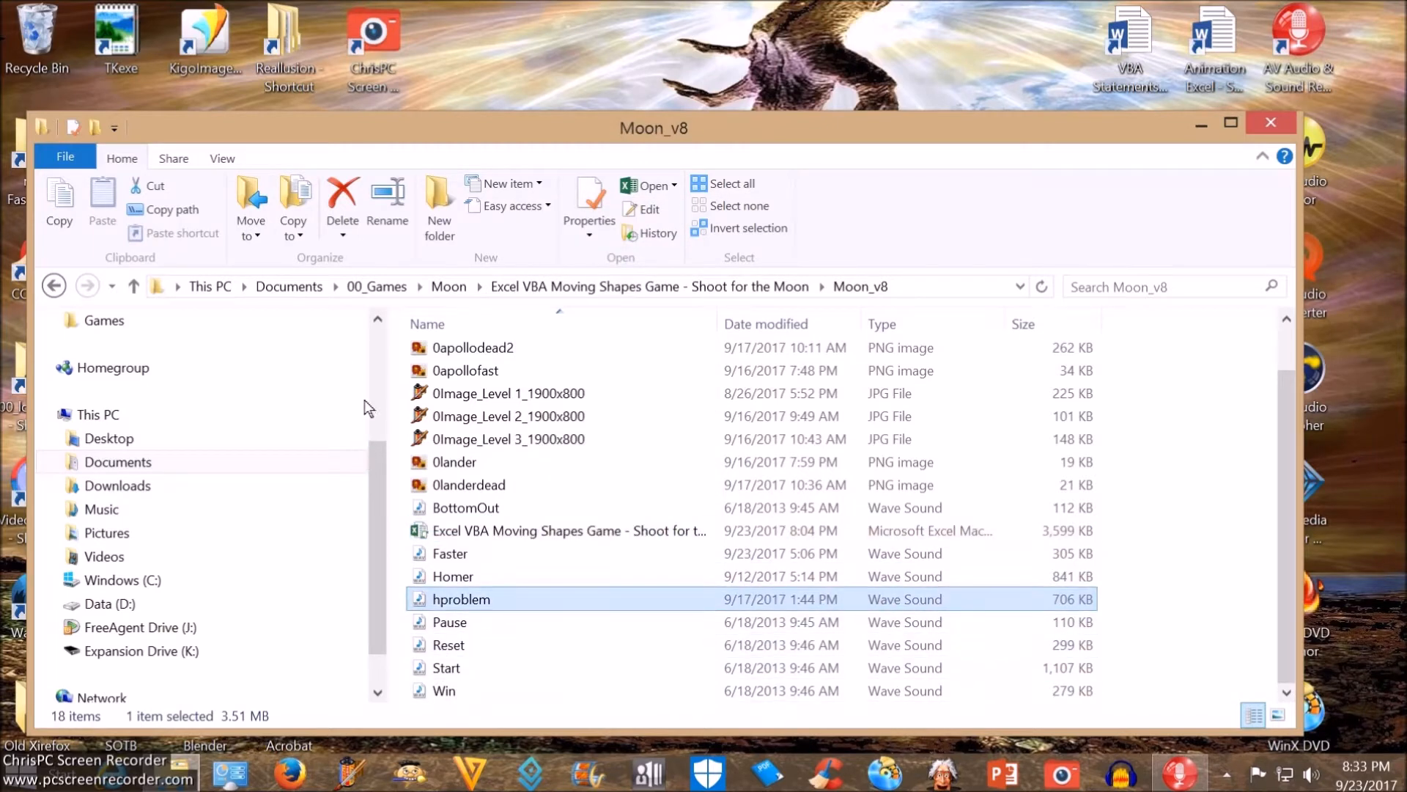
right_click(568, 531)
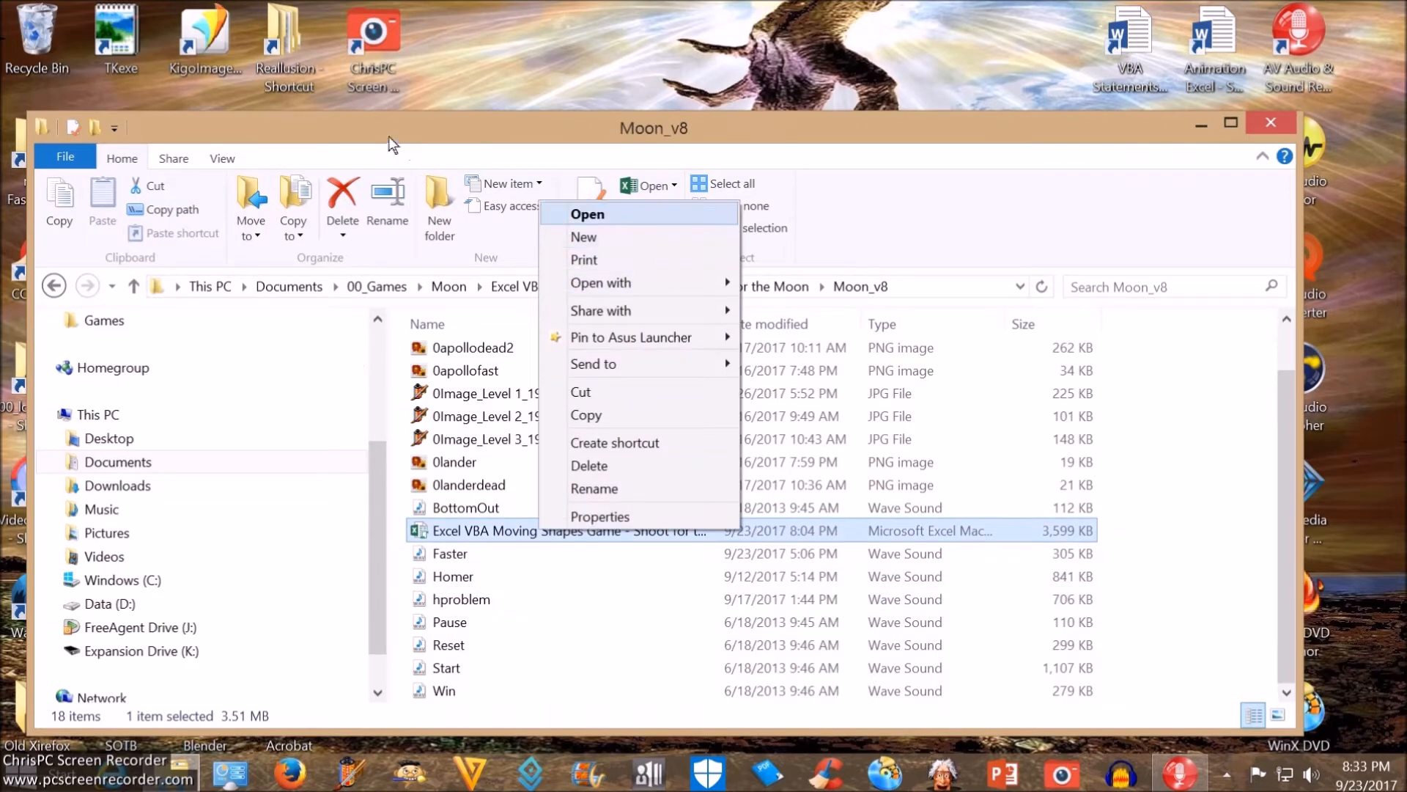
Open the Shoot for the Moon workbook in Excel and select the space capsule picture.
click(587, 214)
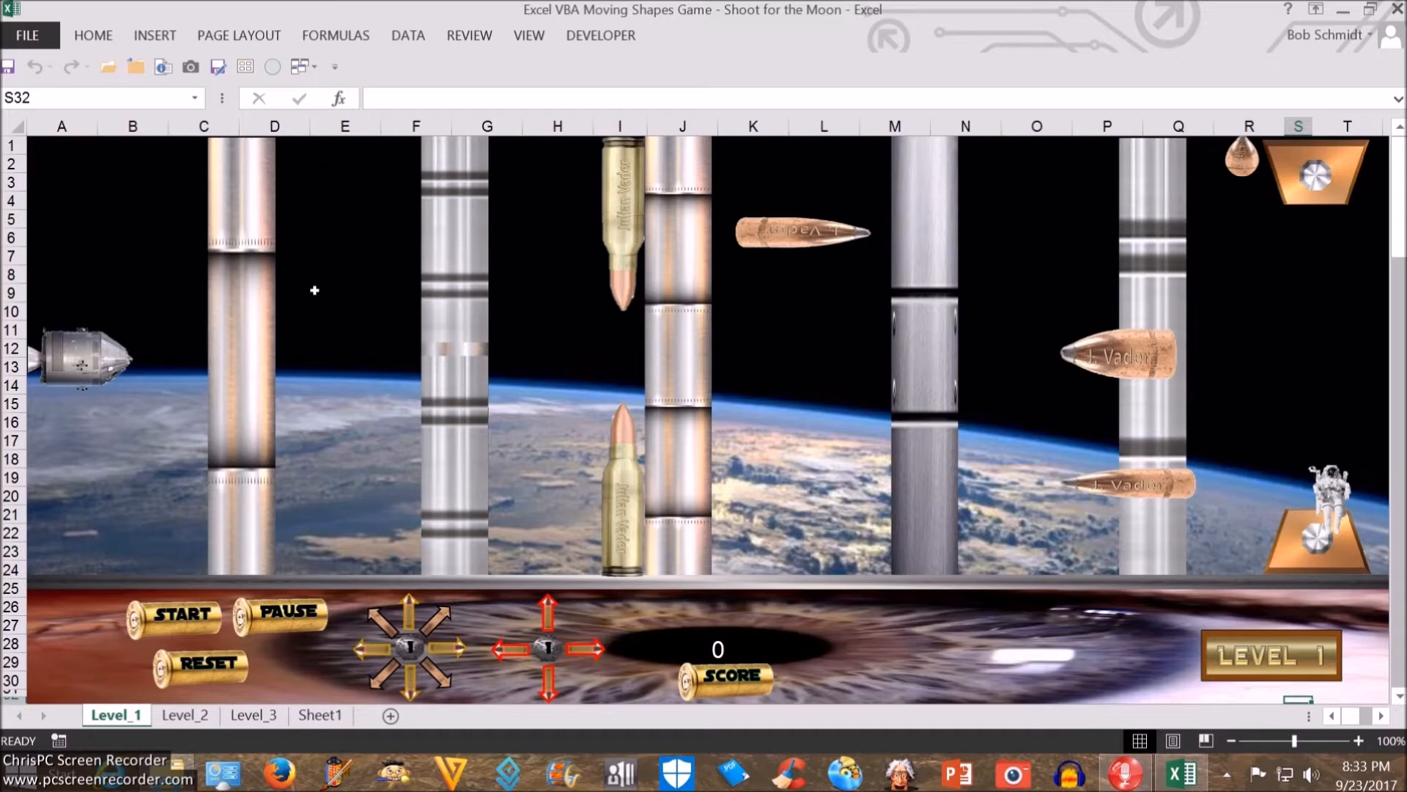
mouse_move(283, 305)
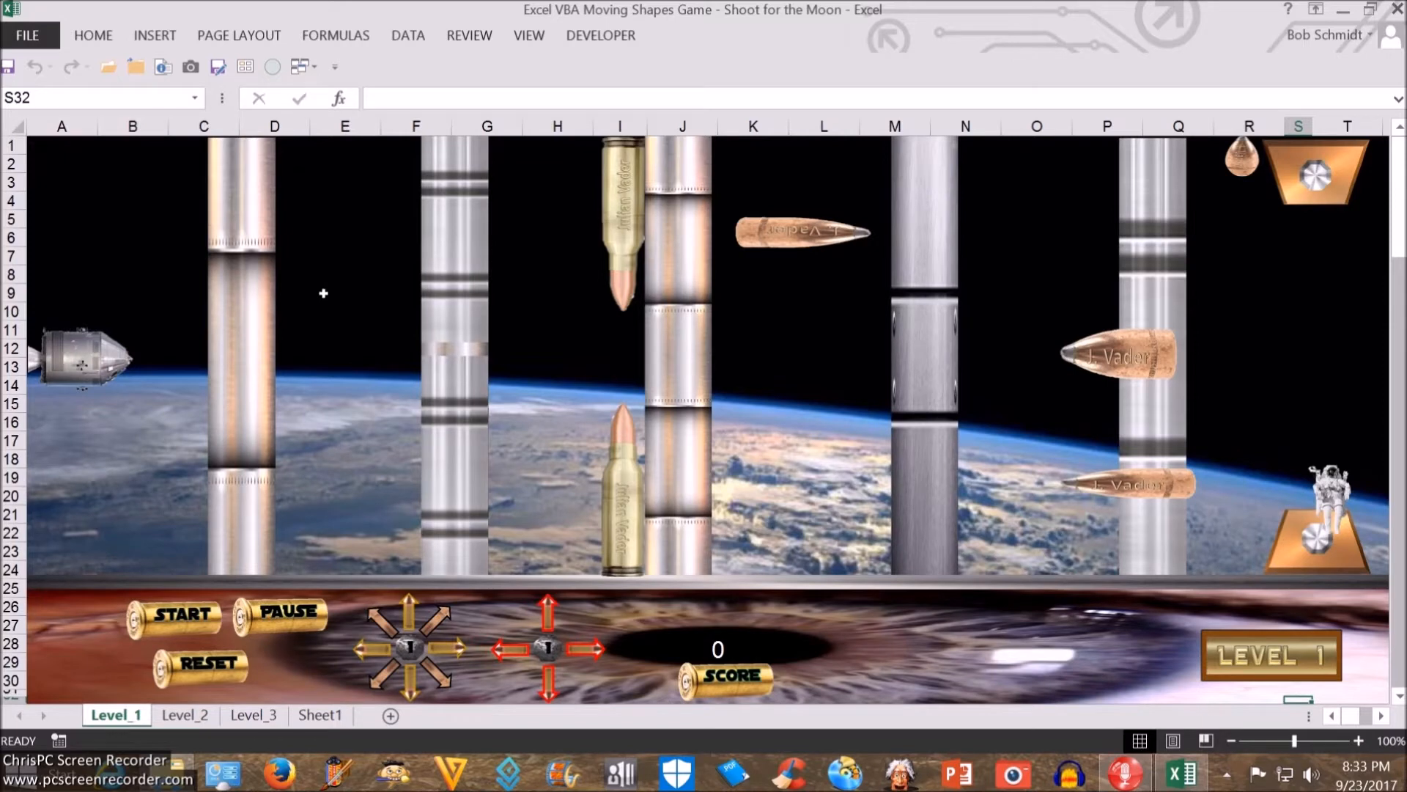
mouse_move(47, 240)
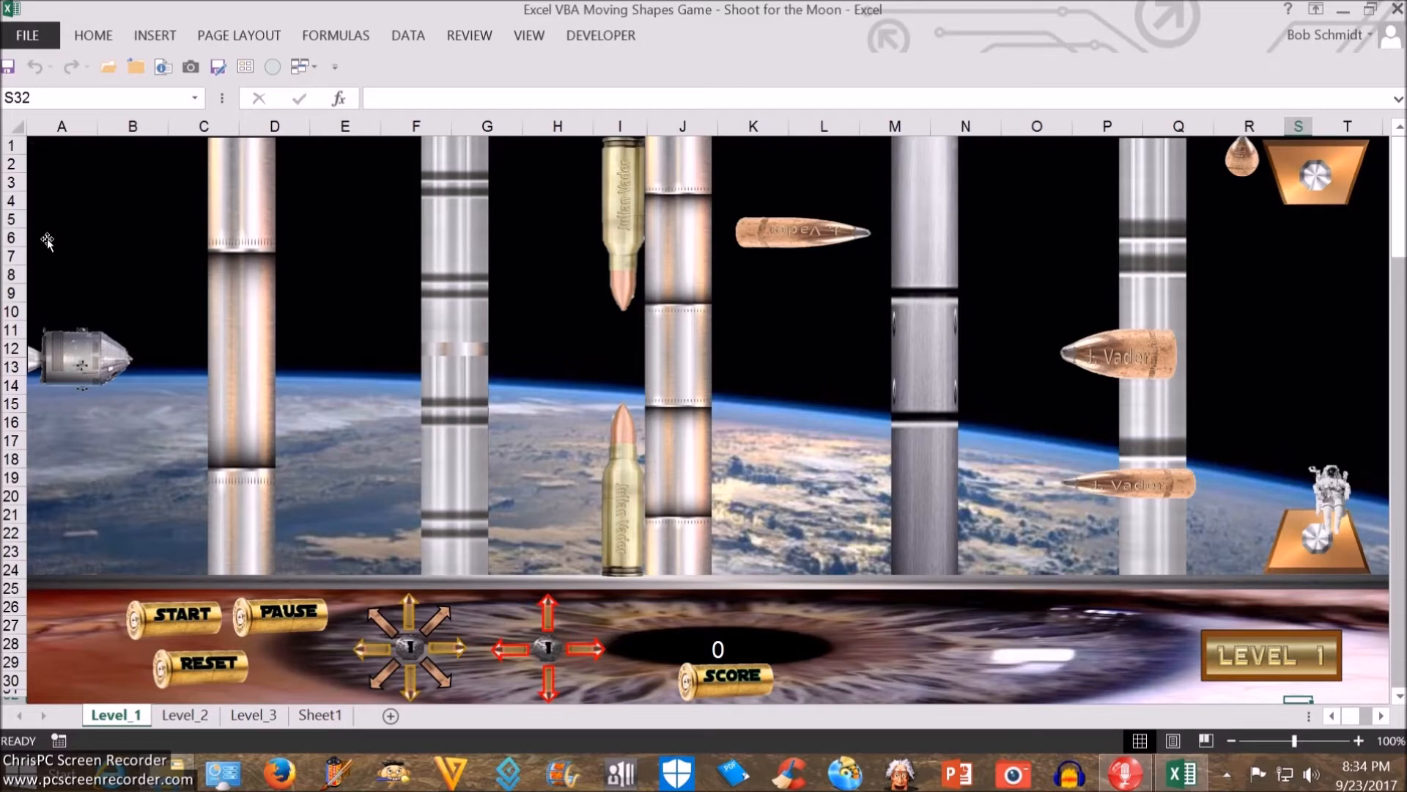
click(85, 376)
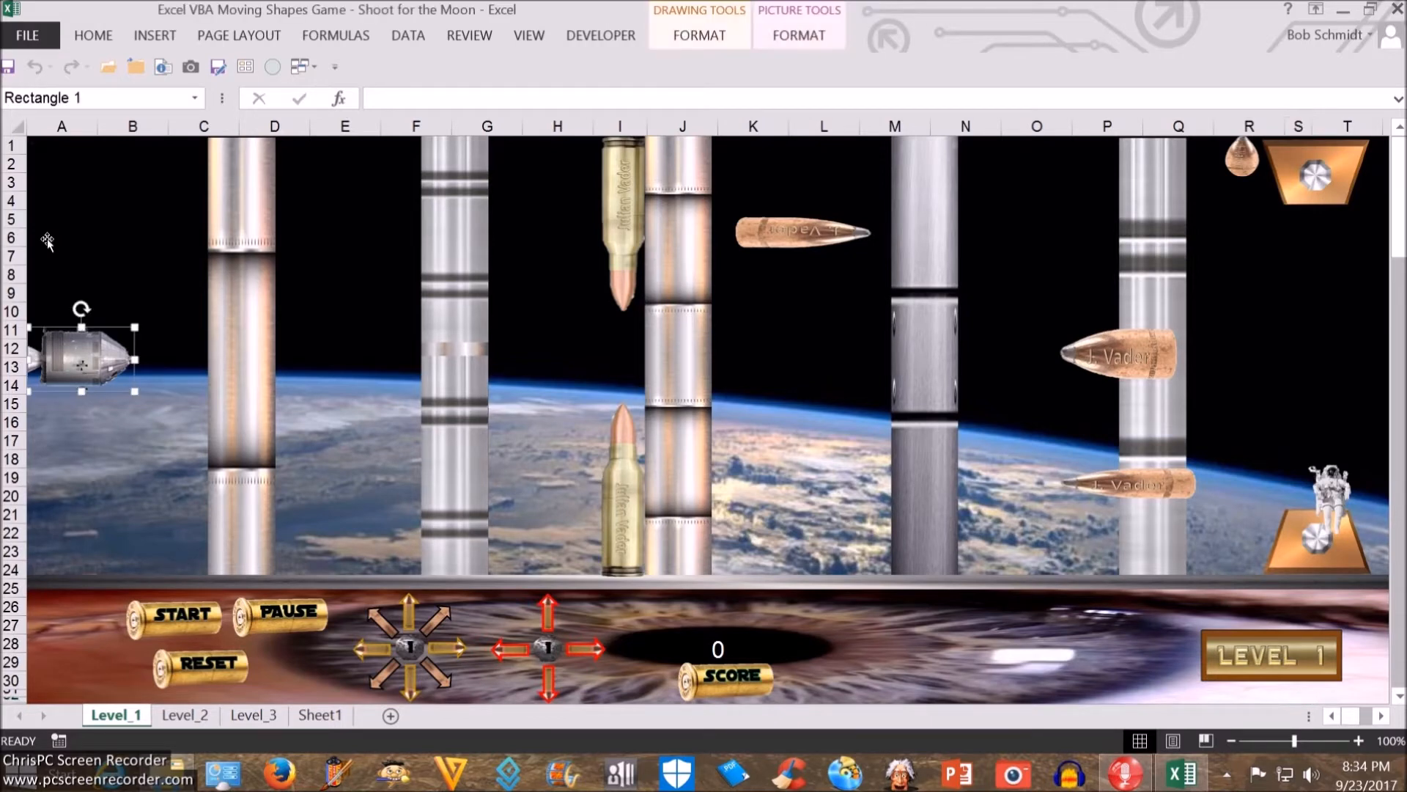
mouse_move(55, 238)
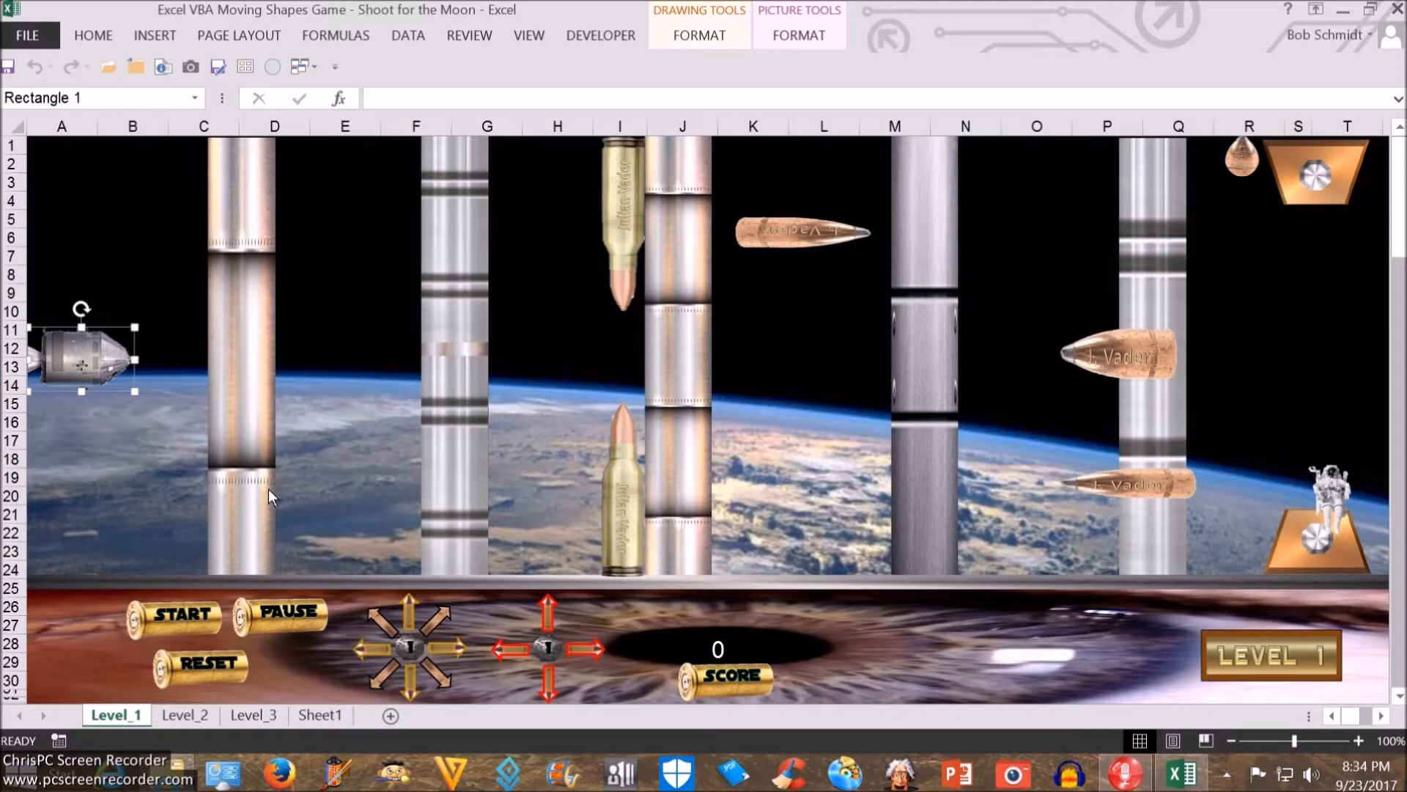
mouse_move(238, 476)
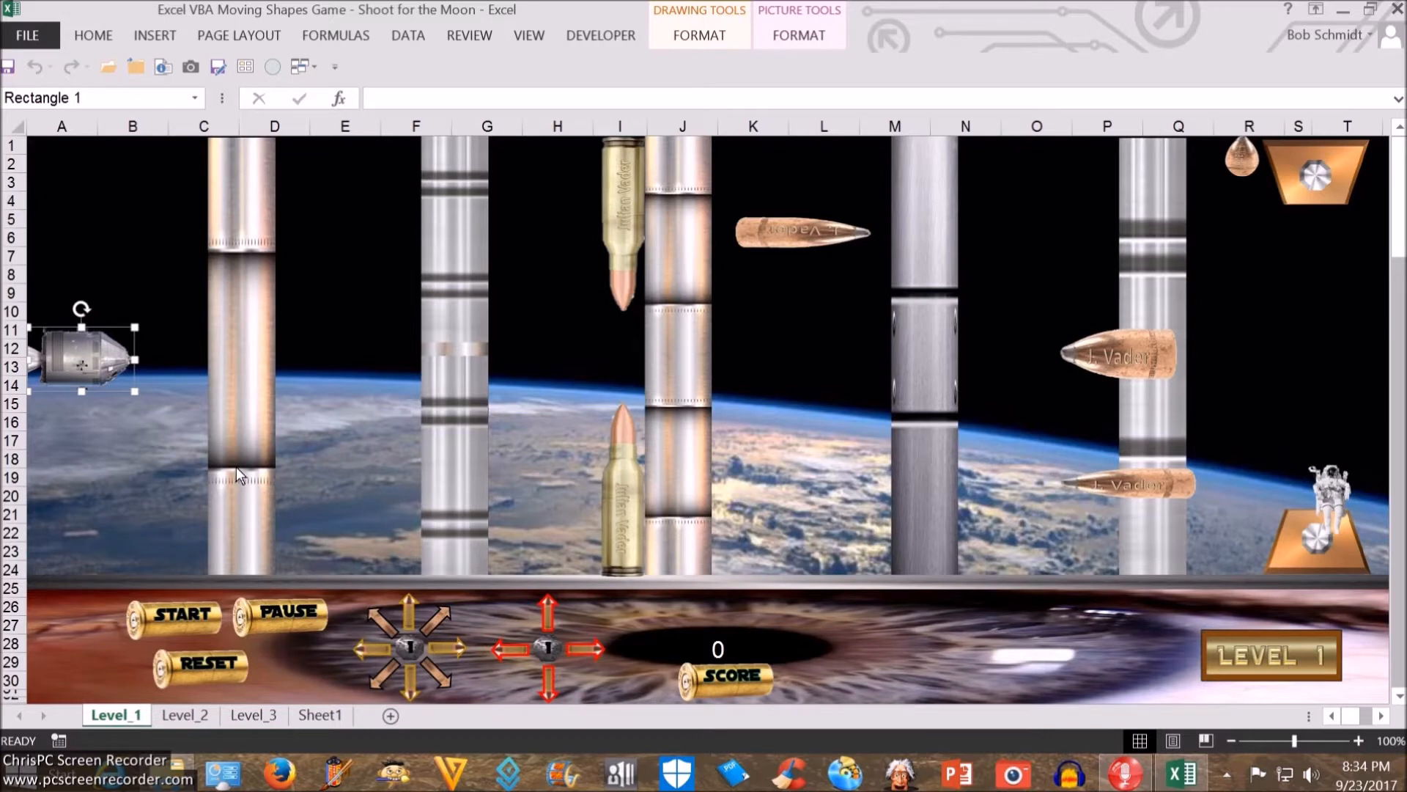
mouse_move(236, 463)
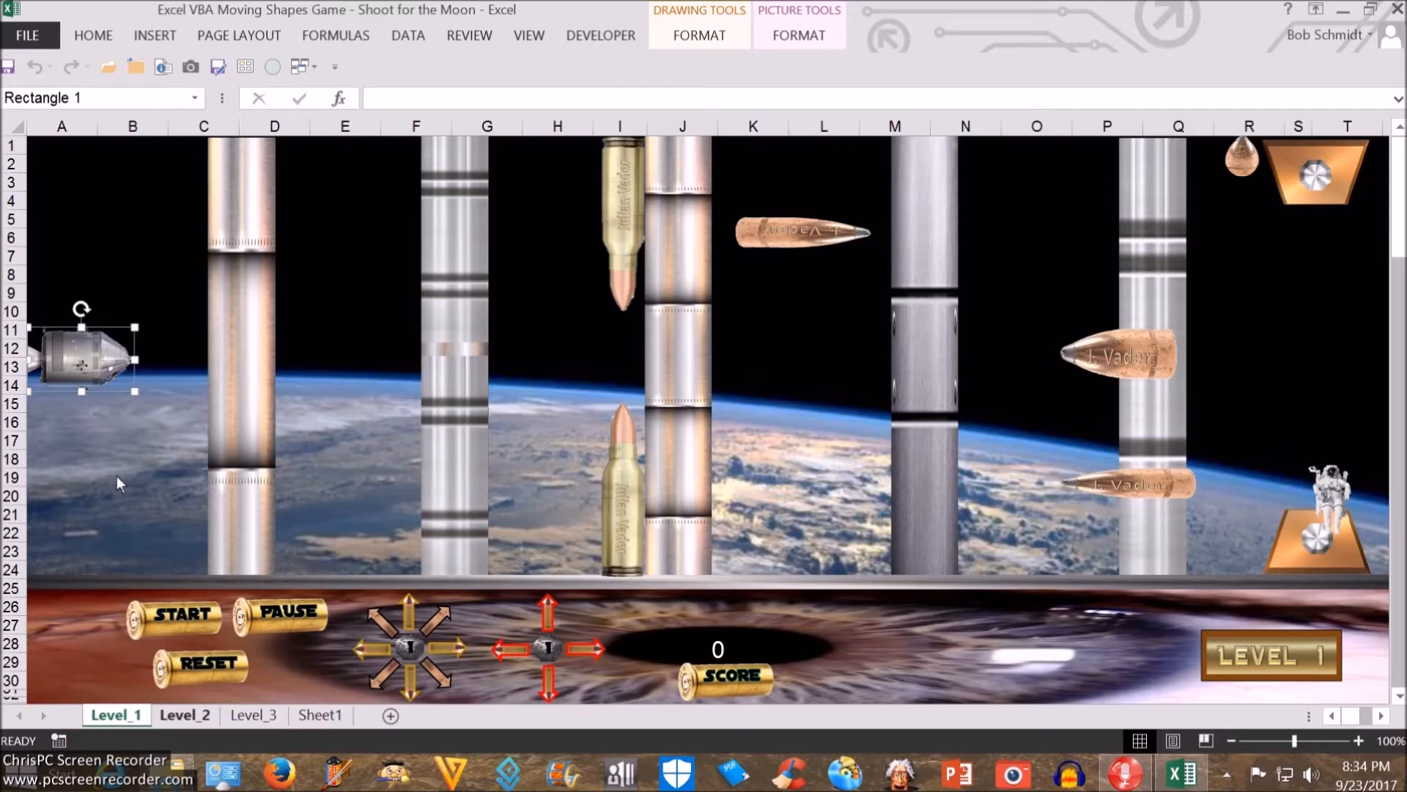
click(183, 715)
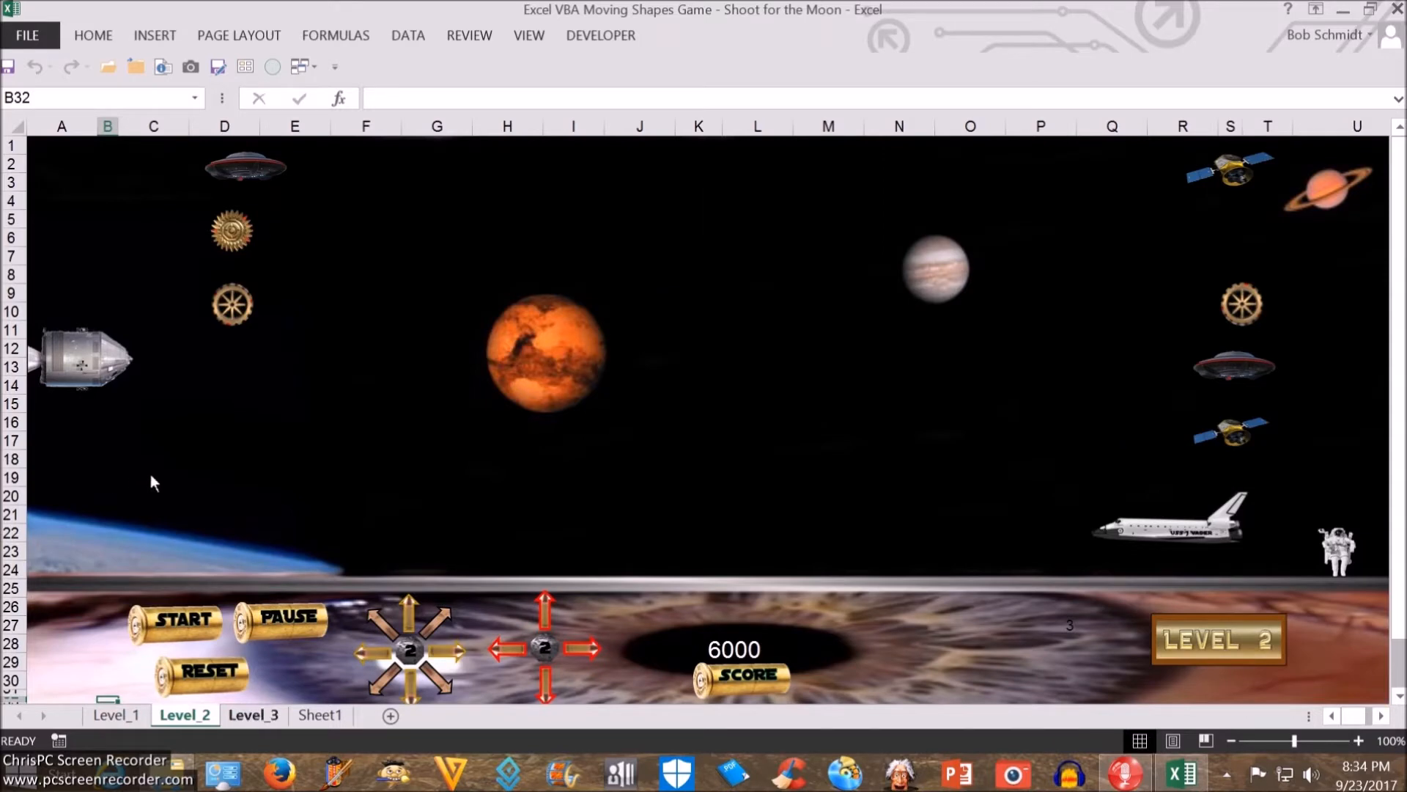
click(252, 715)
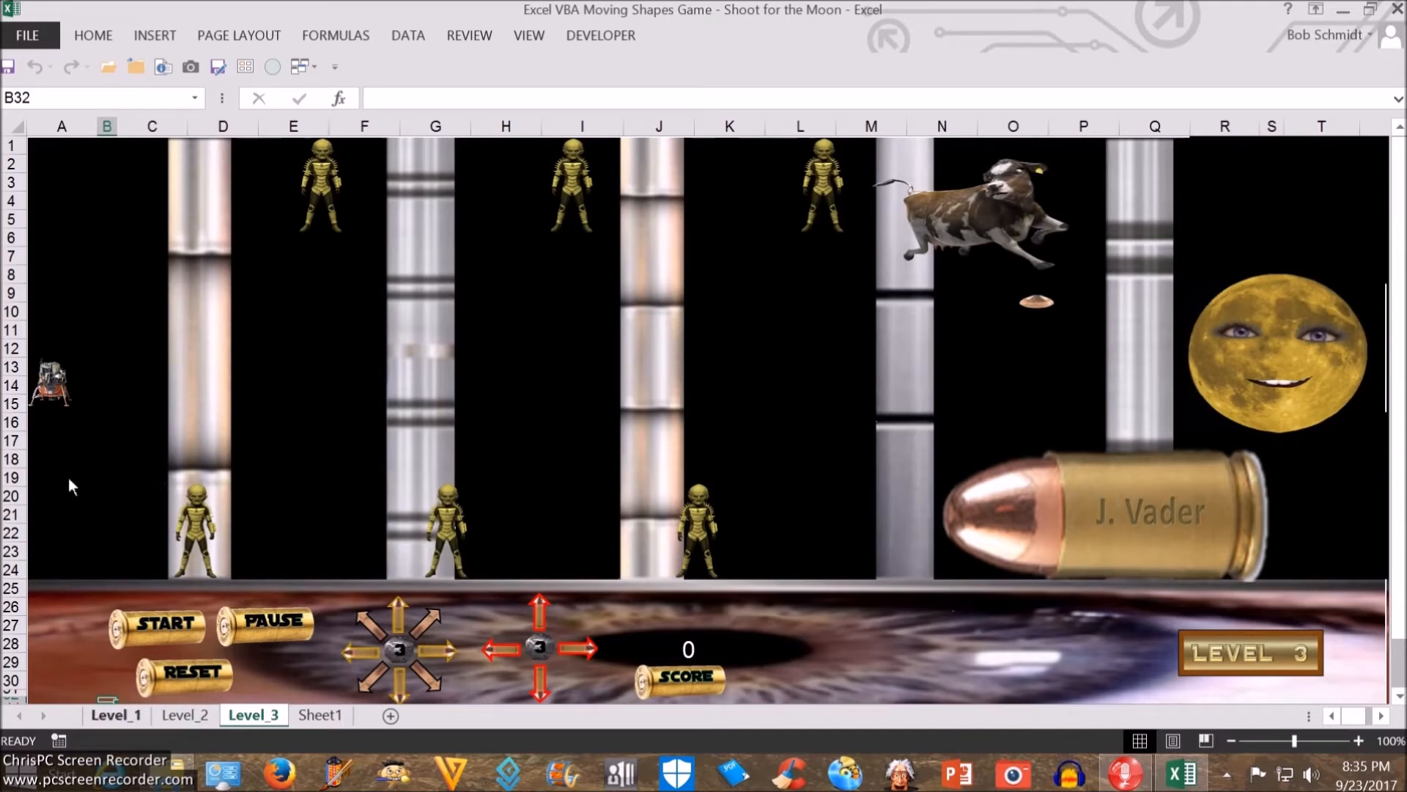
mouse_move(167, 462)
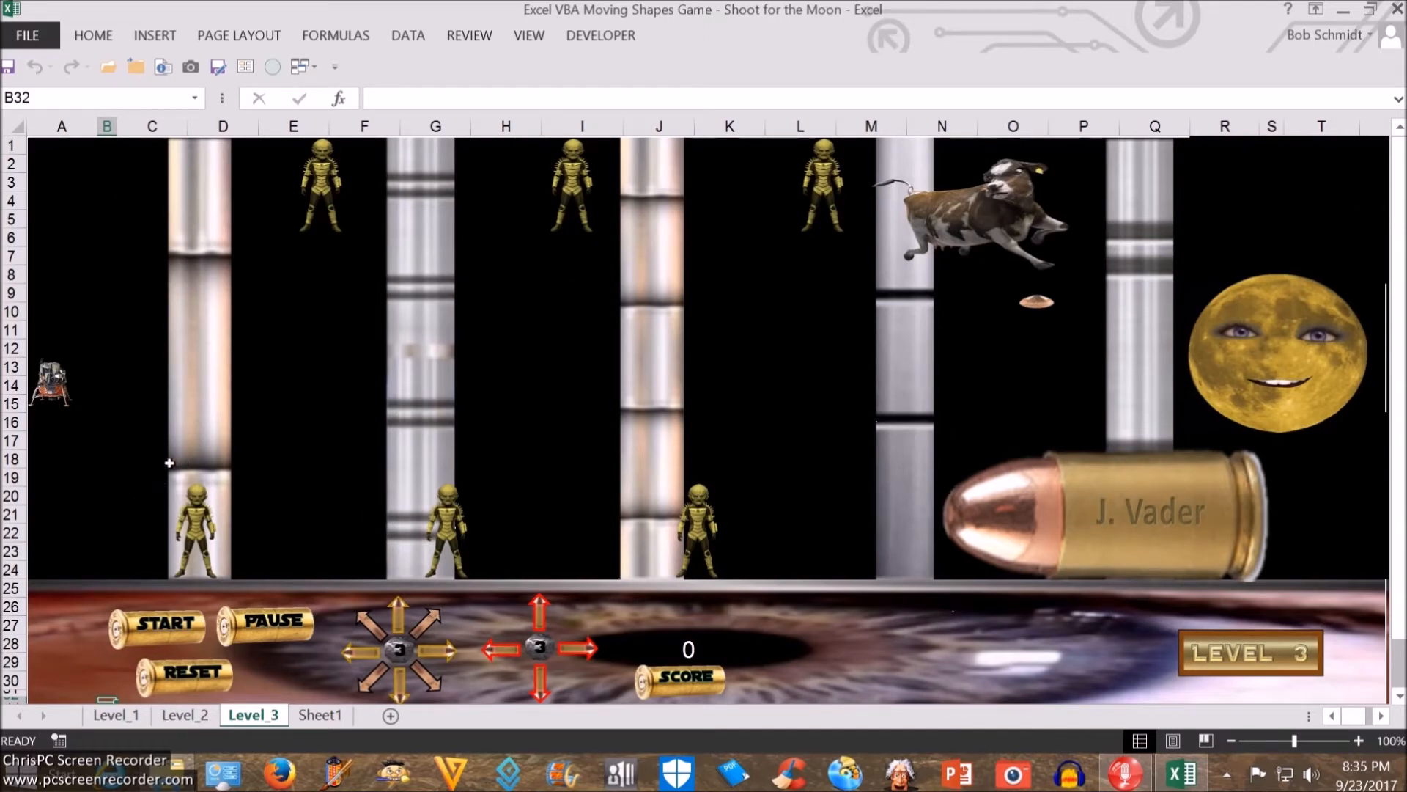
click(114, 716)
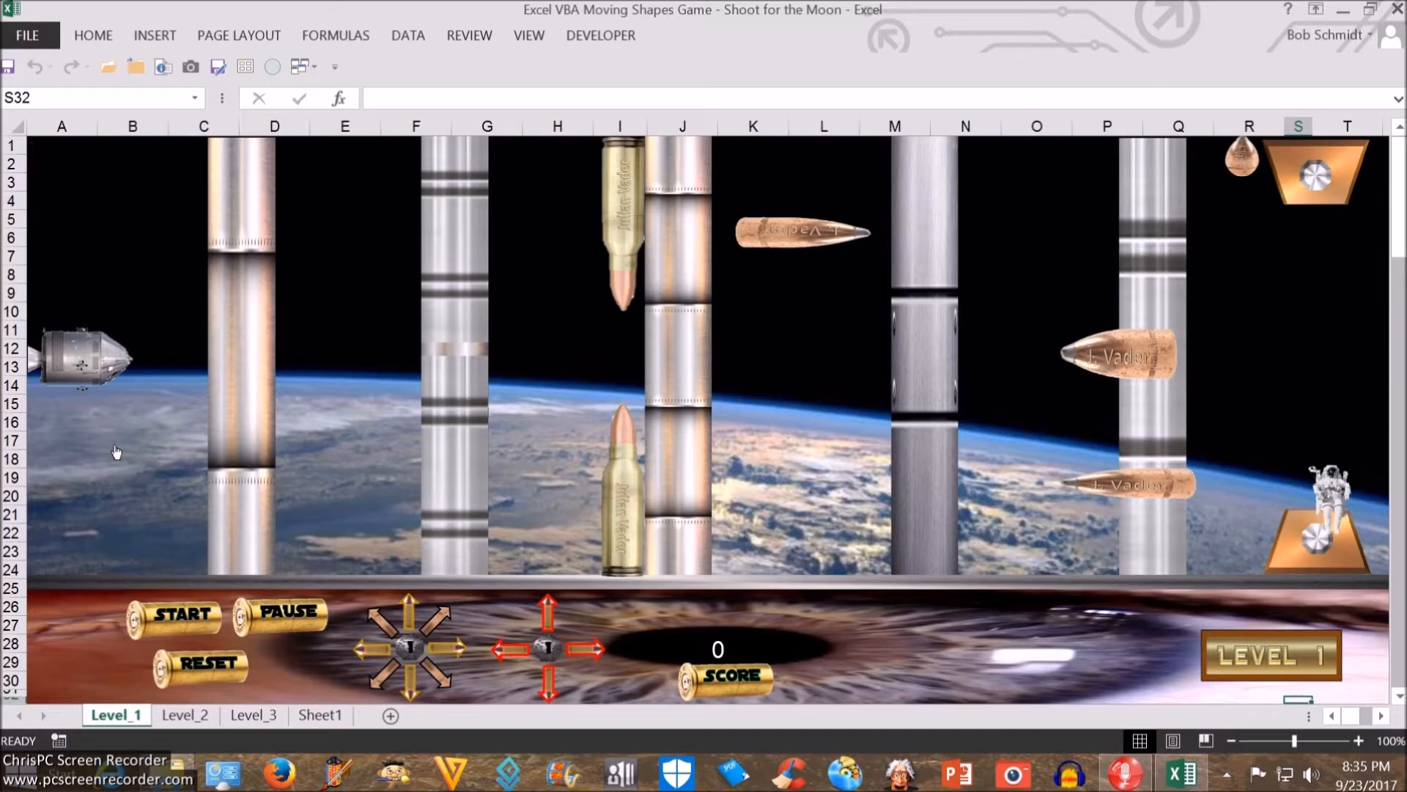
mouse_move(340, 434)
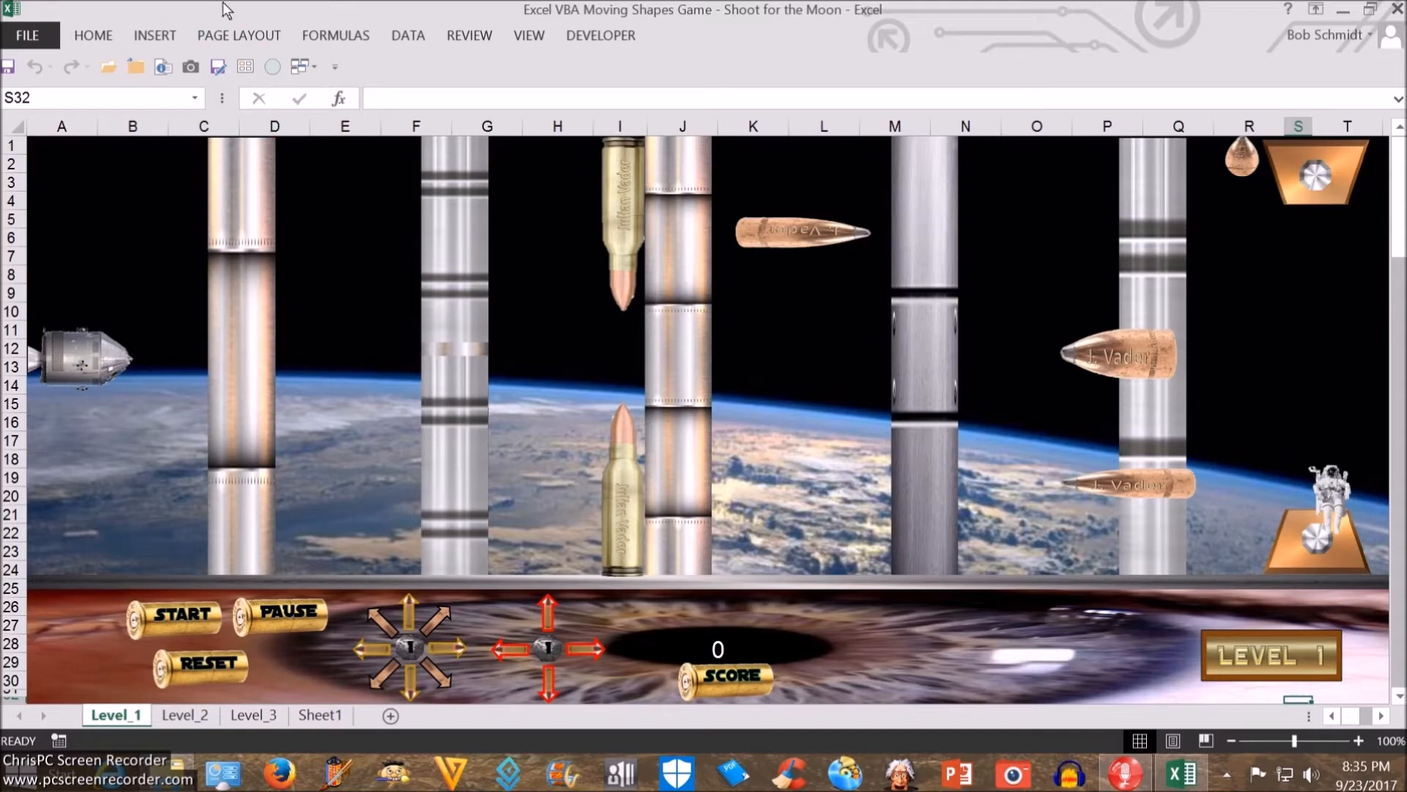
mouse_move(273, 26)
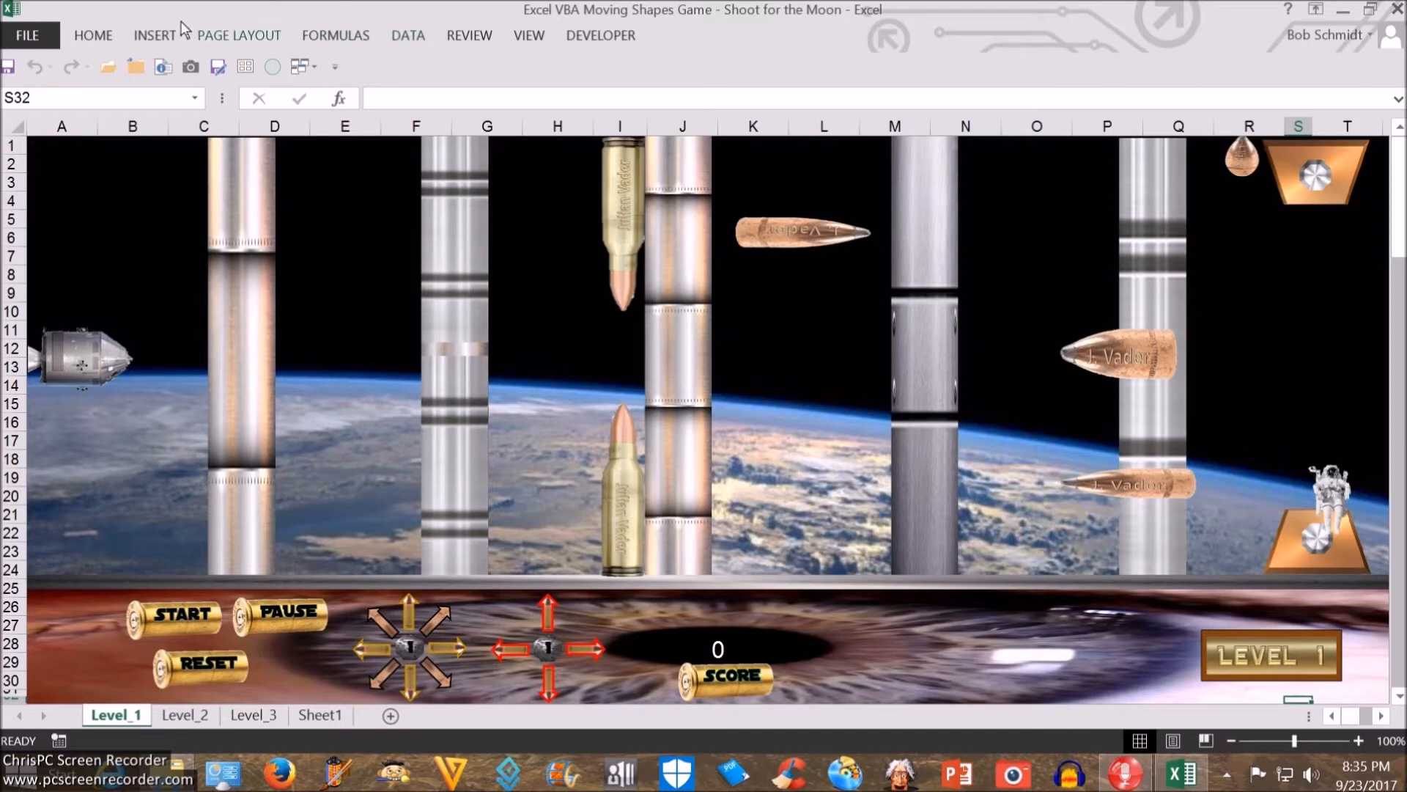
Toggle gridlines on, delete the sheet background picture and undo to restore it.
click(528, 36)
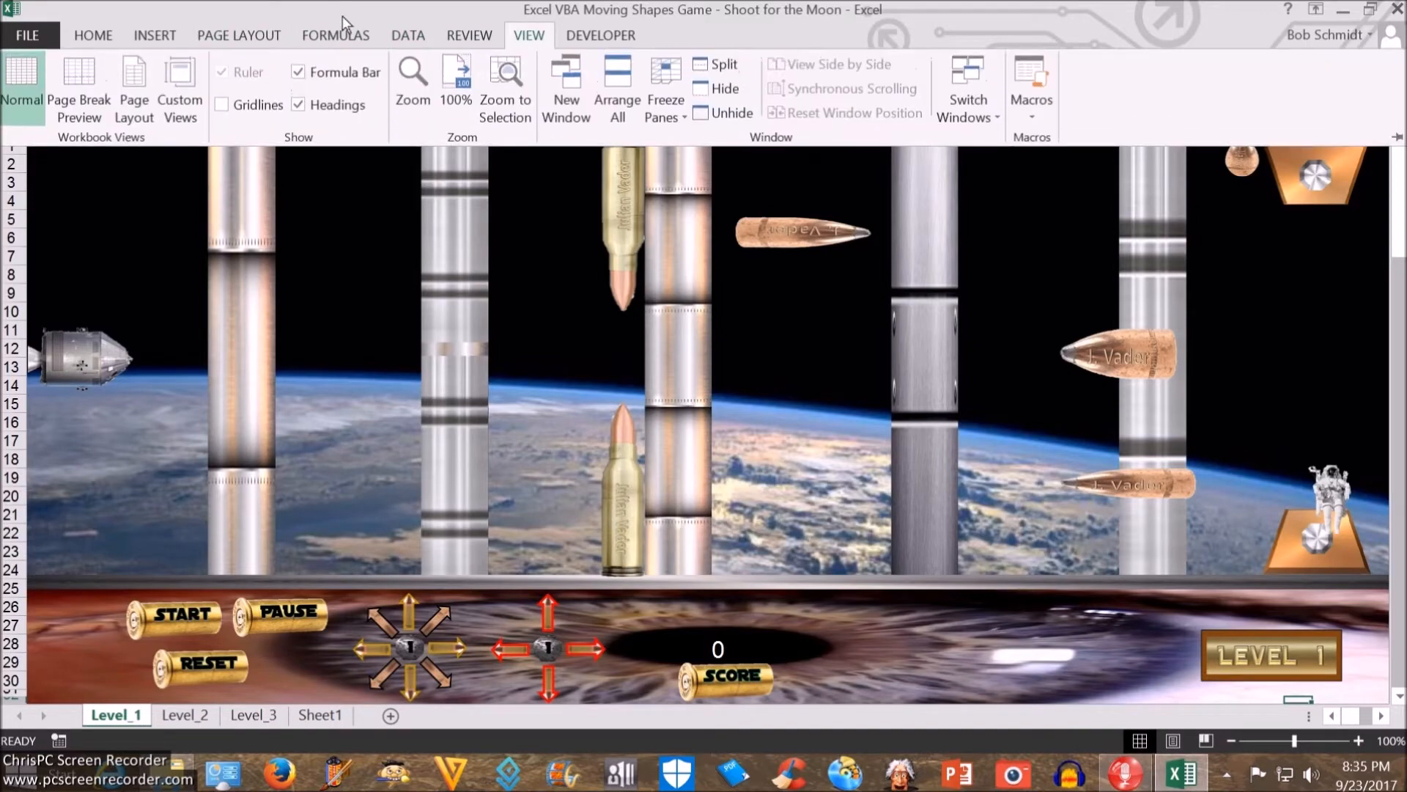
click(221, 106)
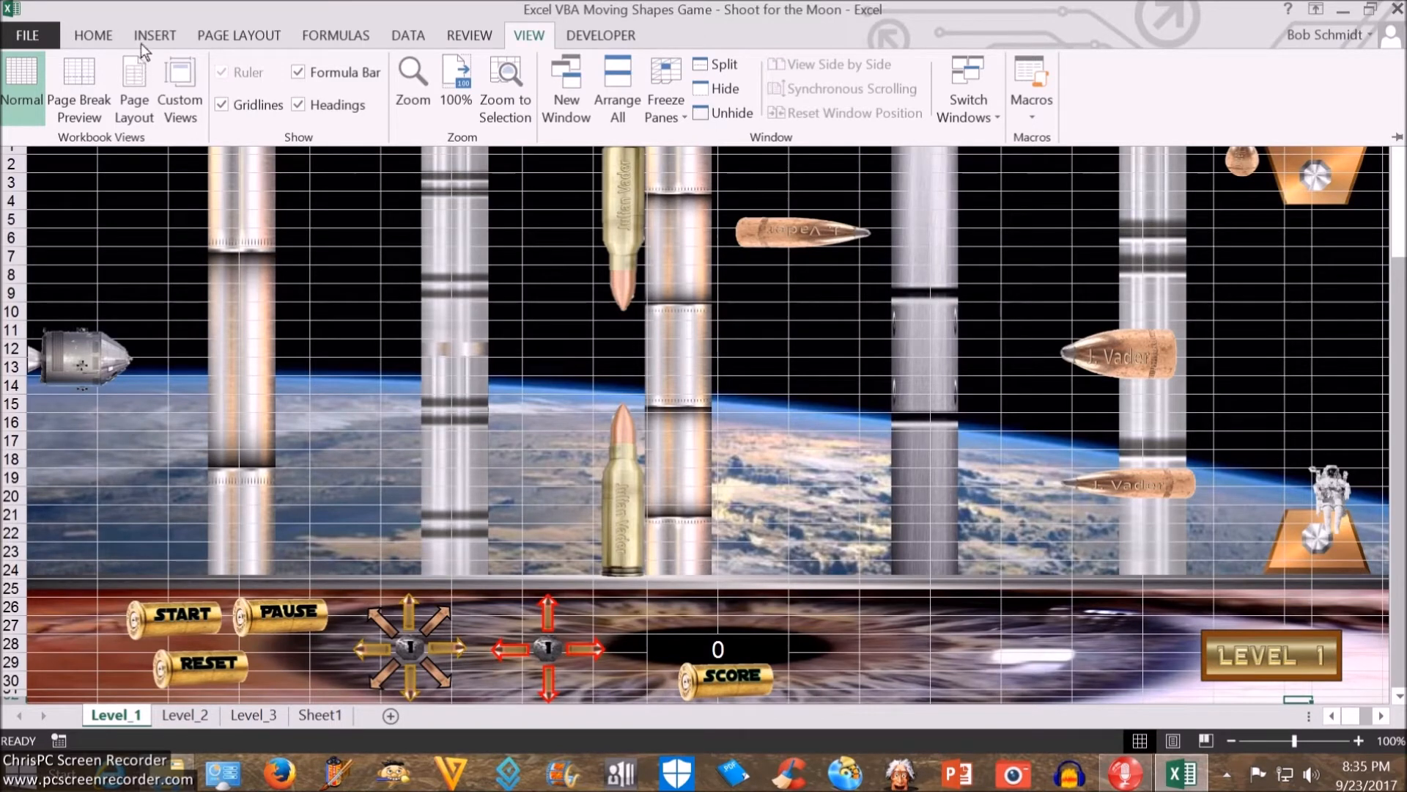
click(238, 35)
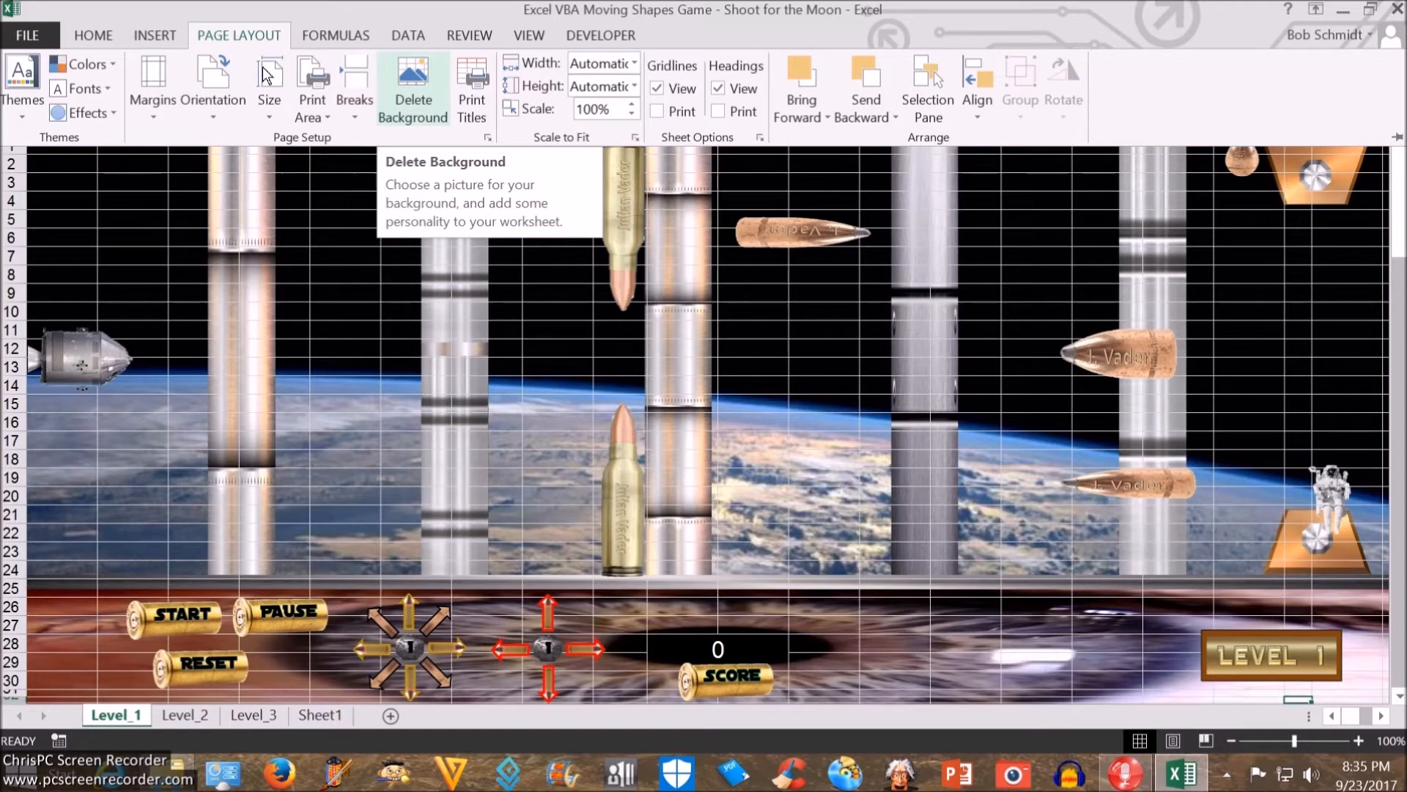
click(413, 81)
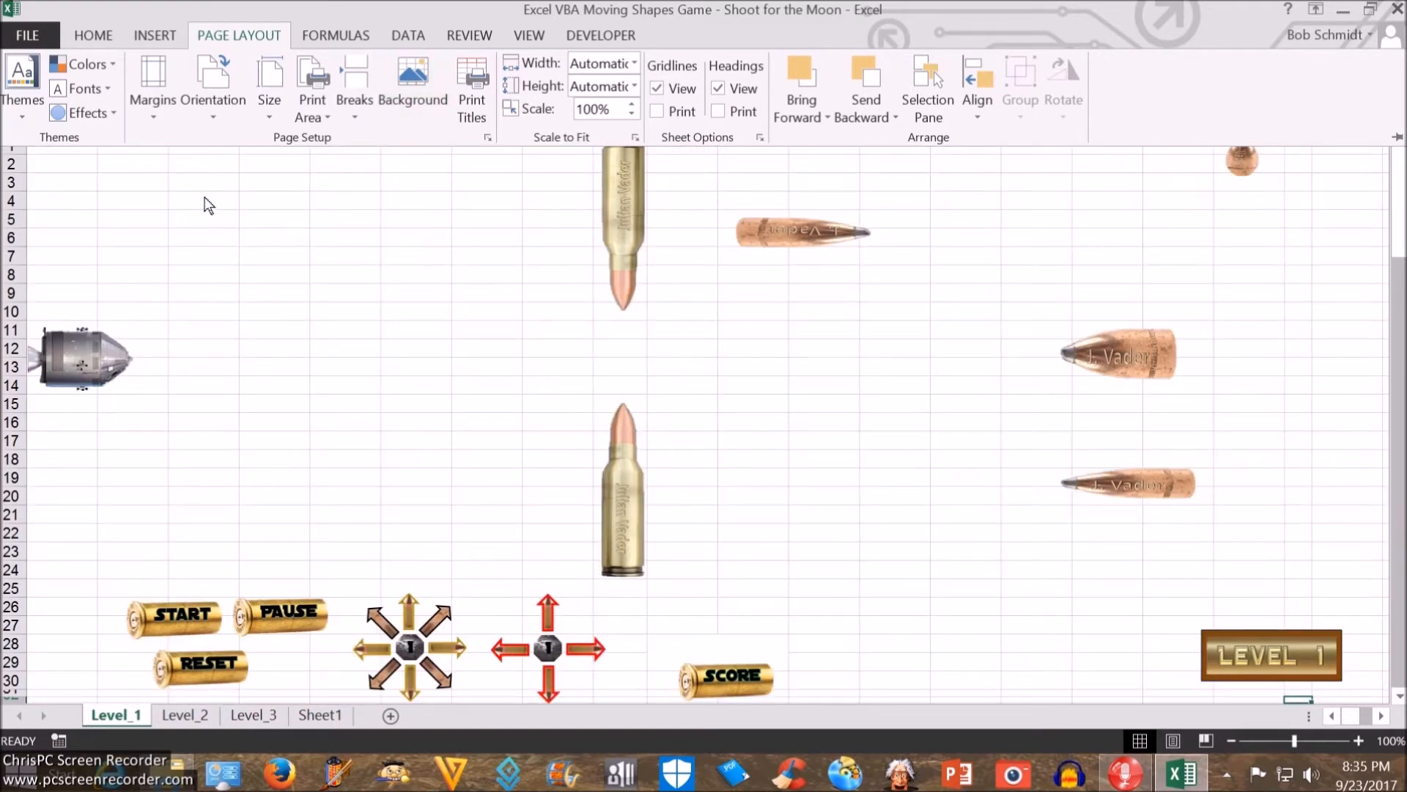
click(27, 35)
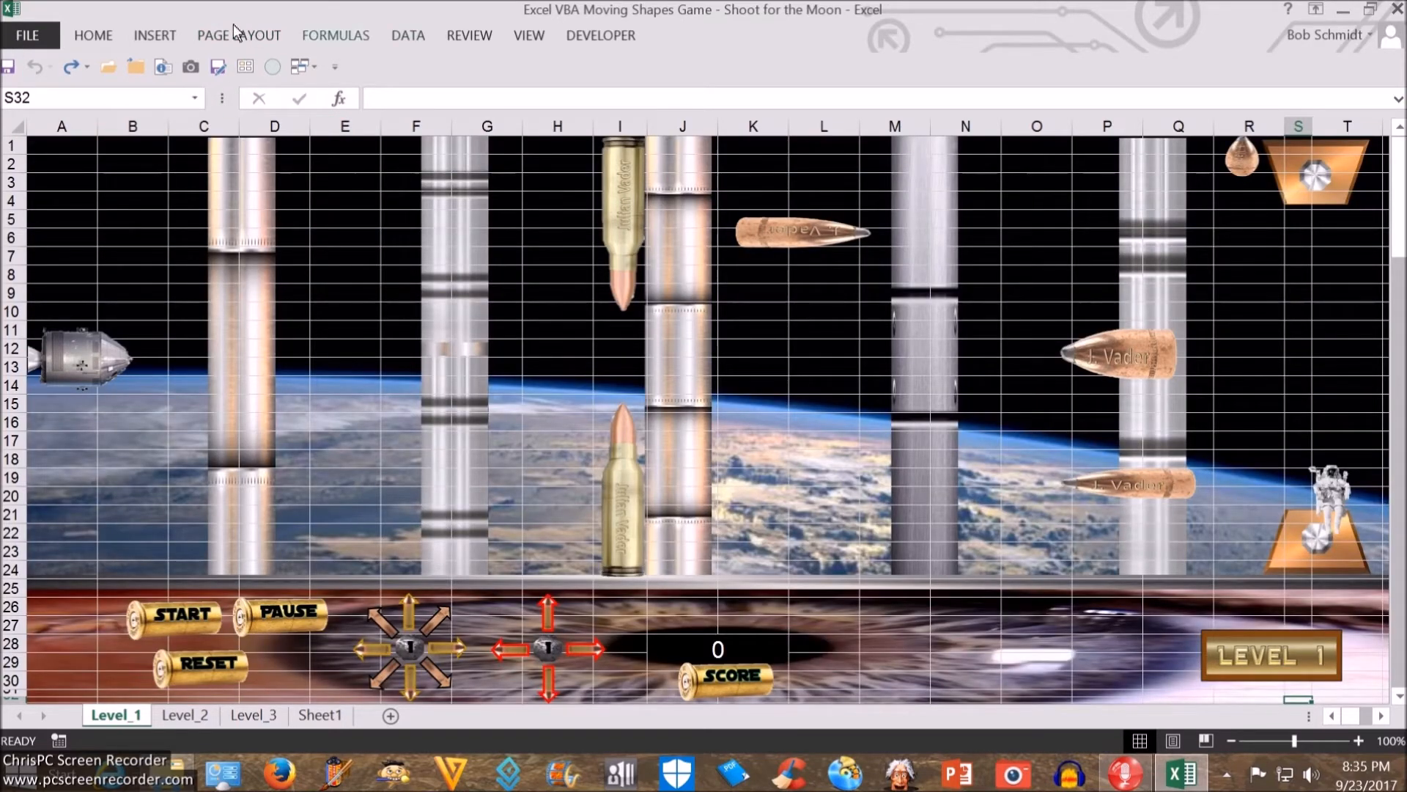
Hide the cell gridlines on the View tab, then switch to the Developer tab.
click(528, 35)
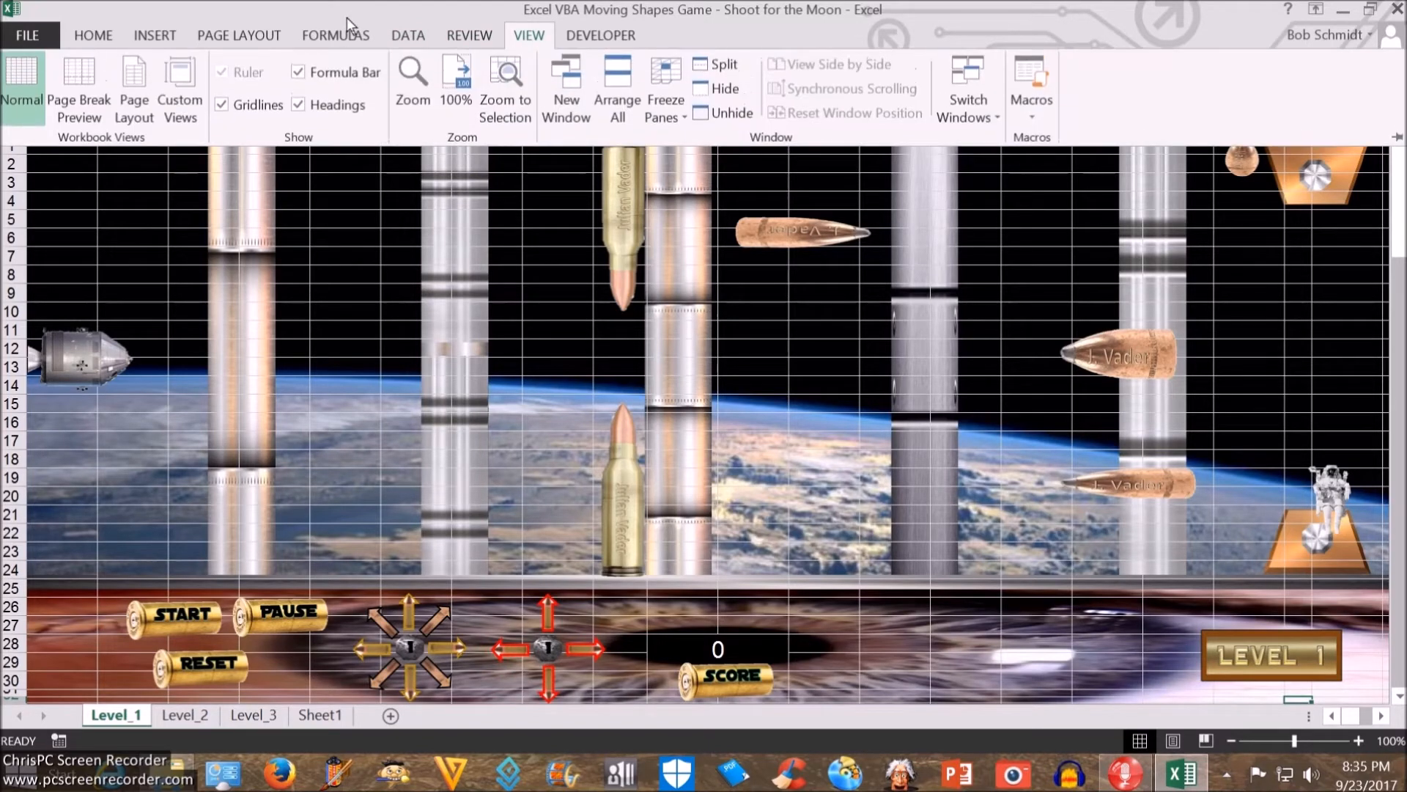
mouse_move(221, 104)
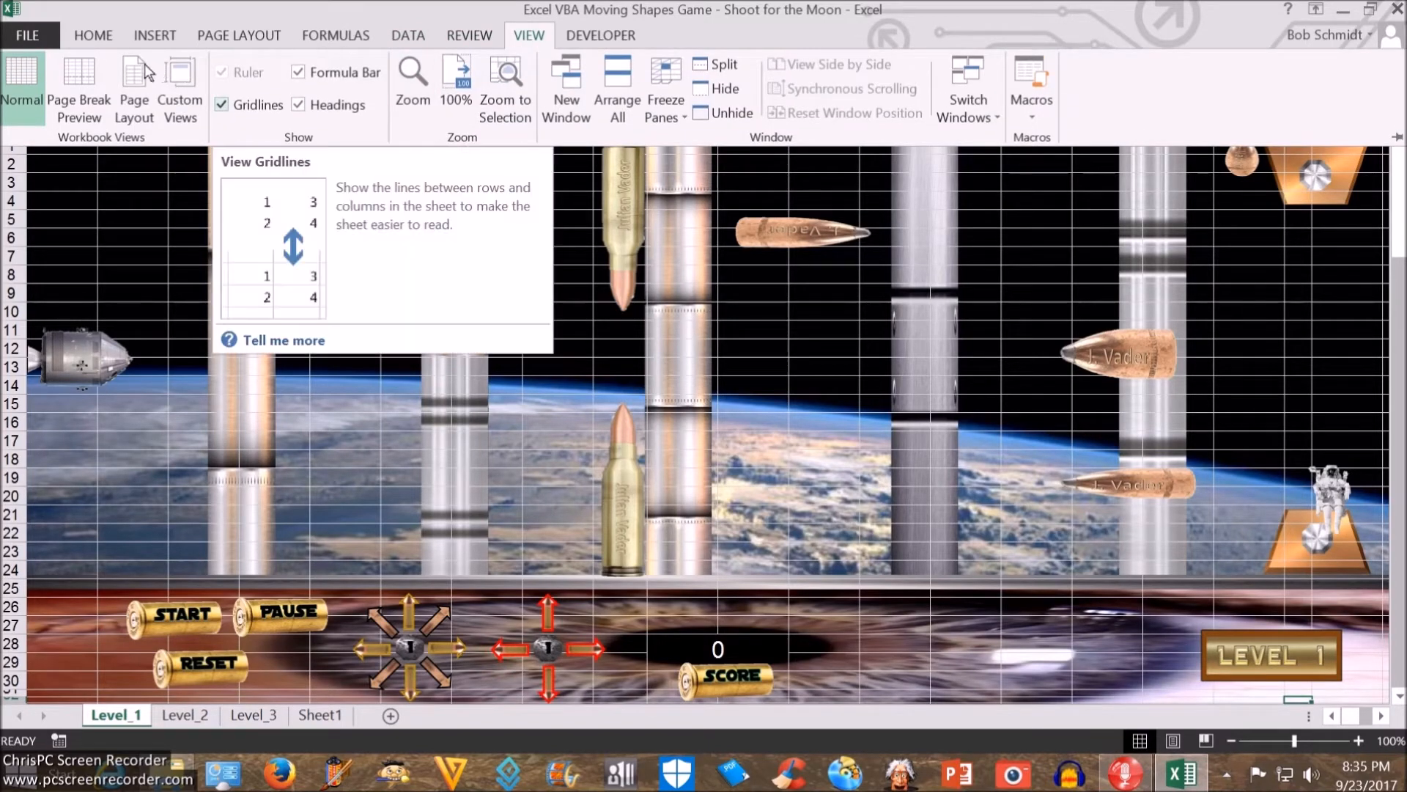
click(221, 106)
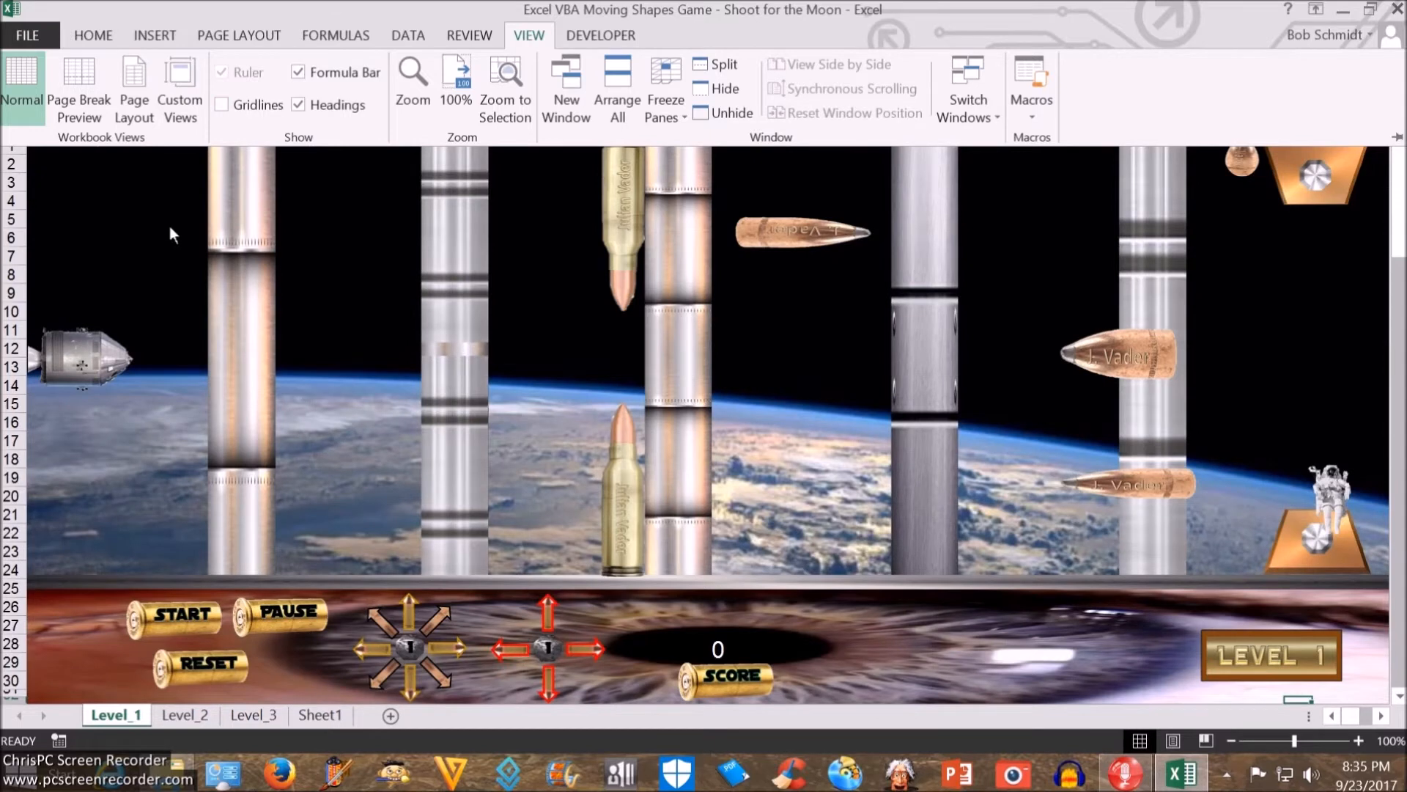
mouse_move(160, 242)
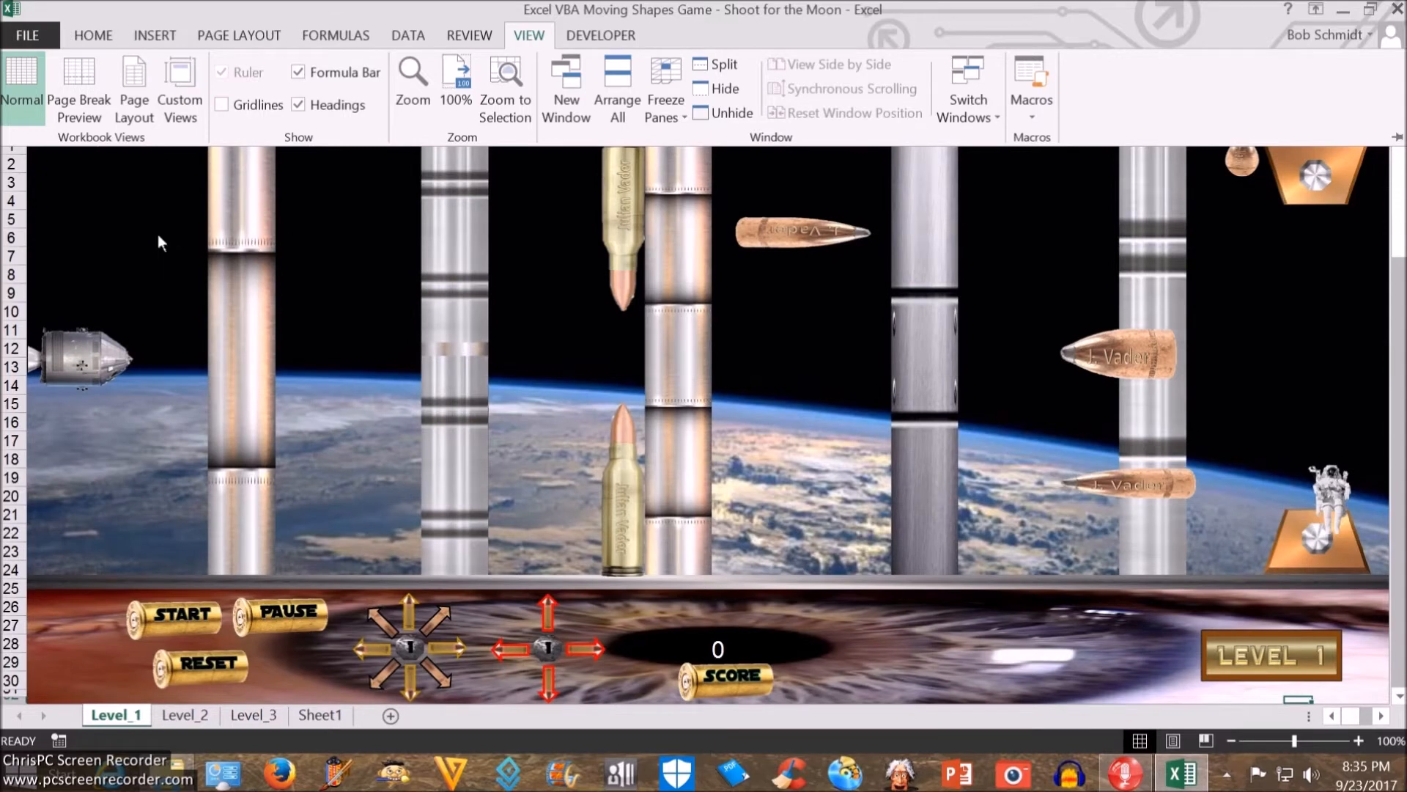
mouse_move(188, 211)
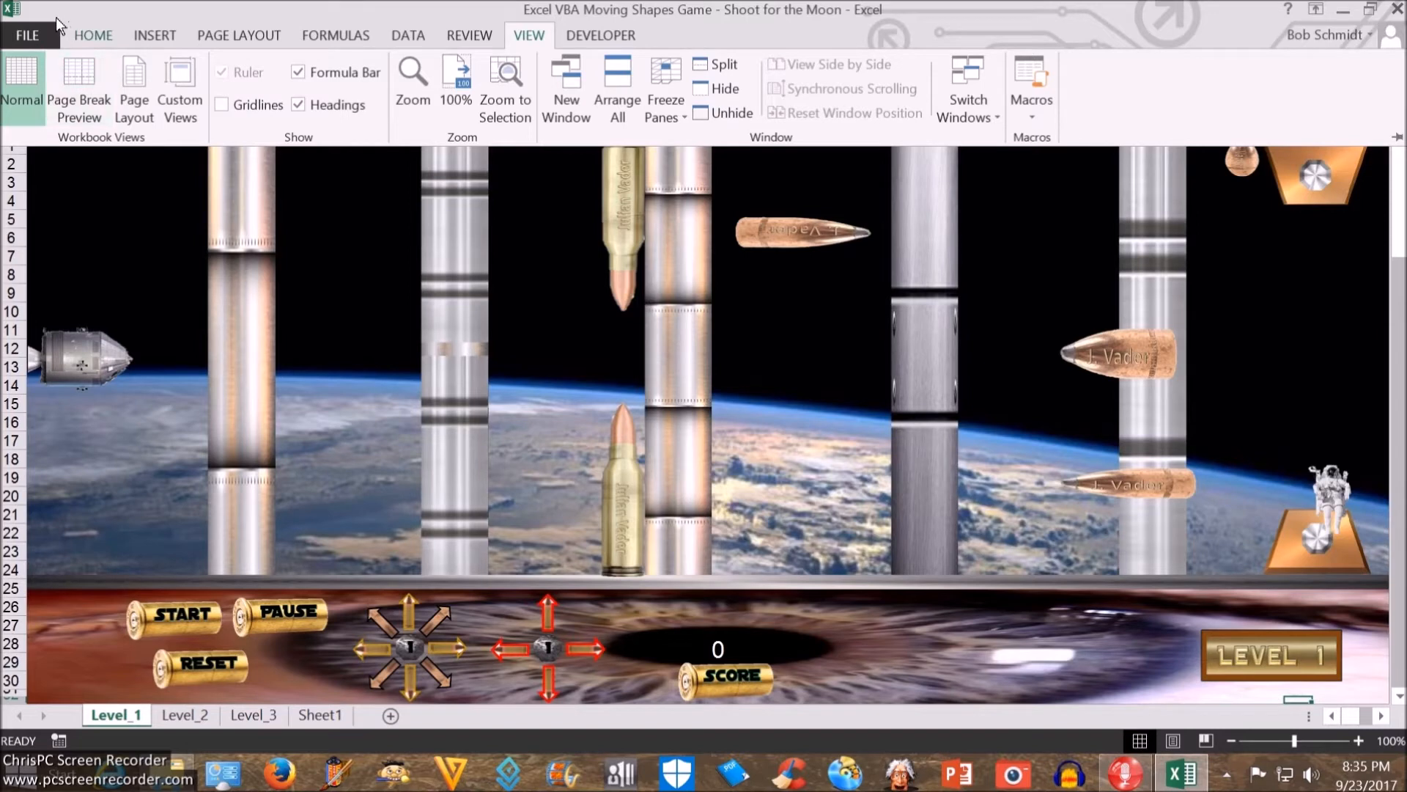
mouse_move(108, 207)
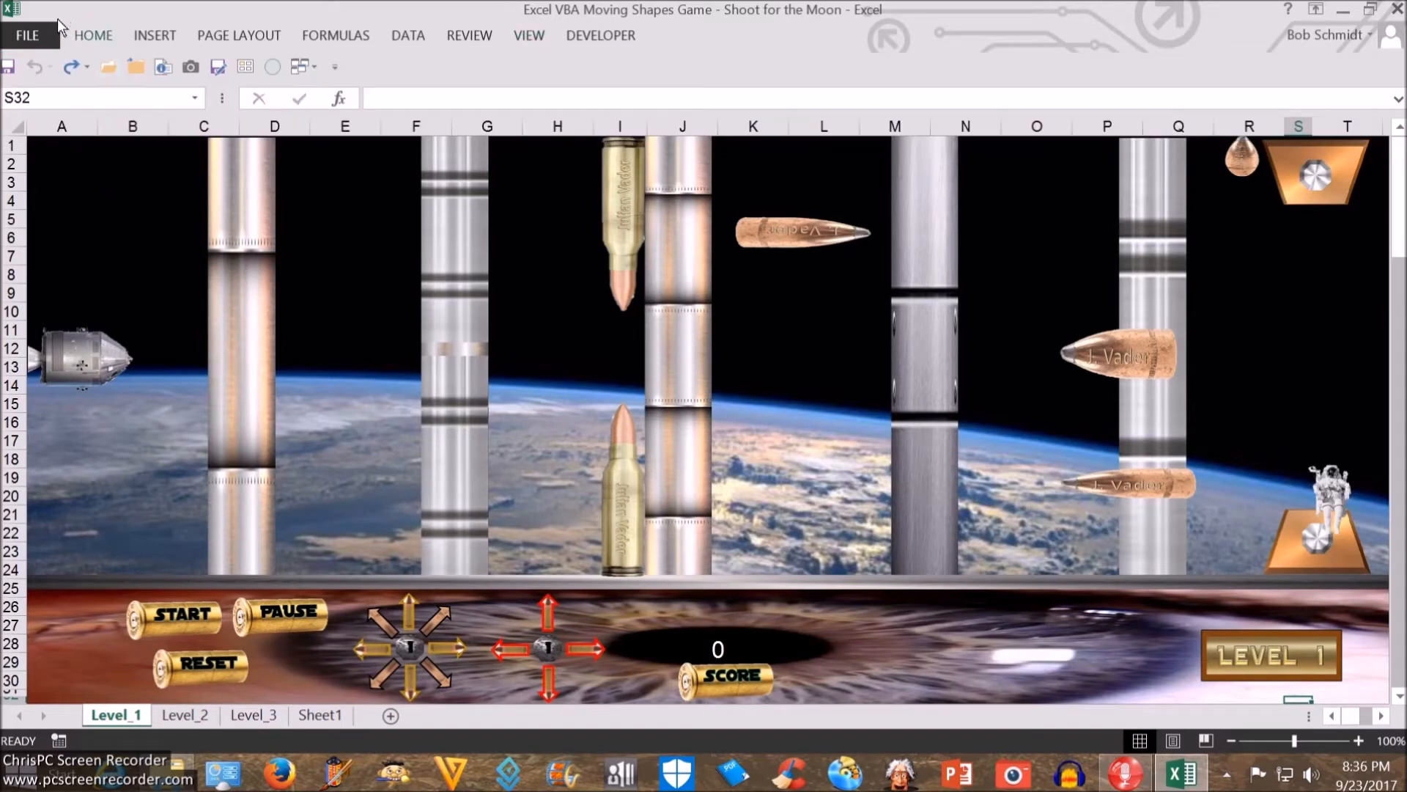
click(92, 35)
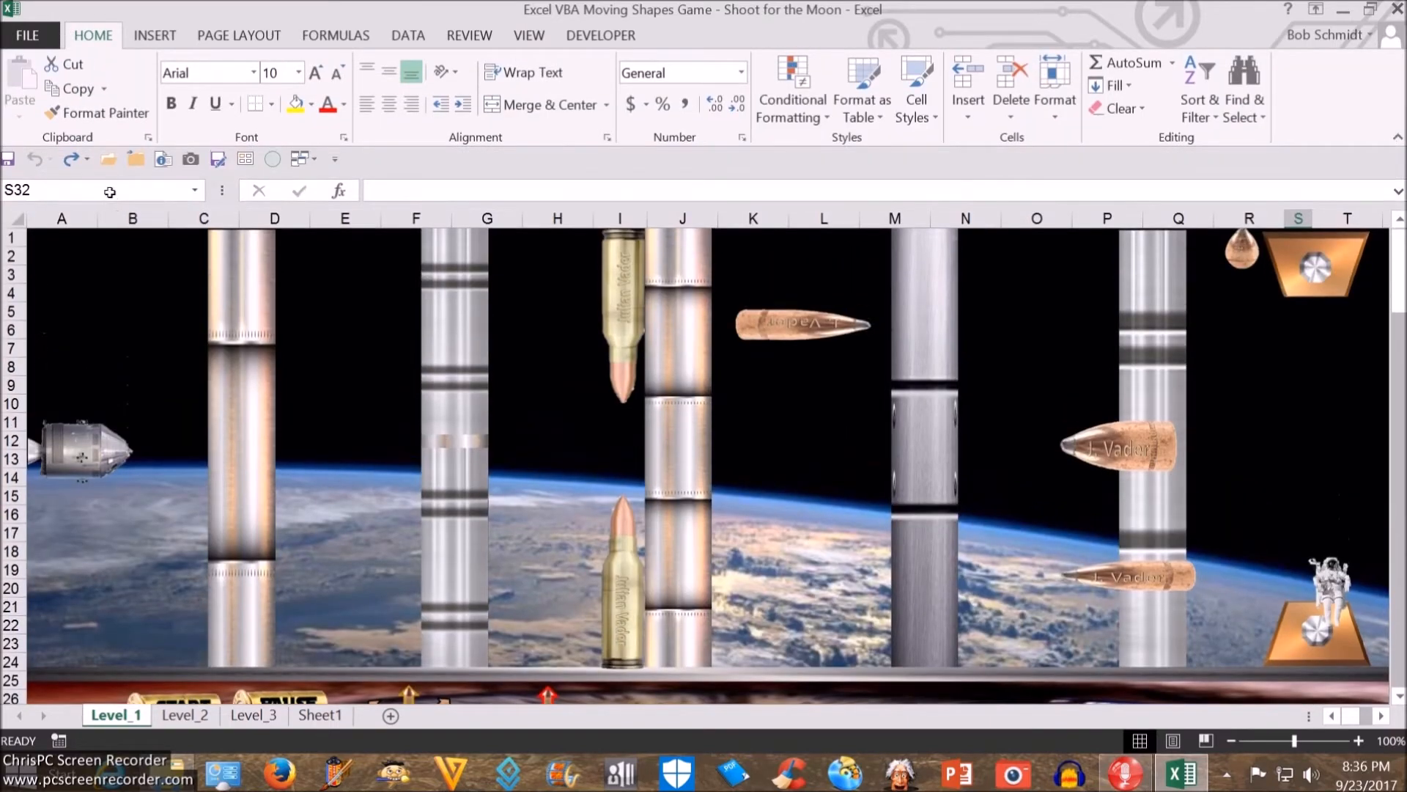
scroll(down, 3)
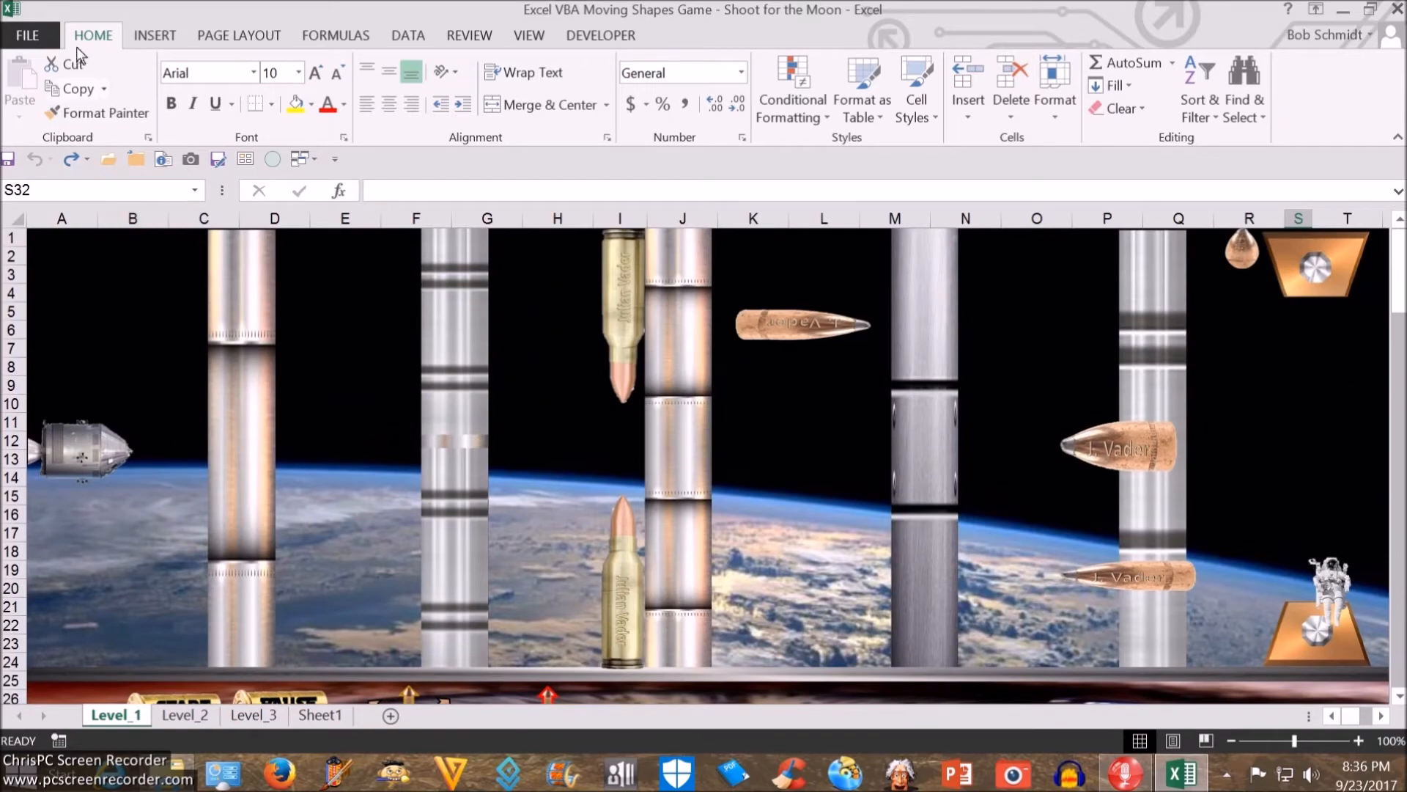
click(155, 35)
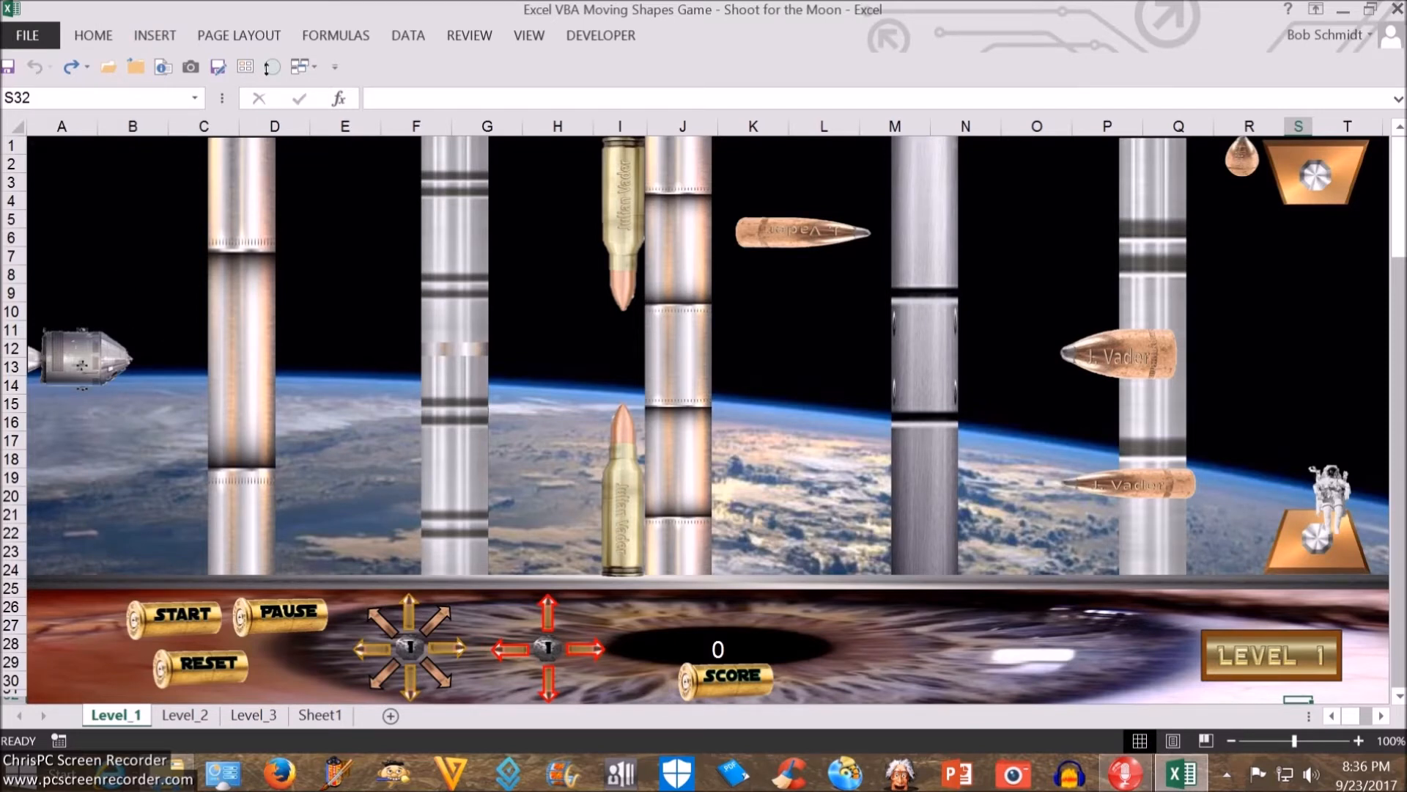
mouse_move(214, 22)
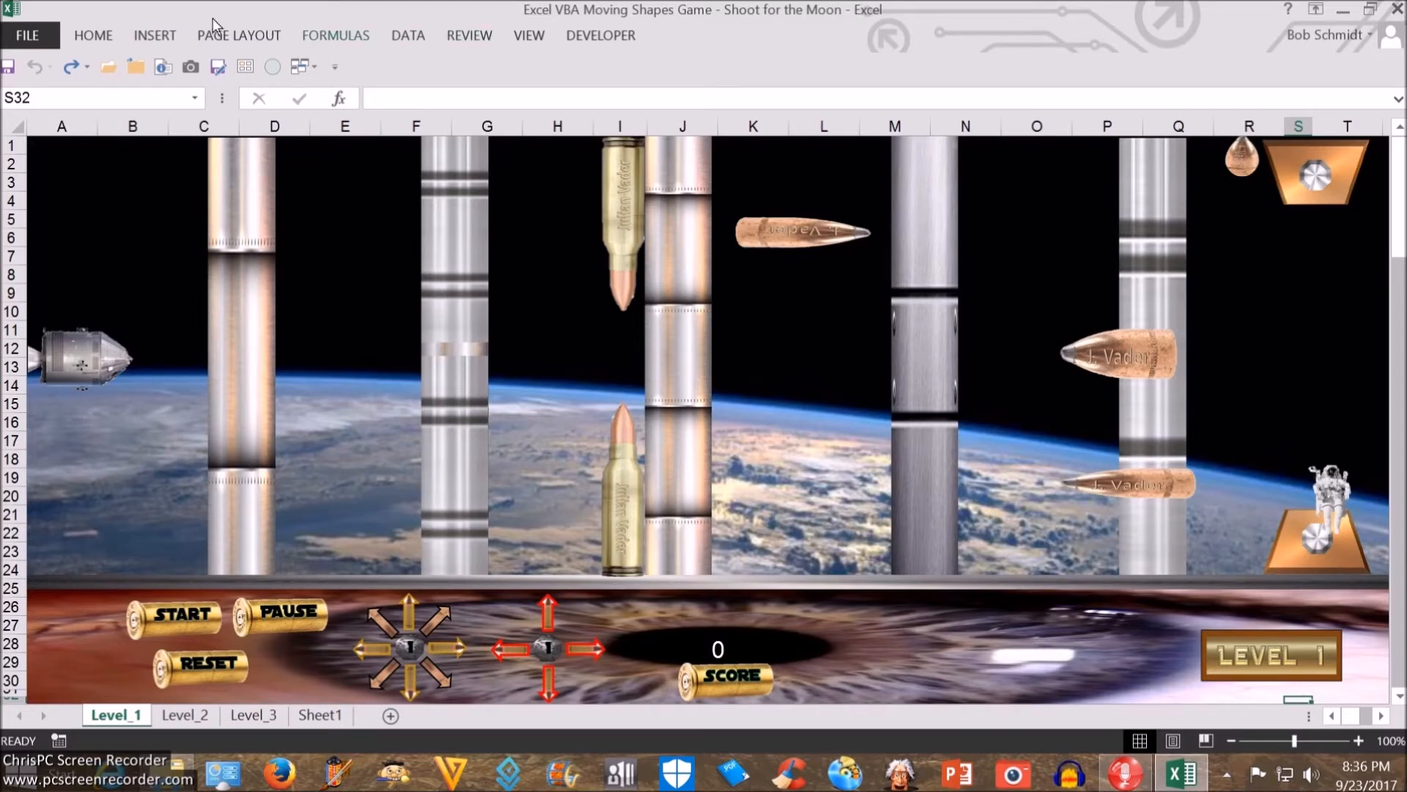
click(600, 35)
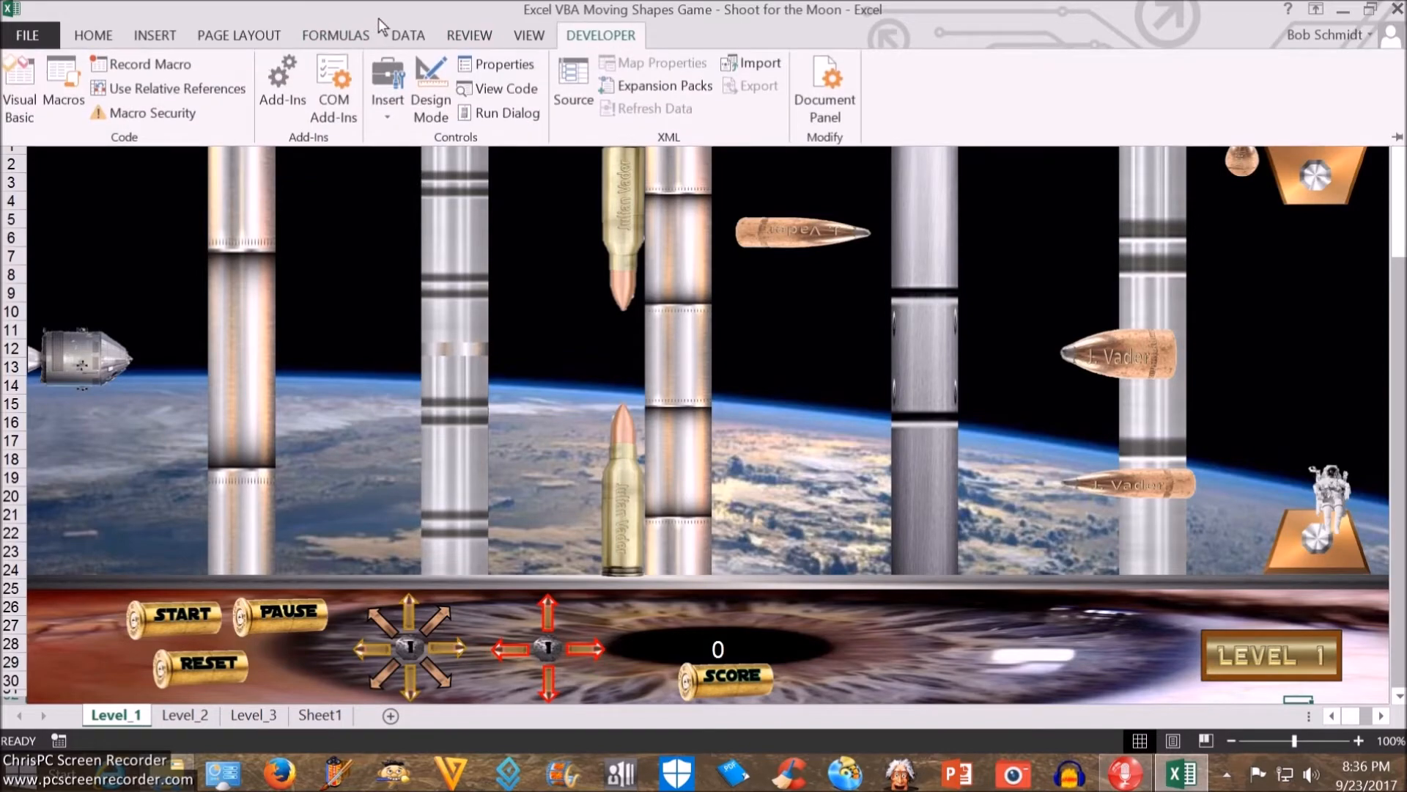
mouse_move(16, 76)
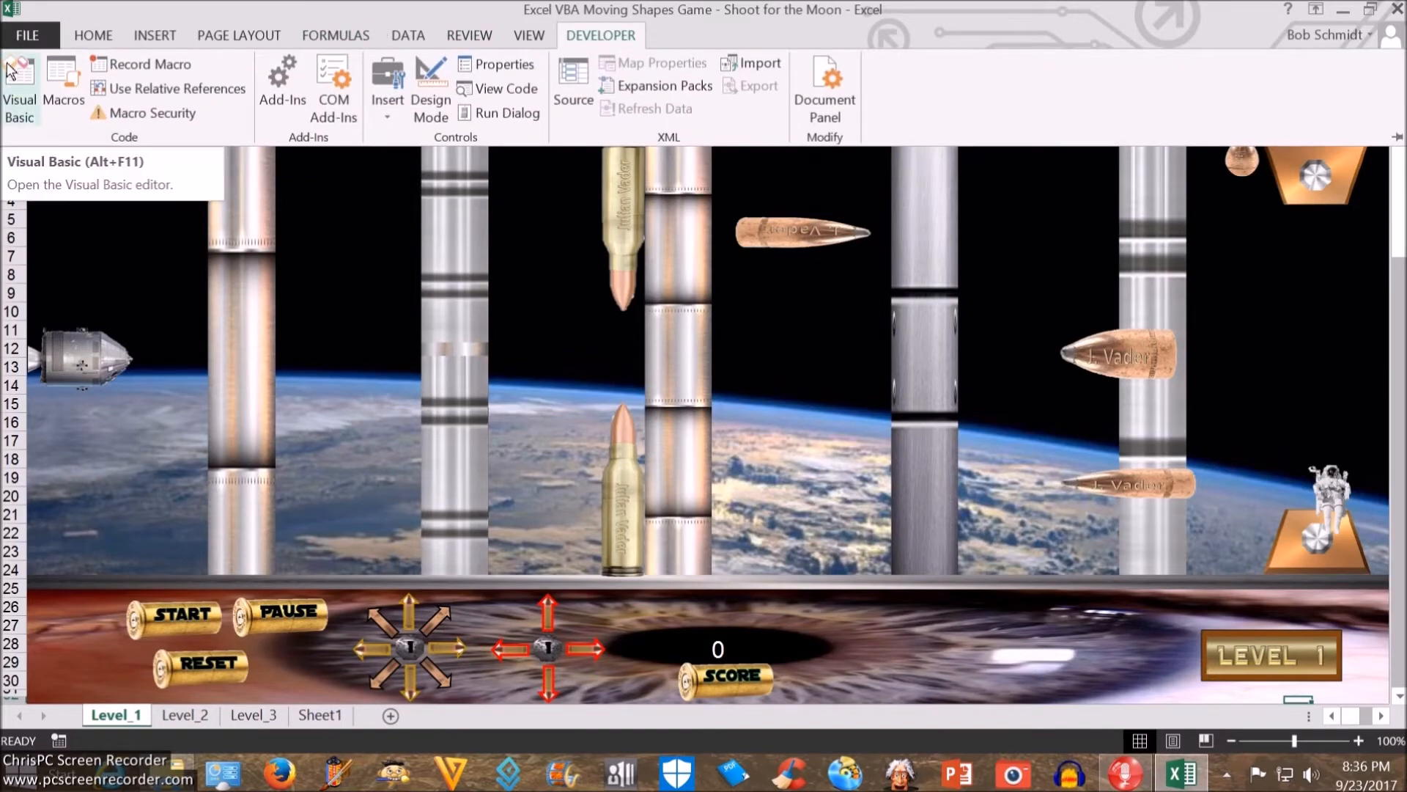
Open the VBA editor and browse the Reset_123 module's Reset_All code, then the Level_1 module.
click(21, 80)
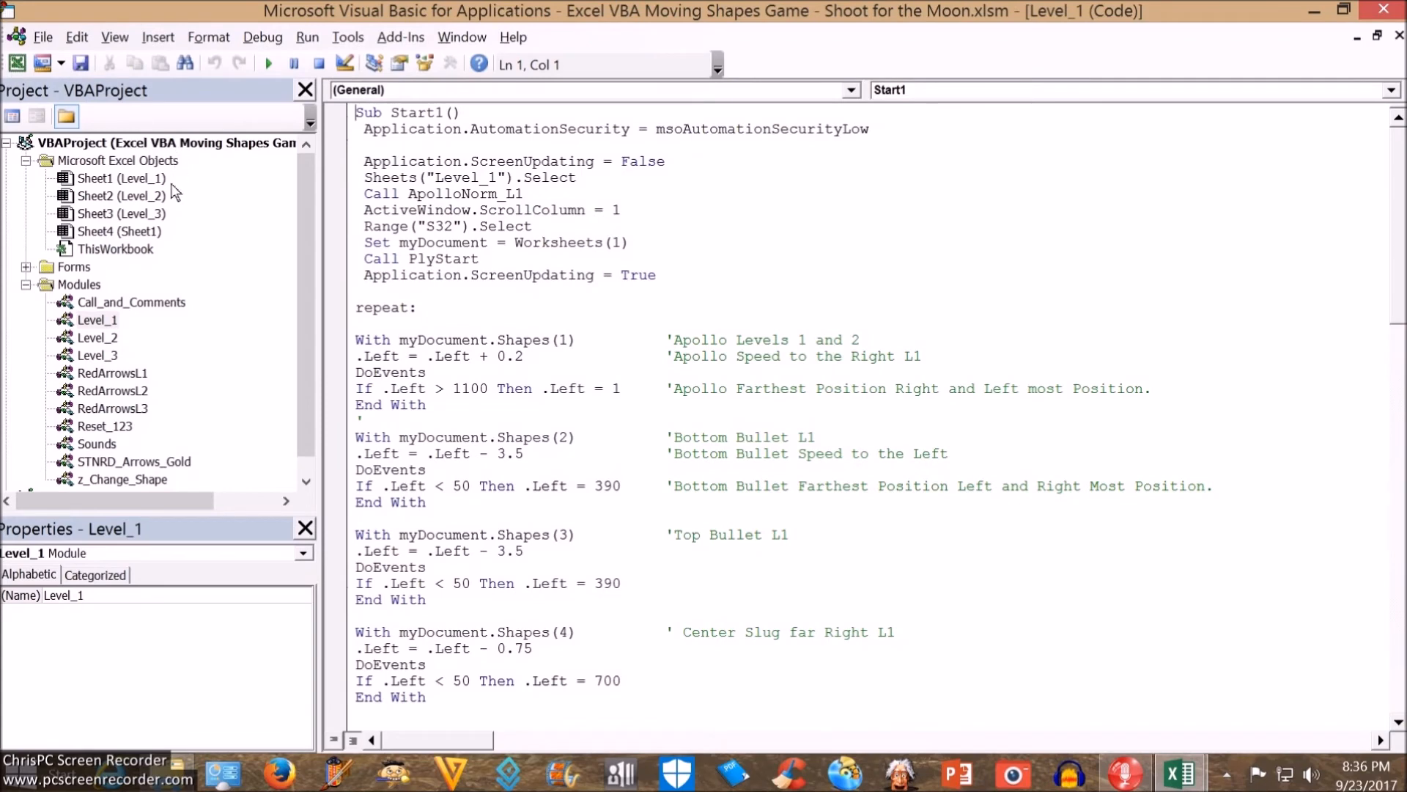
click(105, 425)
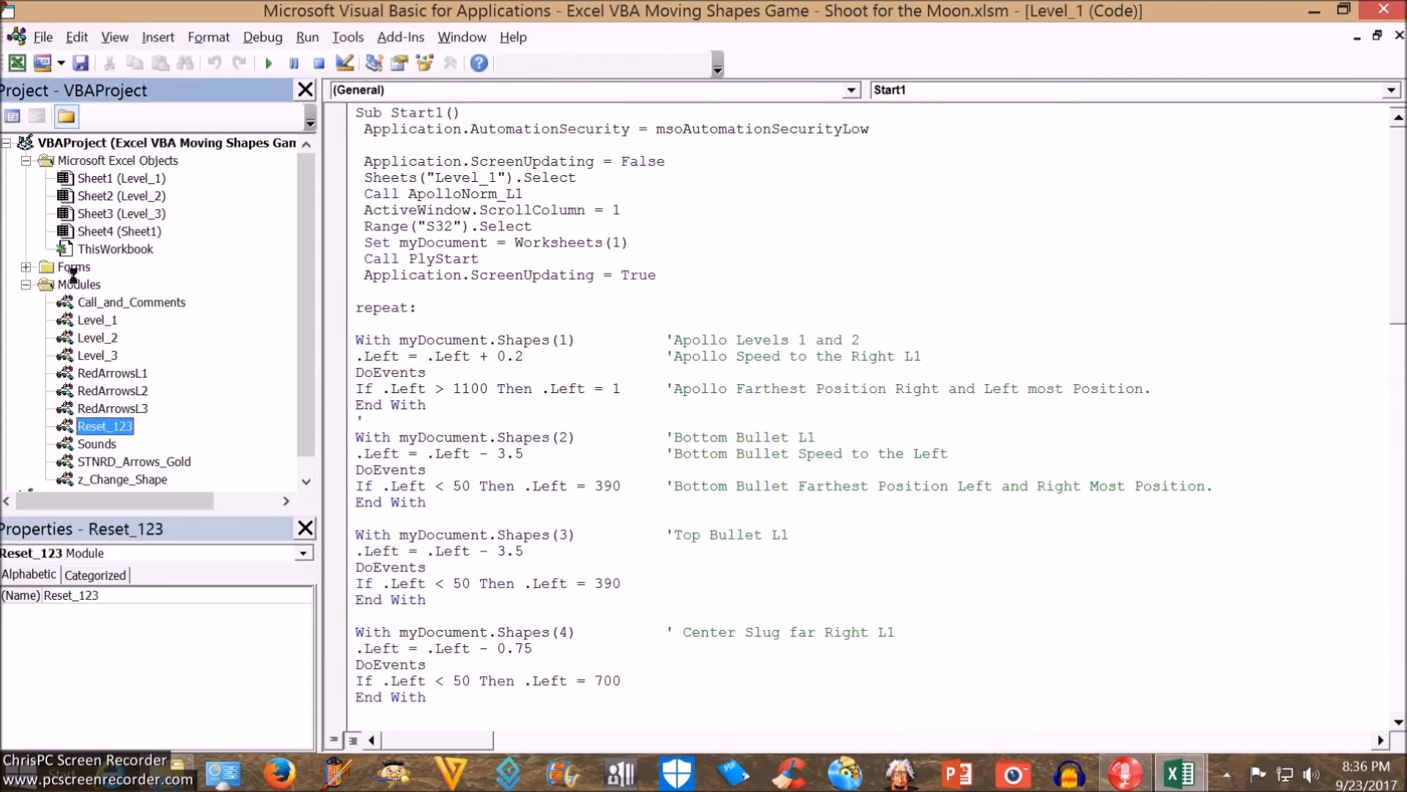
double_click(103, 426)
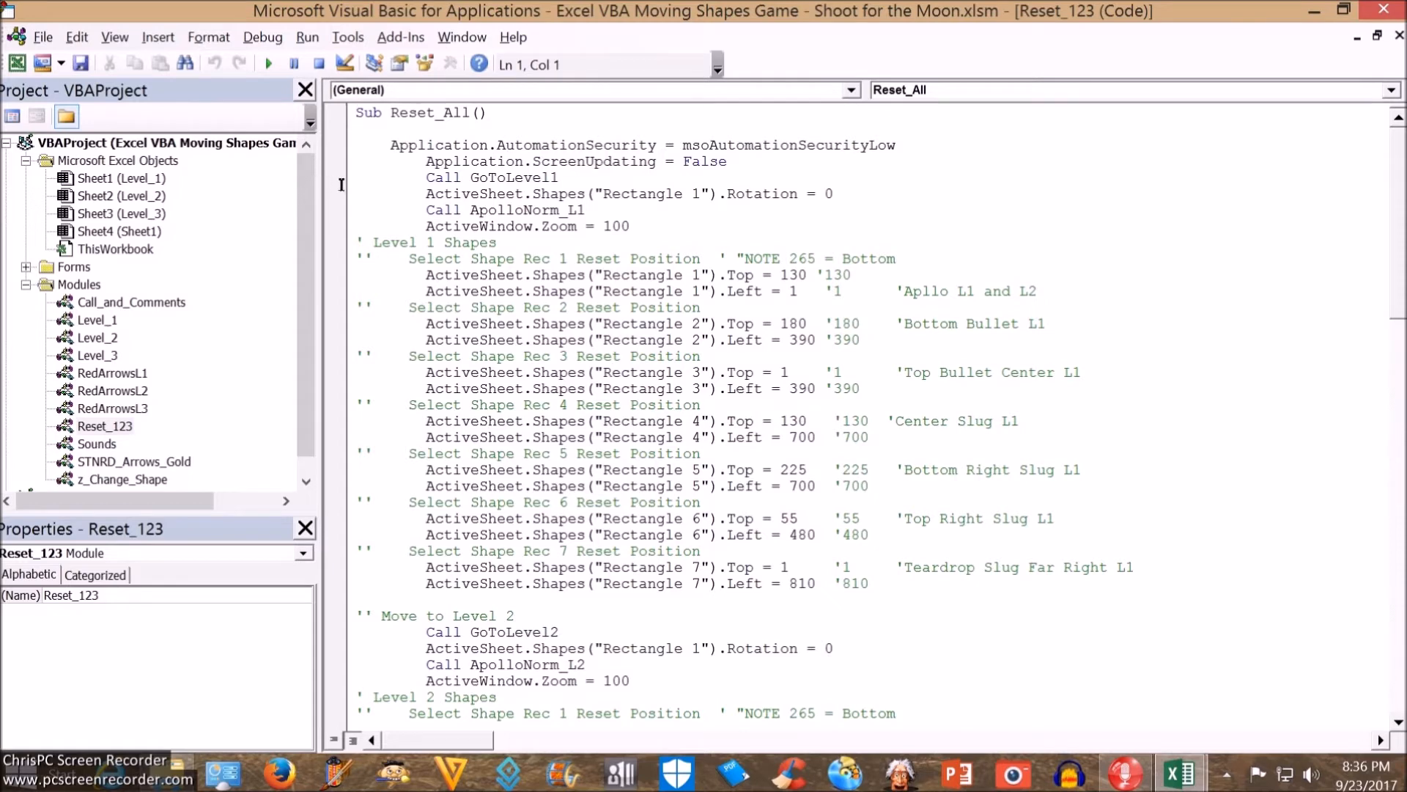
mouse_move(401, 194)
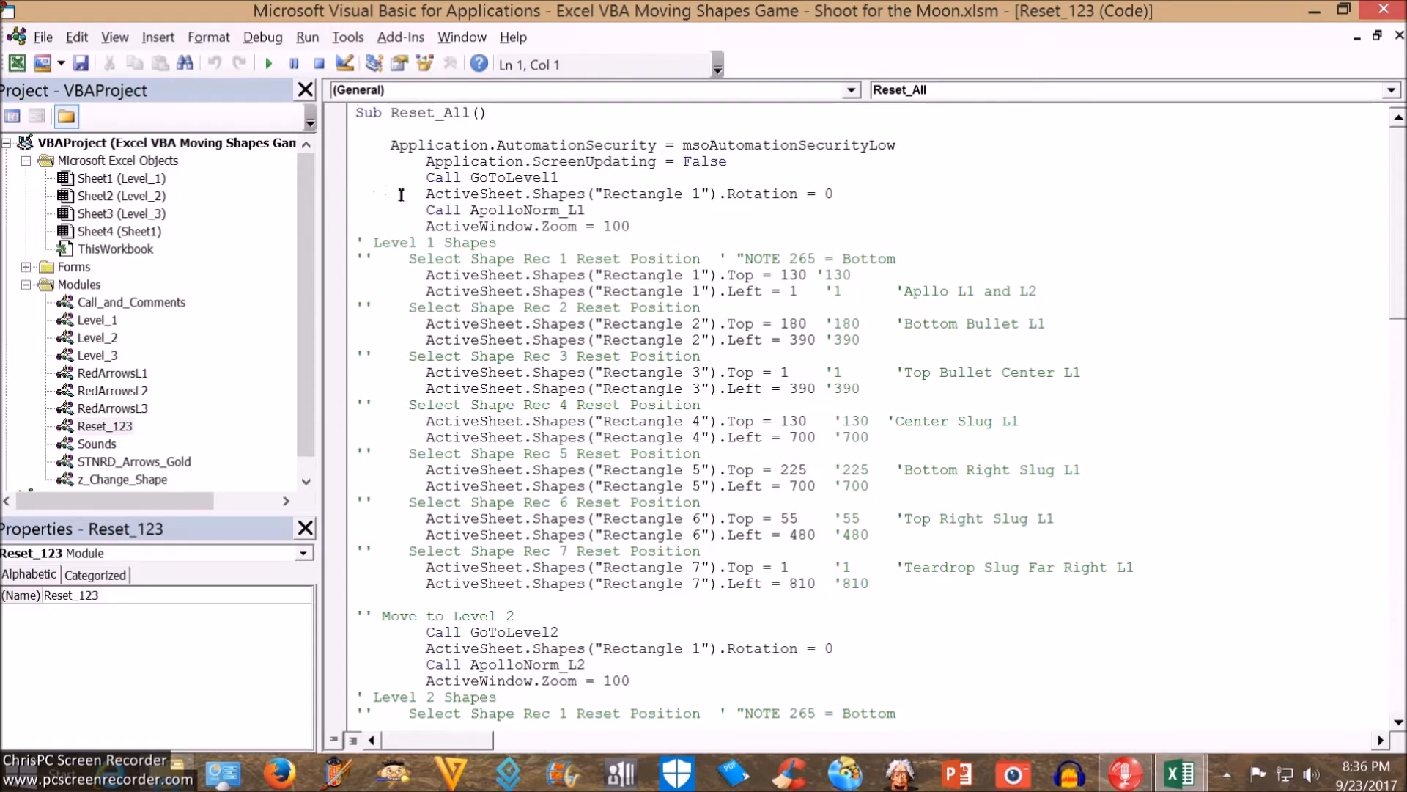
mouse_move(475, 188)
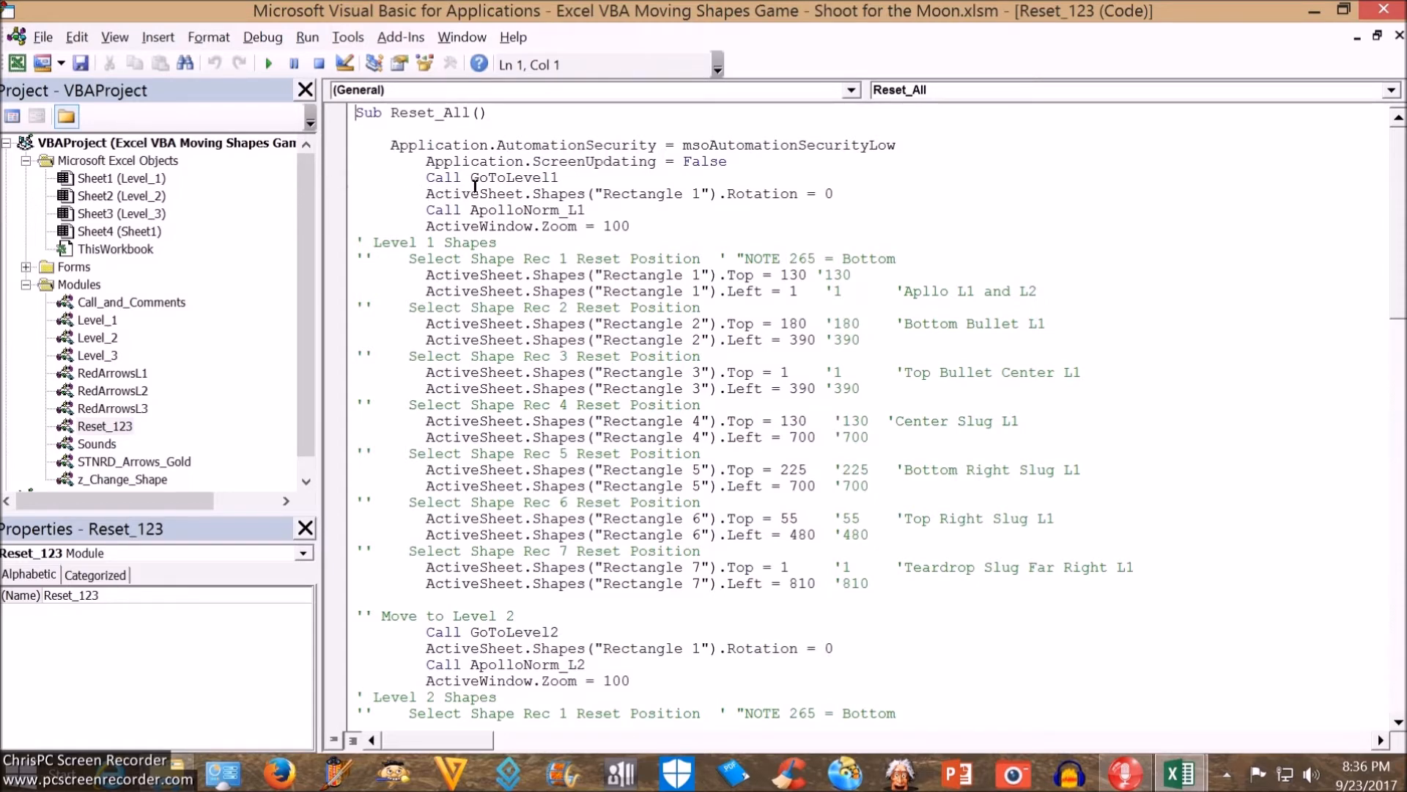
mouse_move(527, 201)
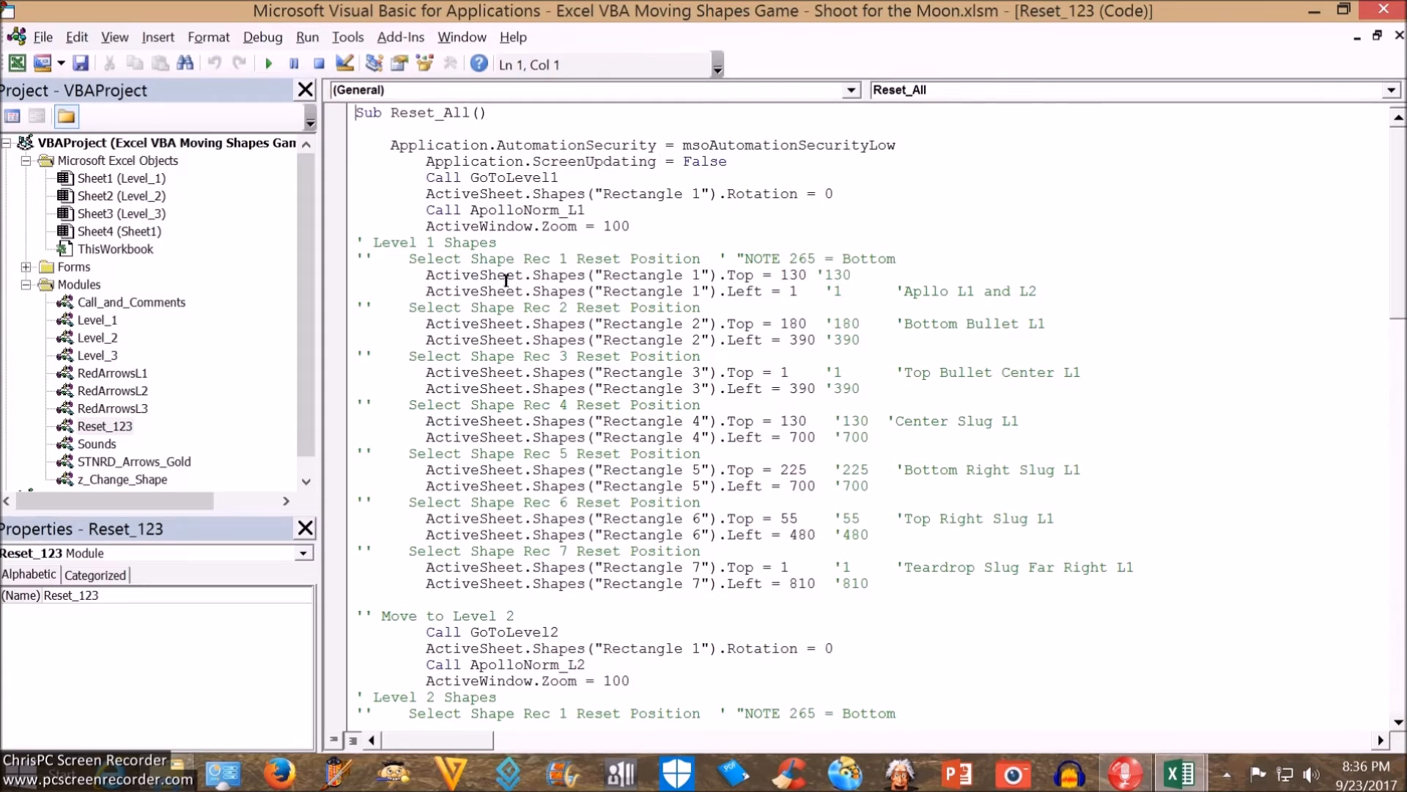
scroll(down, 3)
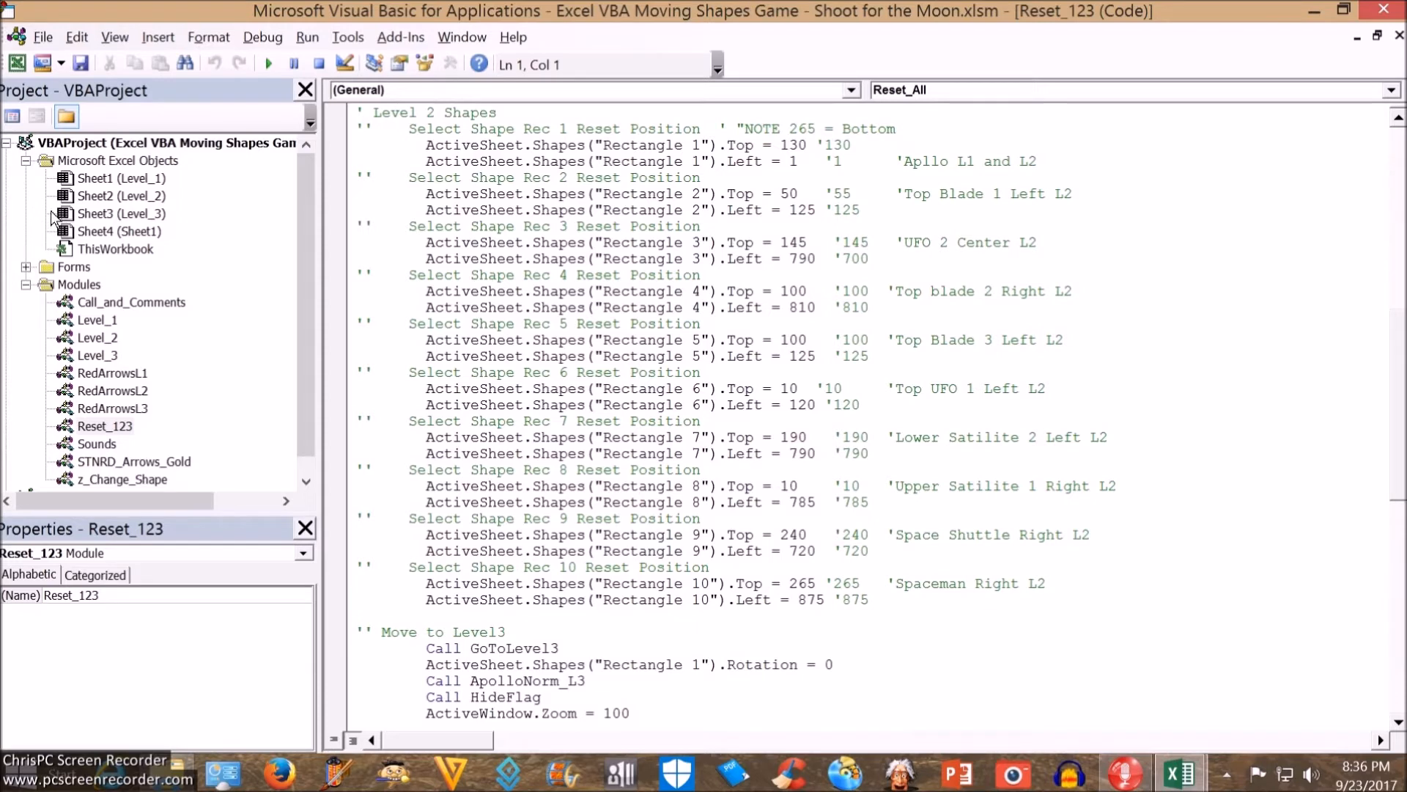
double_click(97, 320)
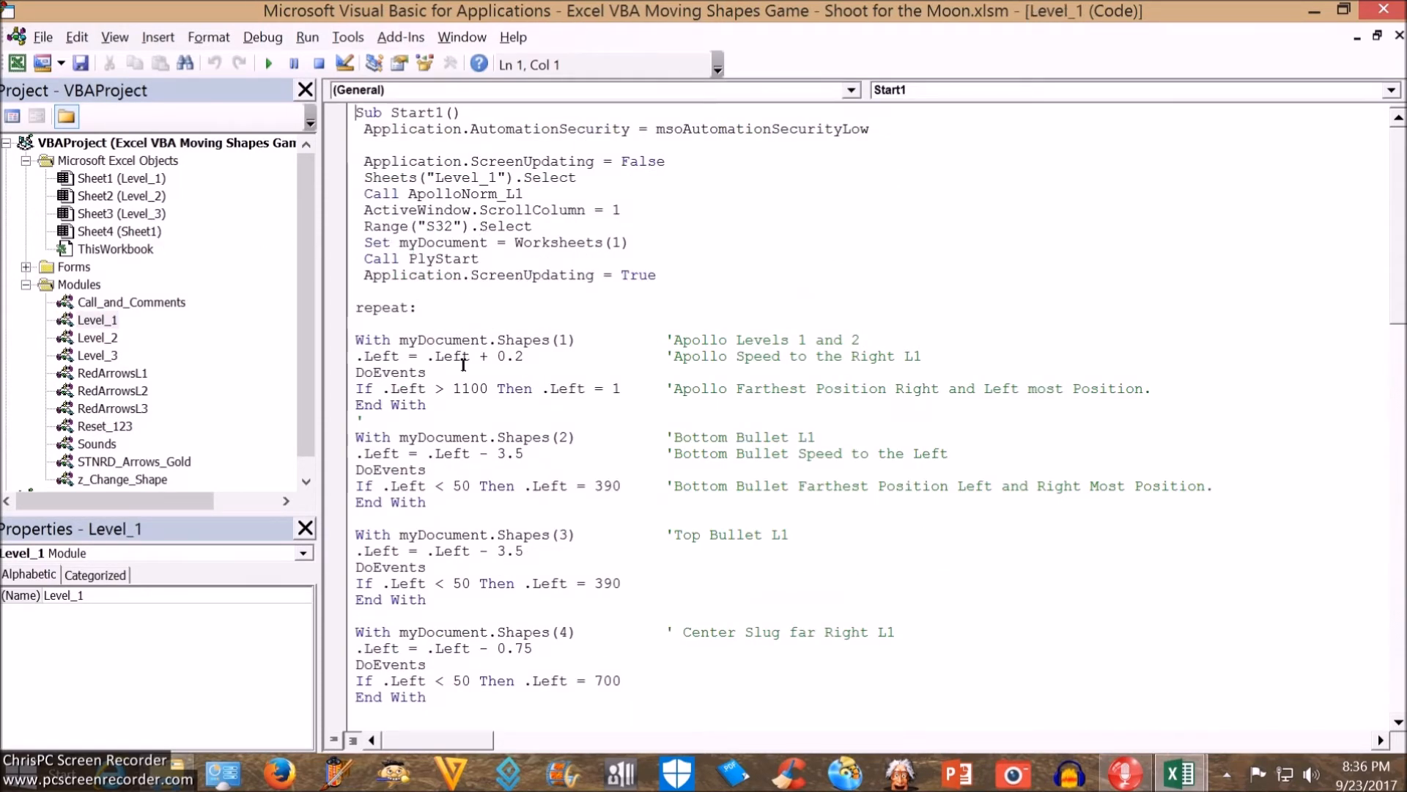
mouse_move(490, 284)
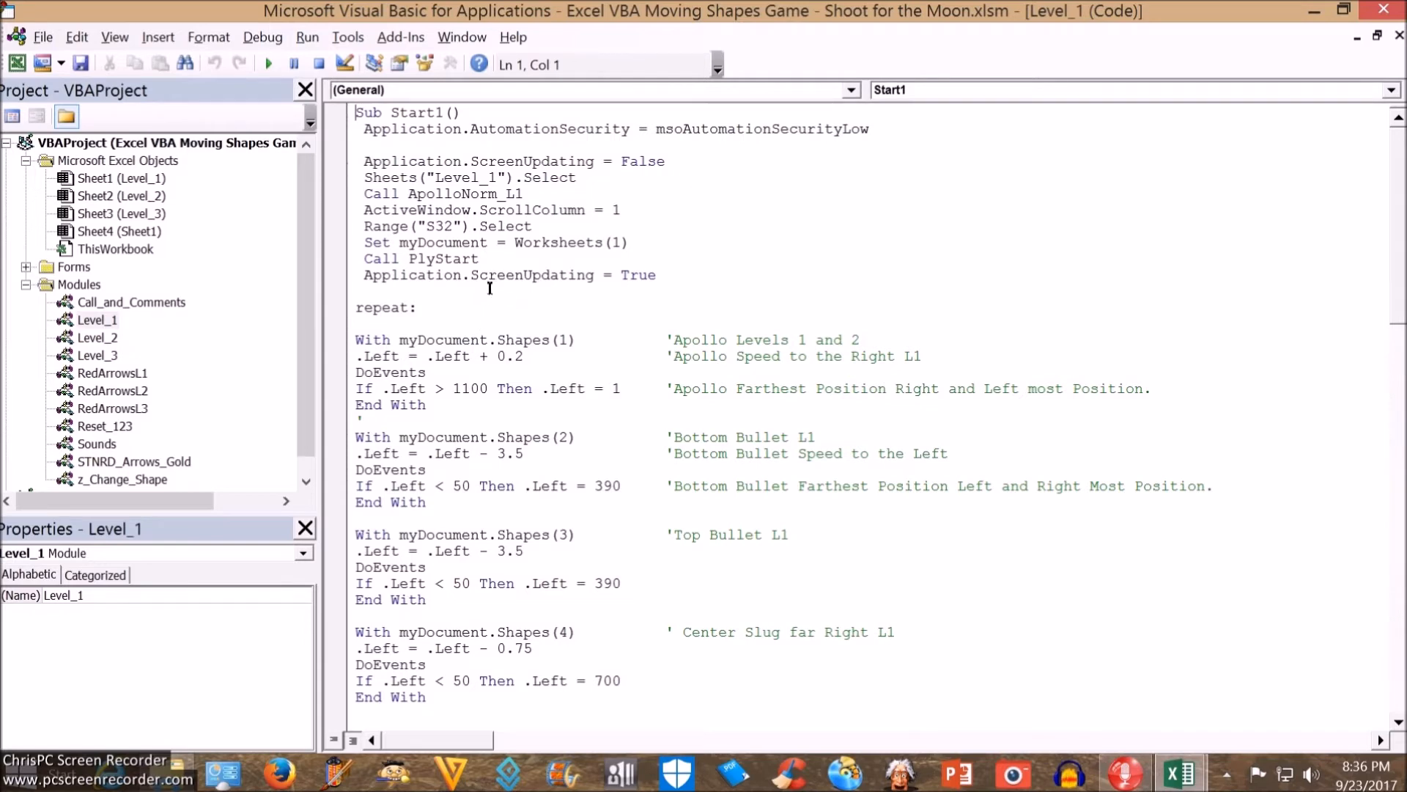
mouse_move(400, 238)
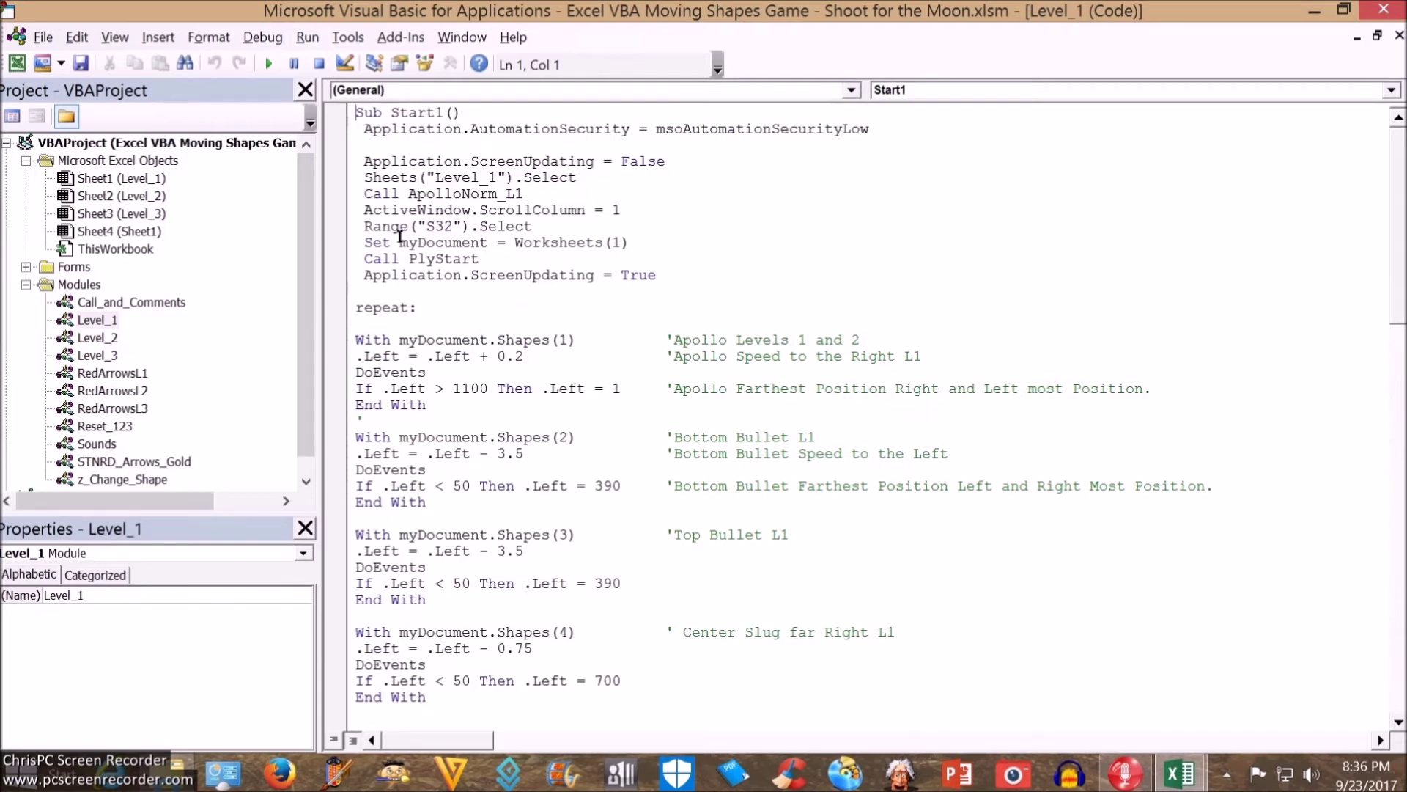
mouse_move(228, 234)
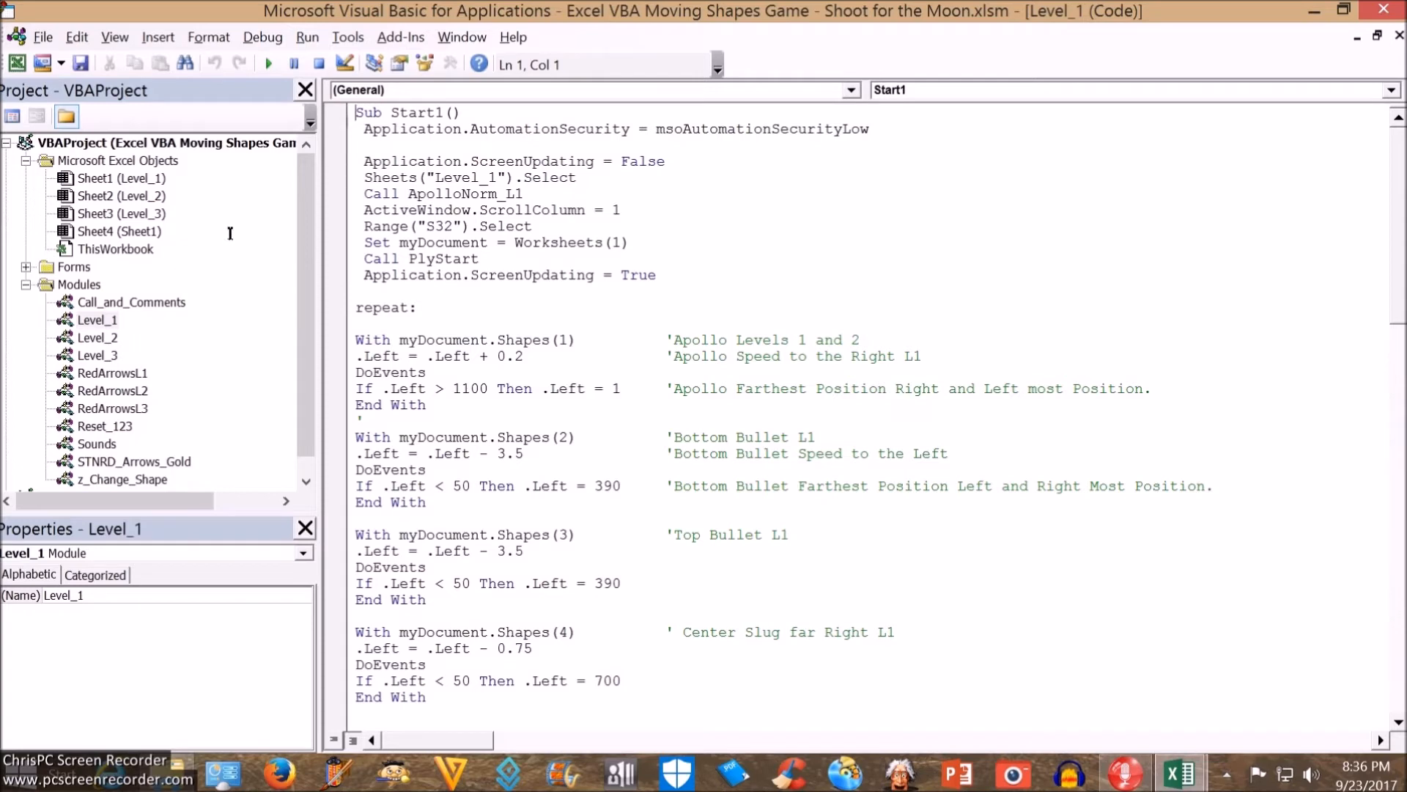
drag(355, 357, 427, 372)
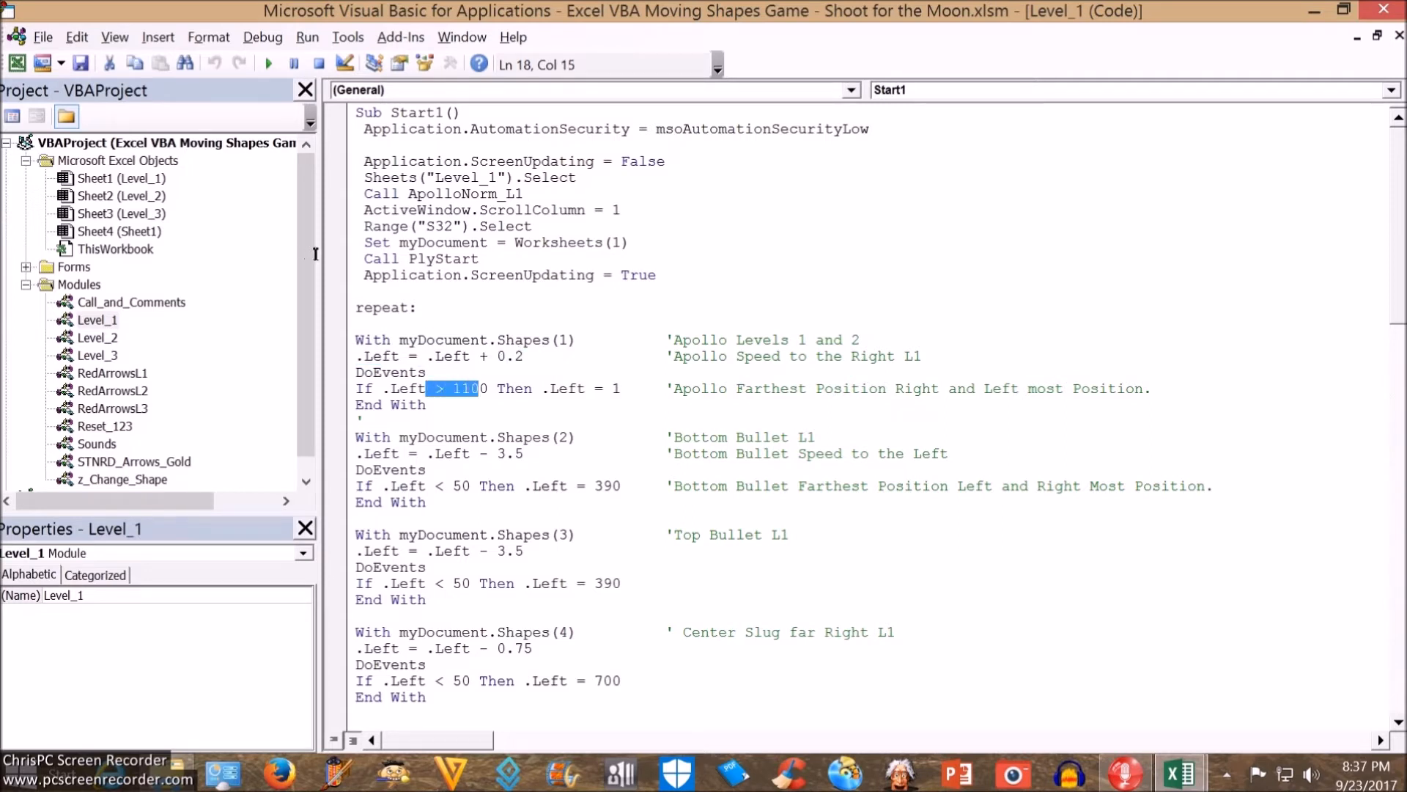
text(0)
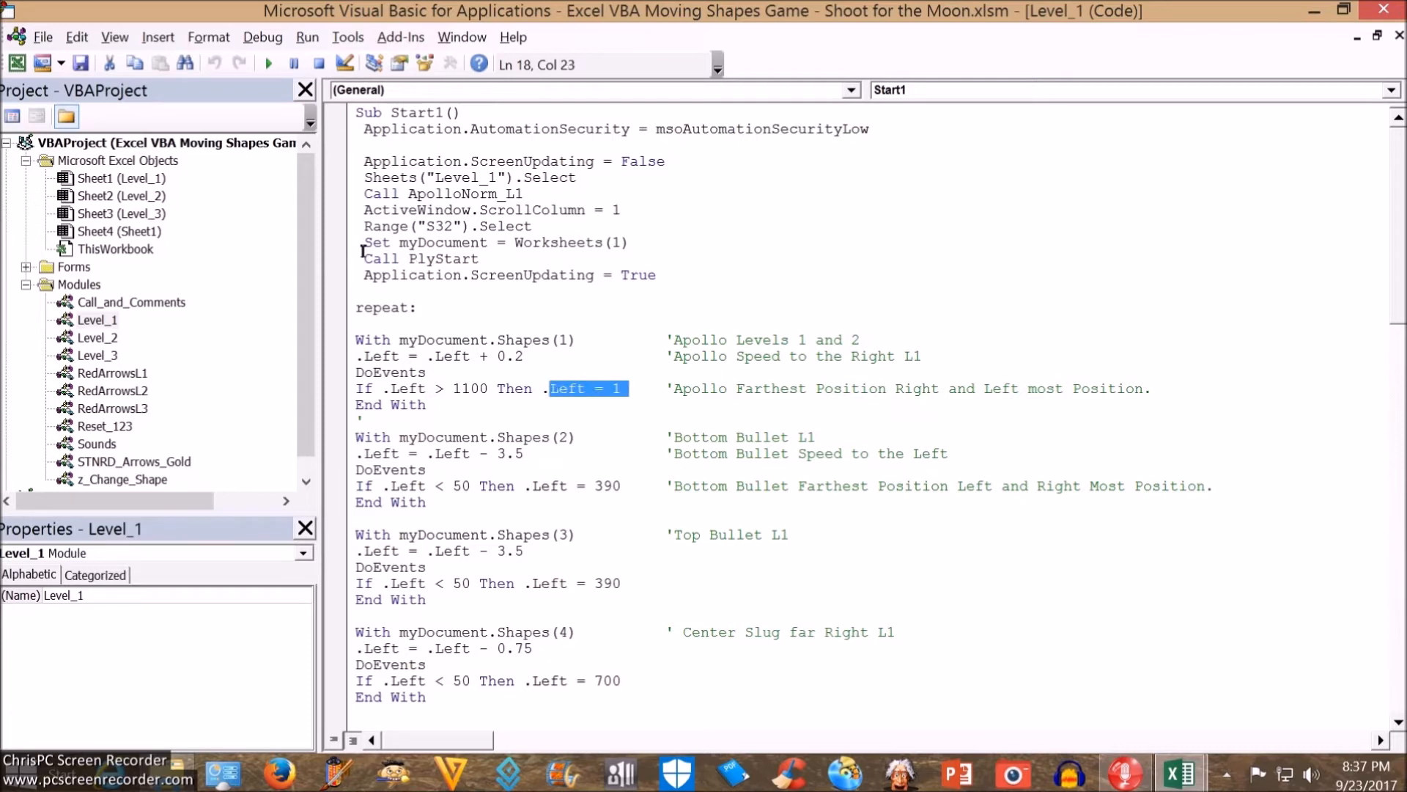
scroll(down, 3)
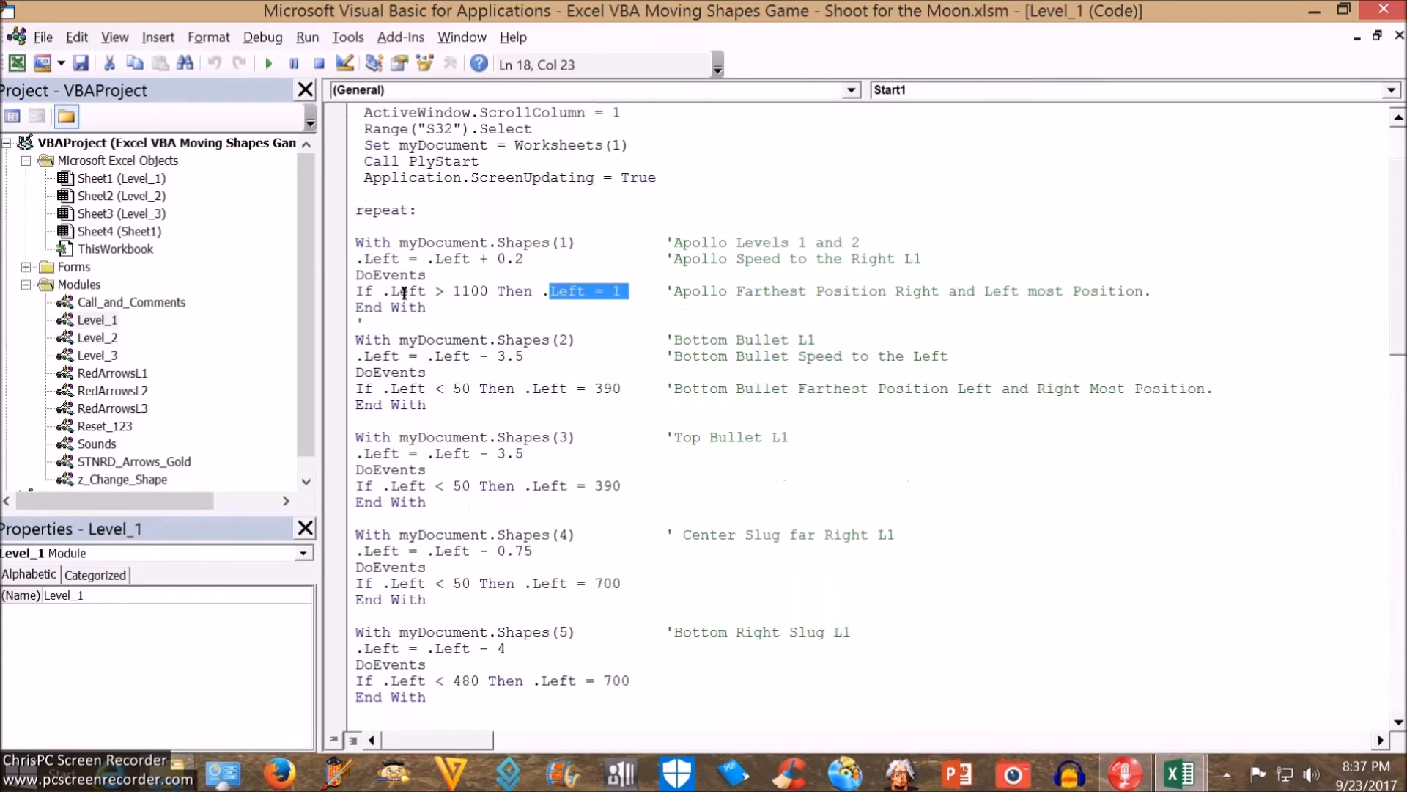
scroll(down, 3)
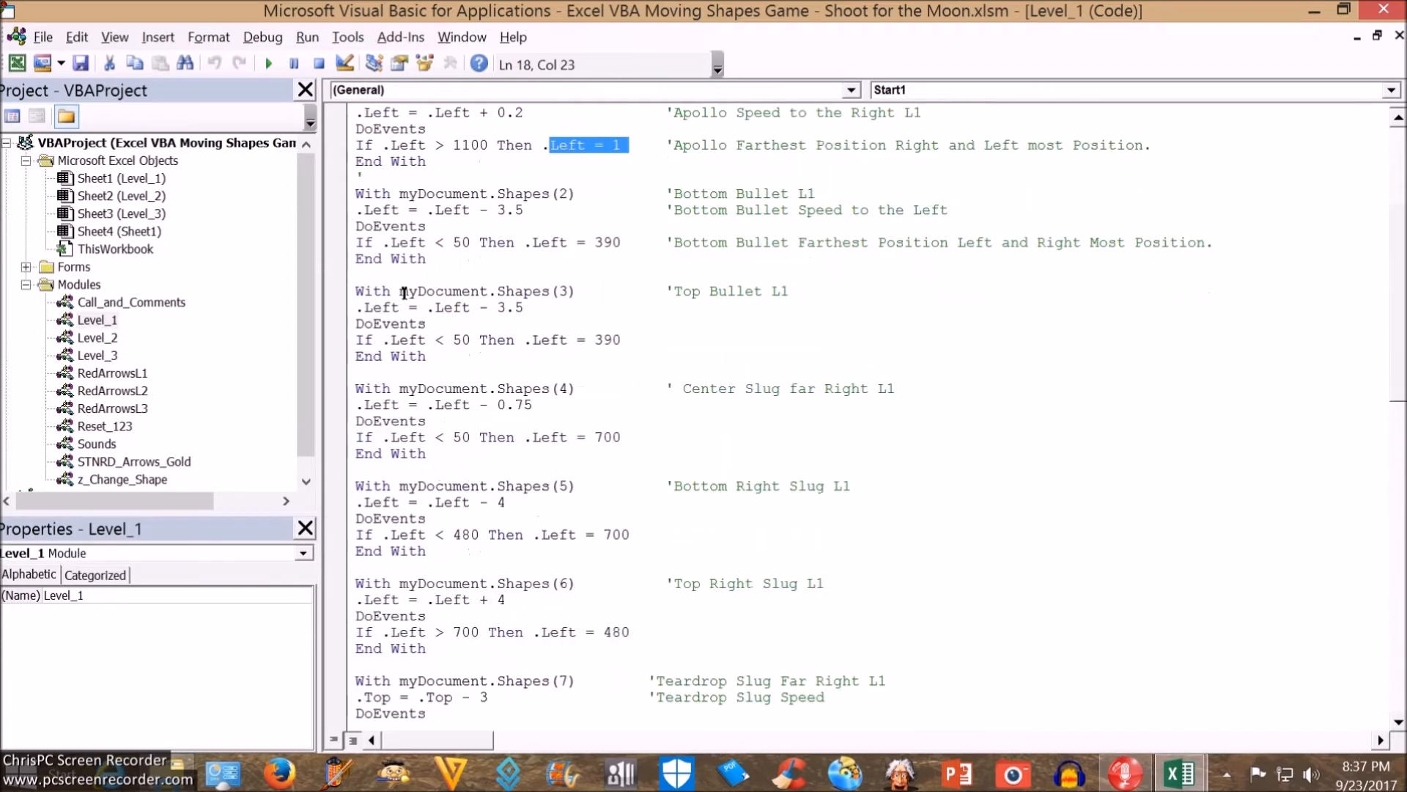
scroll(down, 3)
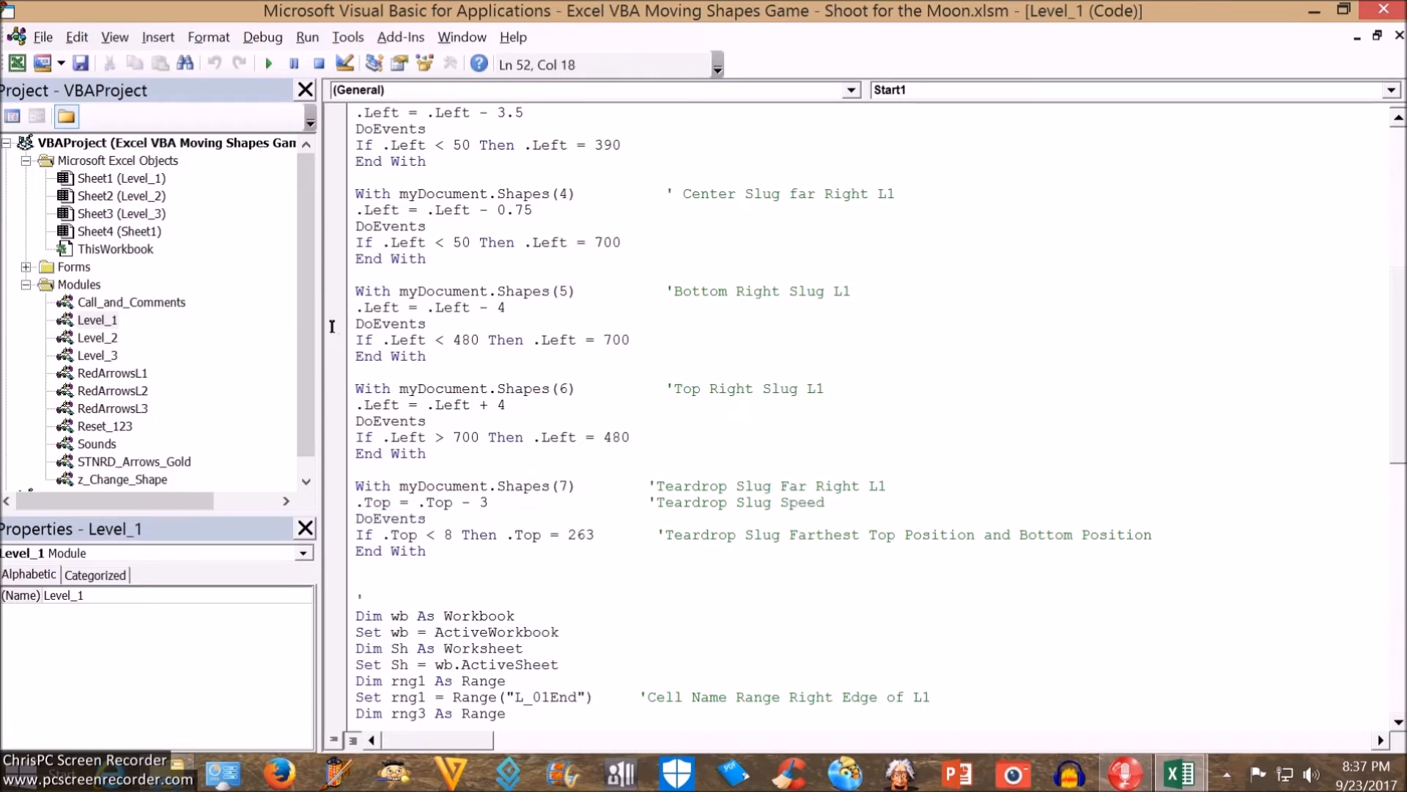
mouse_move(264, 329)
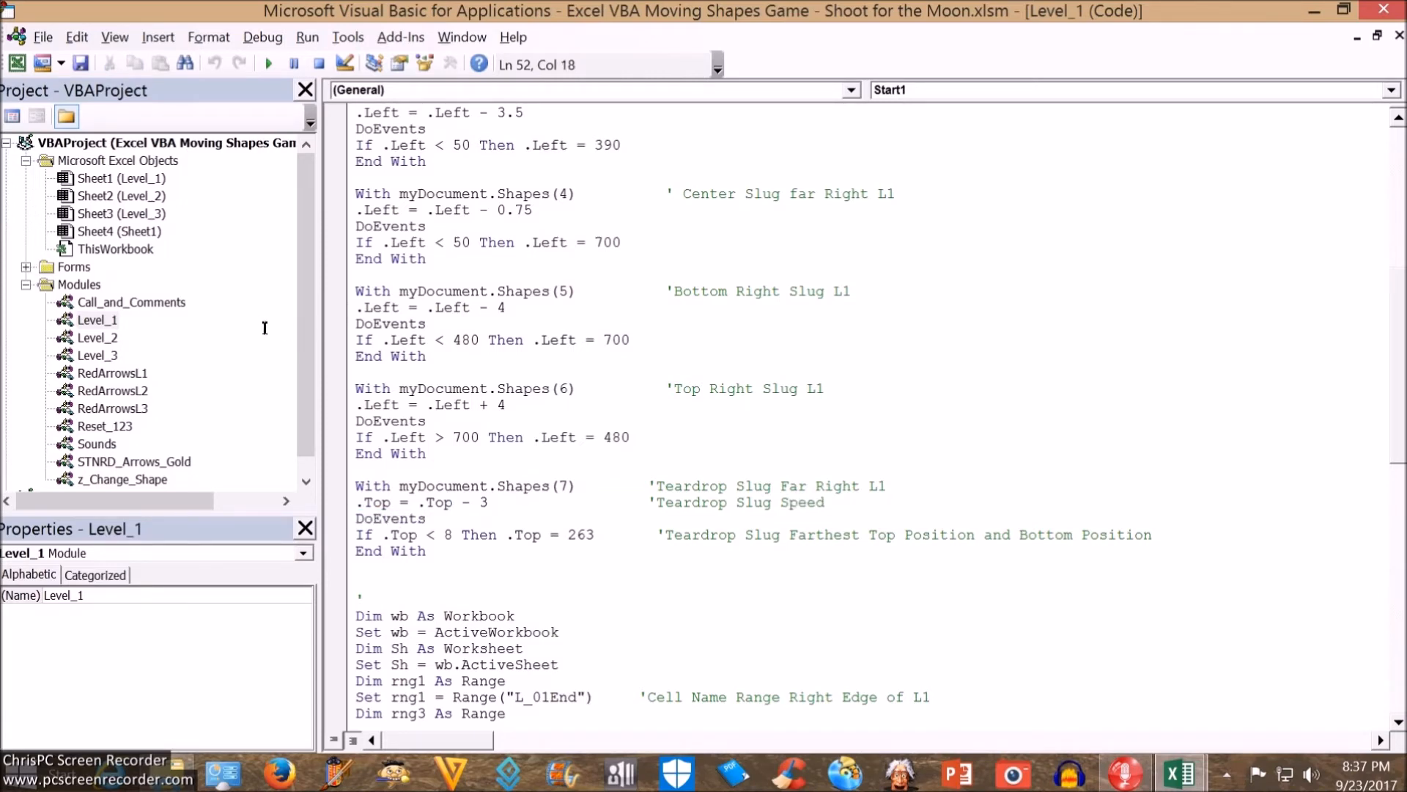
mouse_move(291, 362)
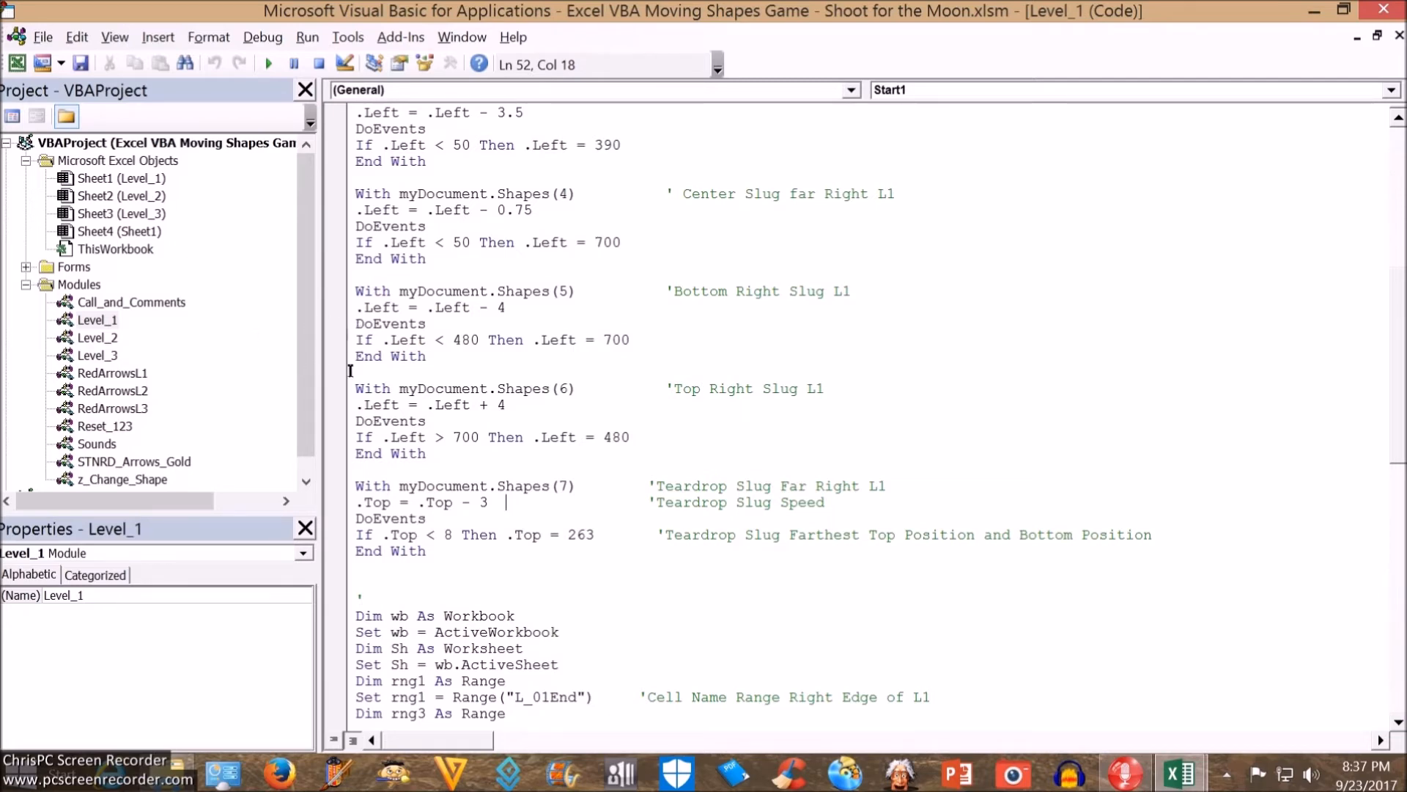
scroll(down, 3)
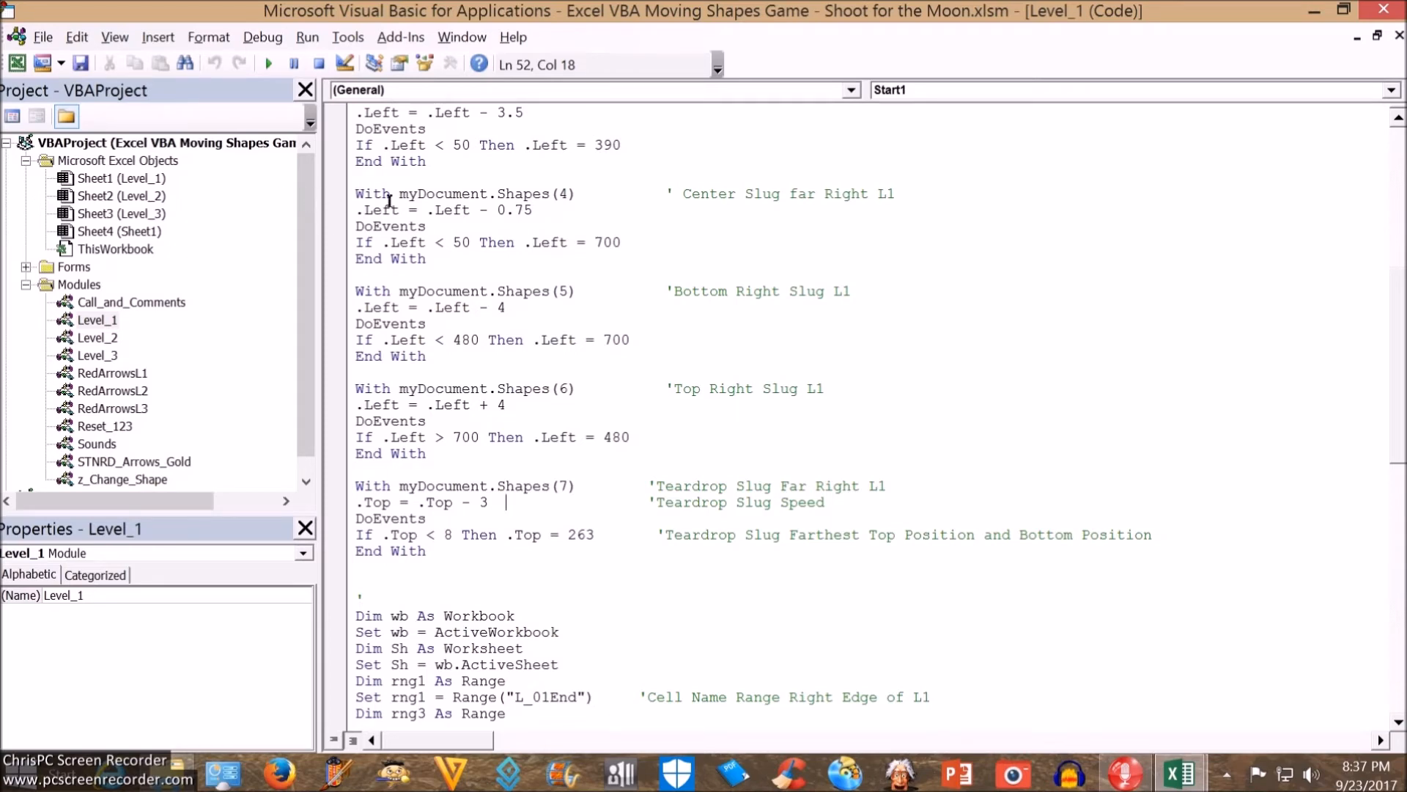
scroll(down, 3)
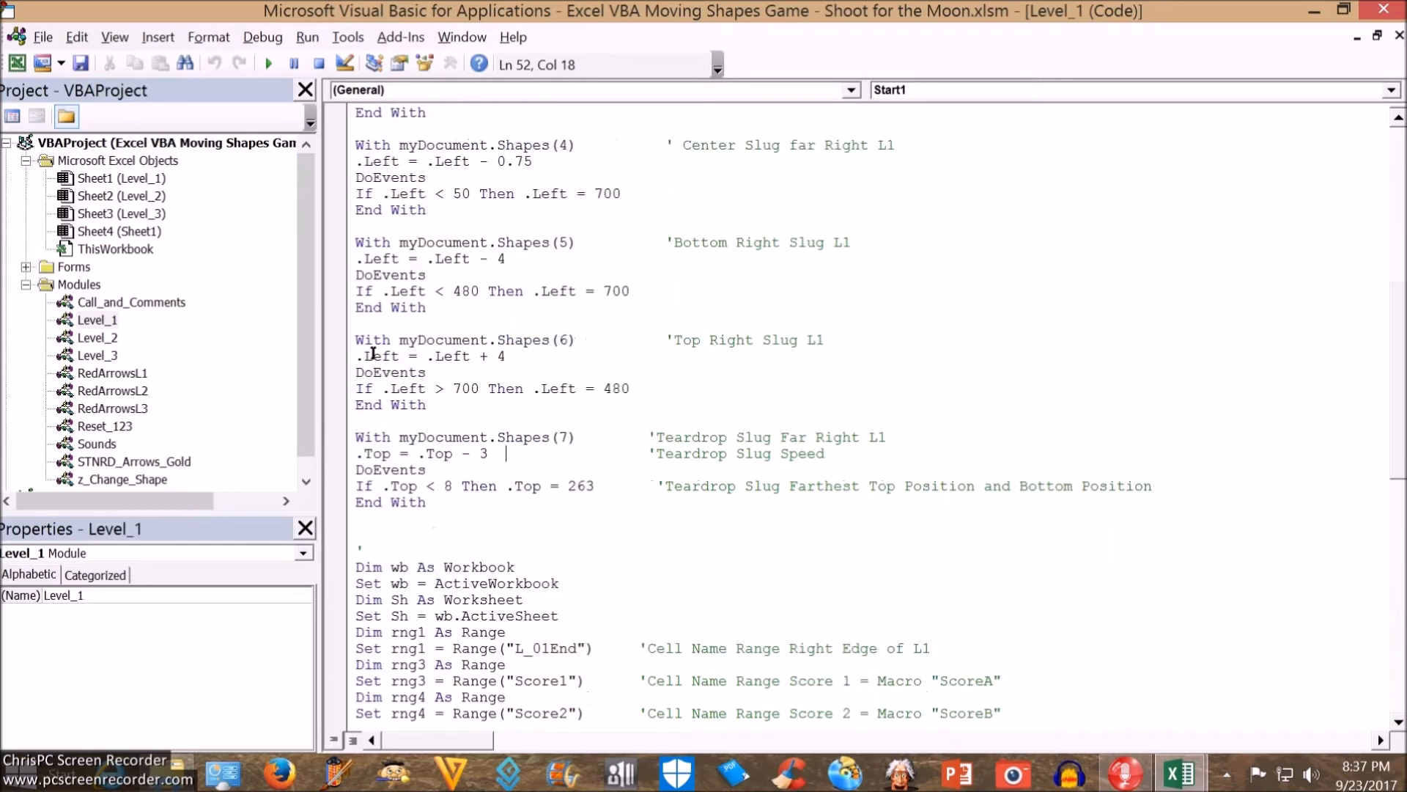
scroll(down, 3)
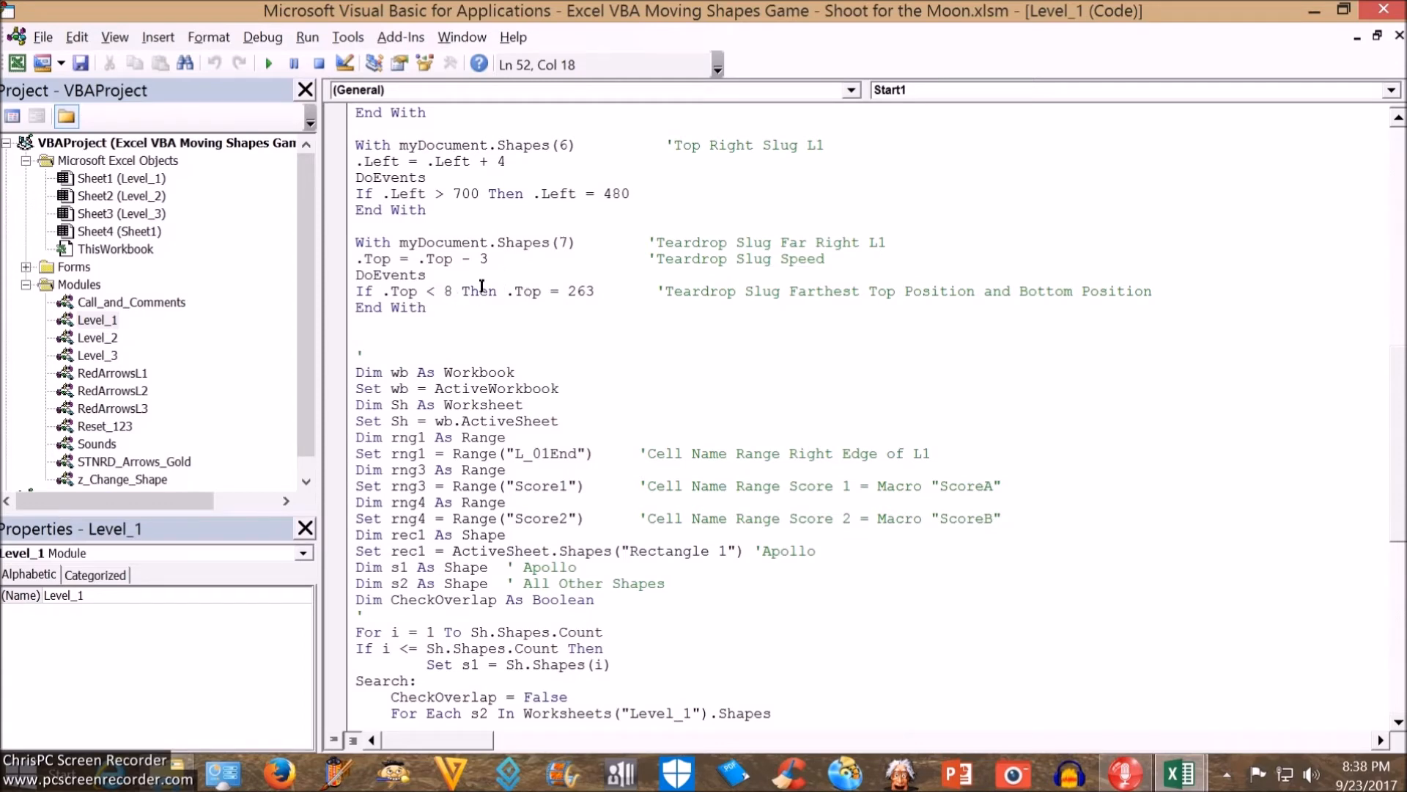
mouse_move(445, 321)
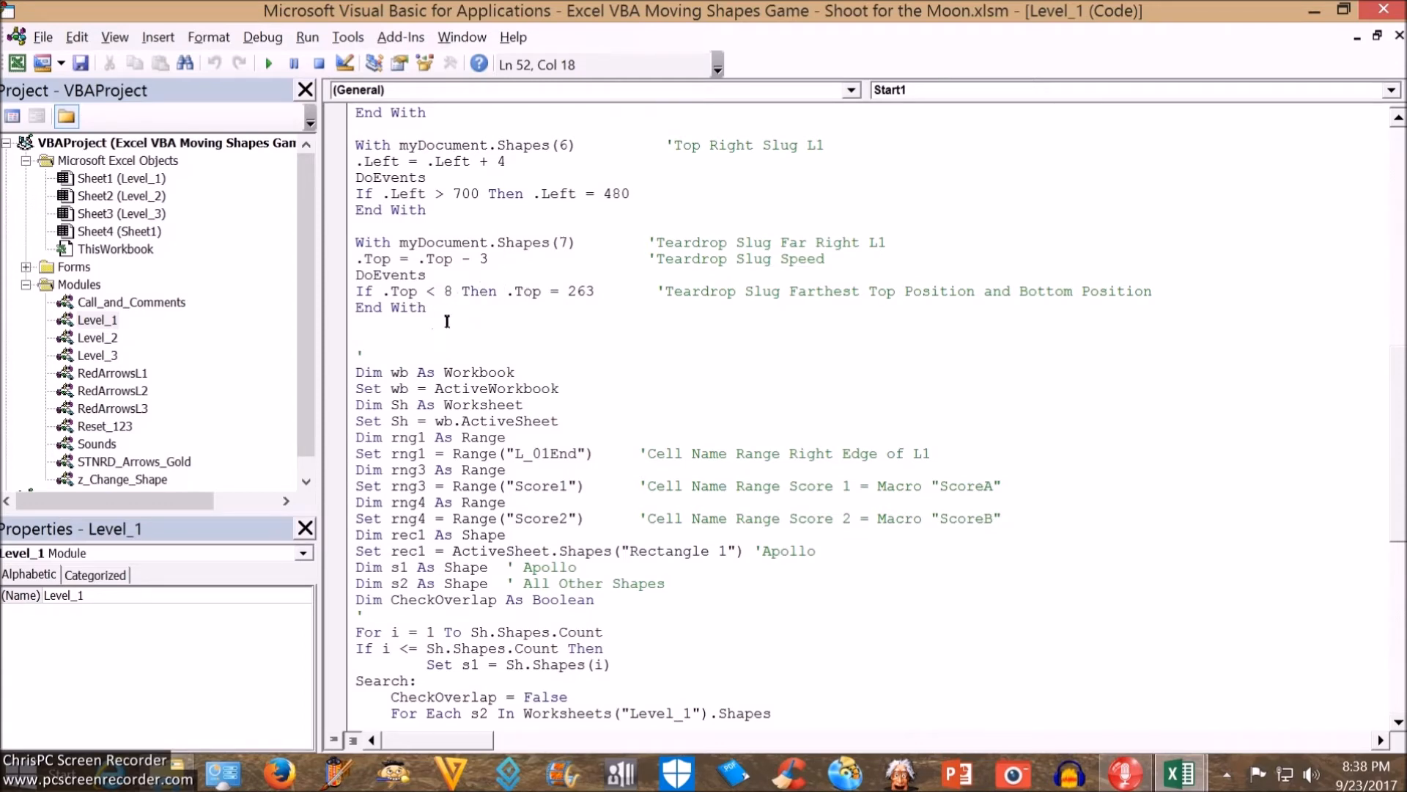
scroll(down, 3)
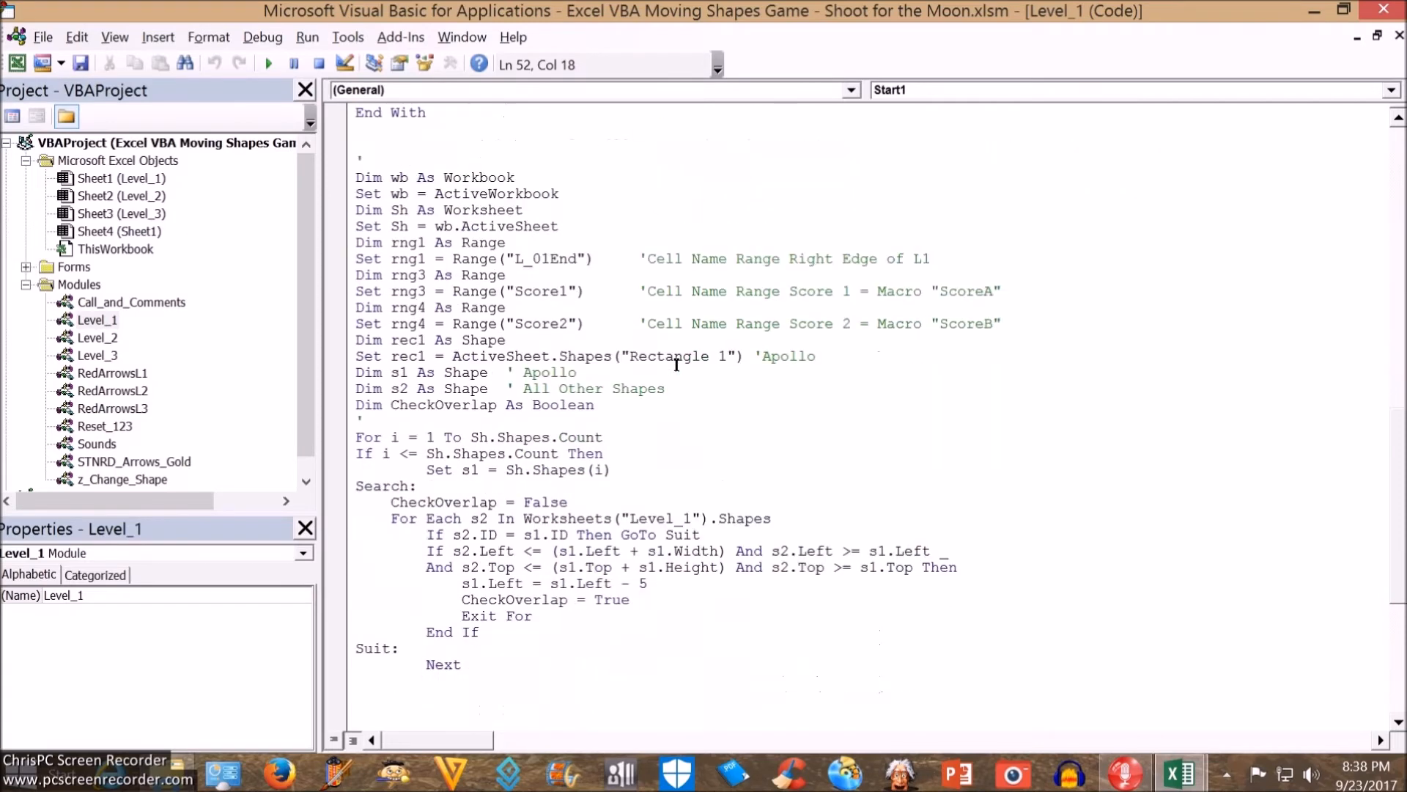
scroll(down, 3)
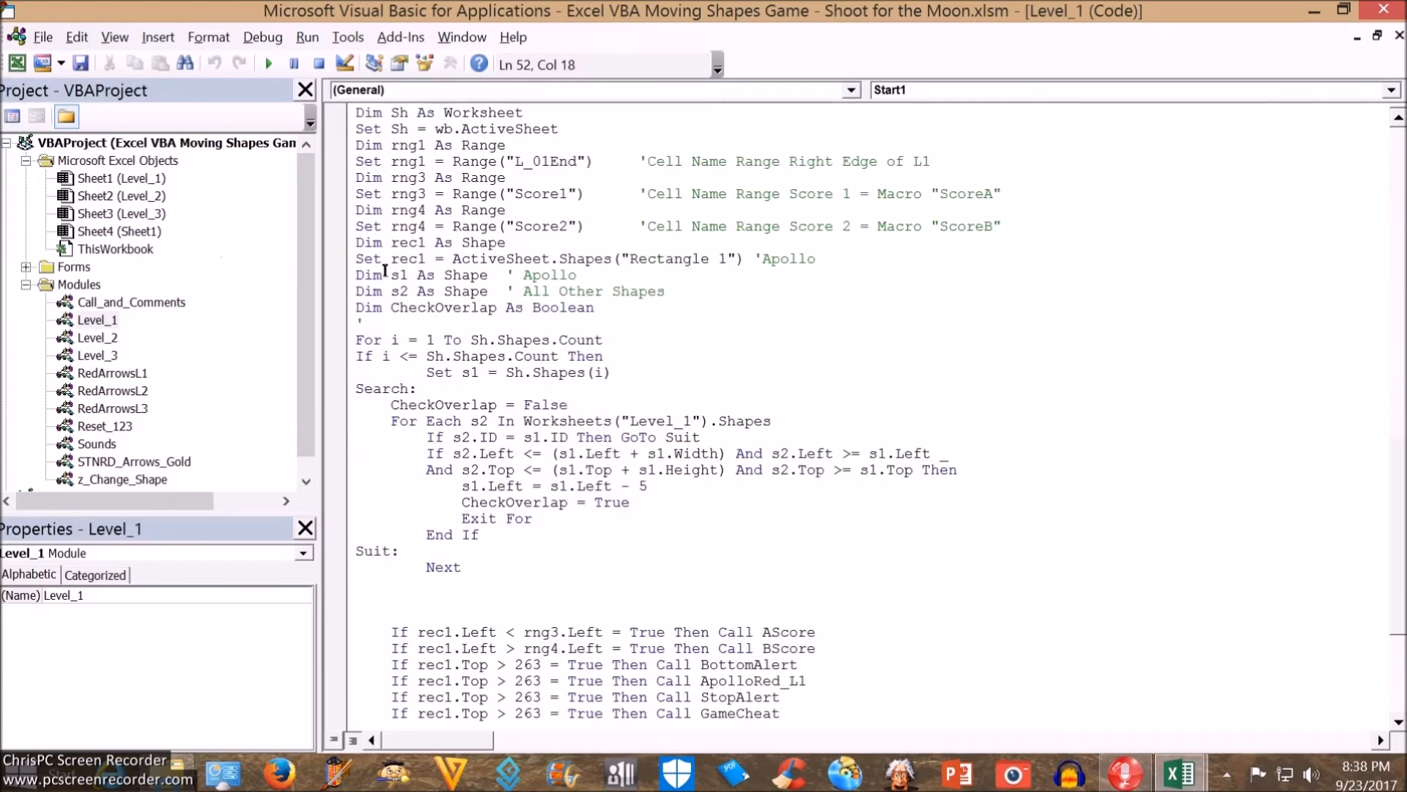
mouse_move(419, 311)
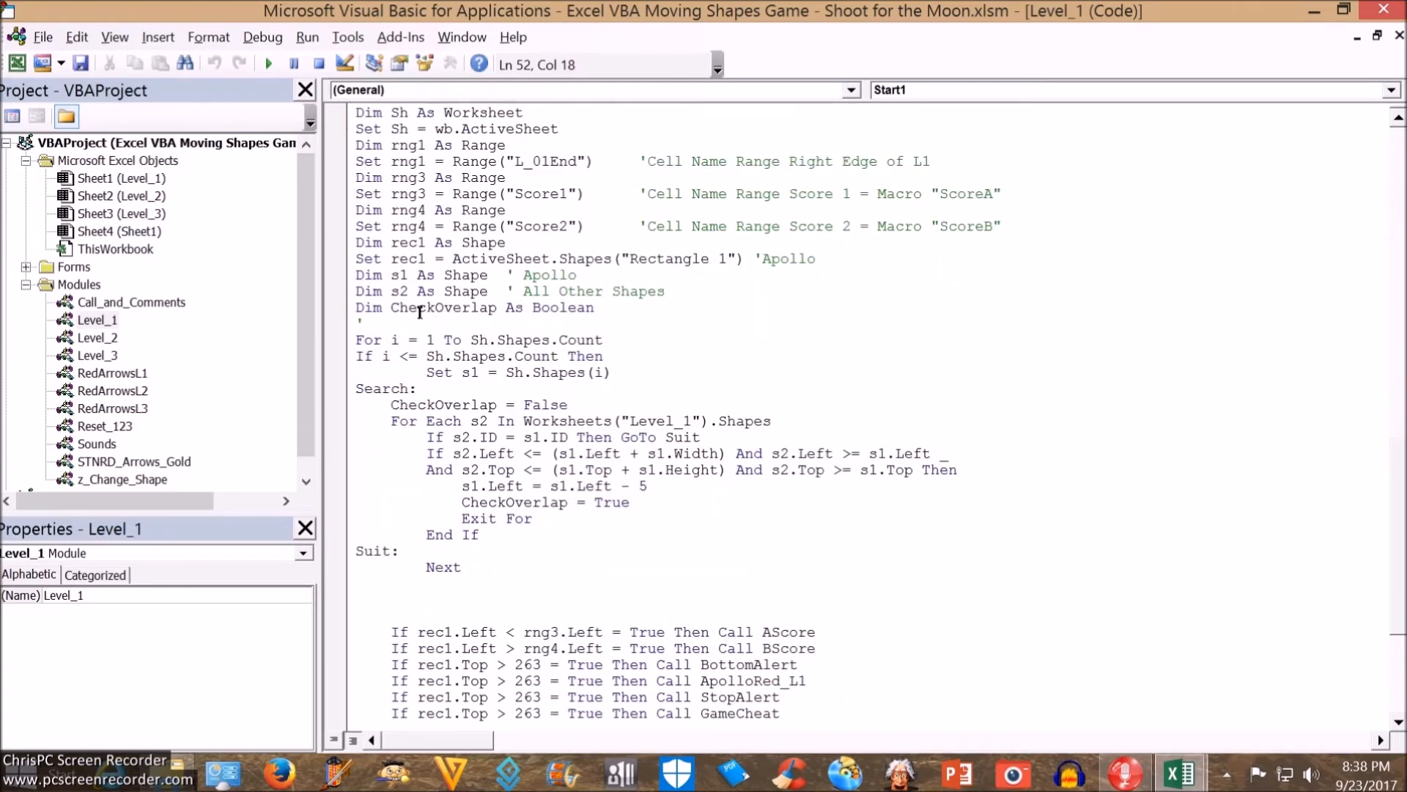
scroll(down, 3)
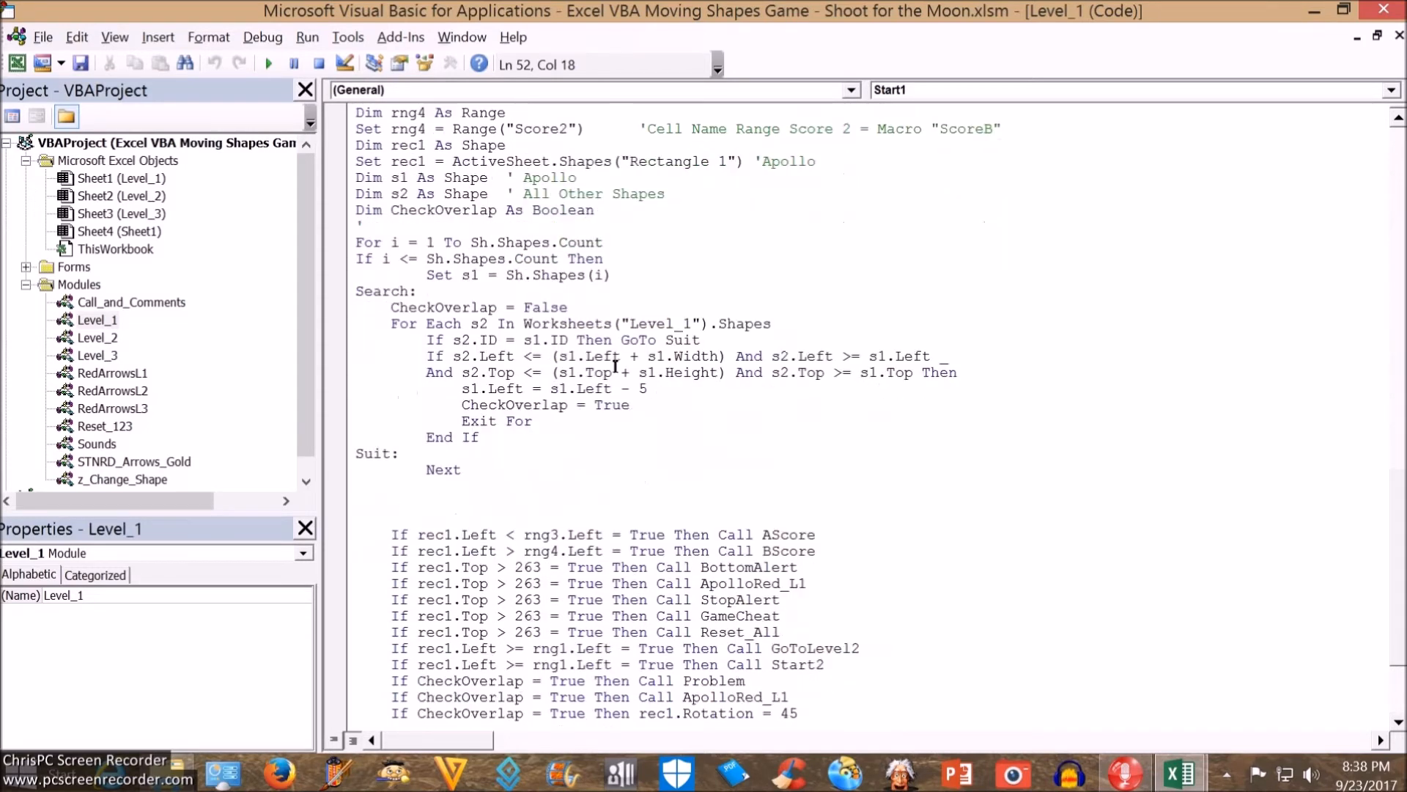
scroll(down, 3)
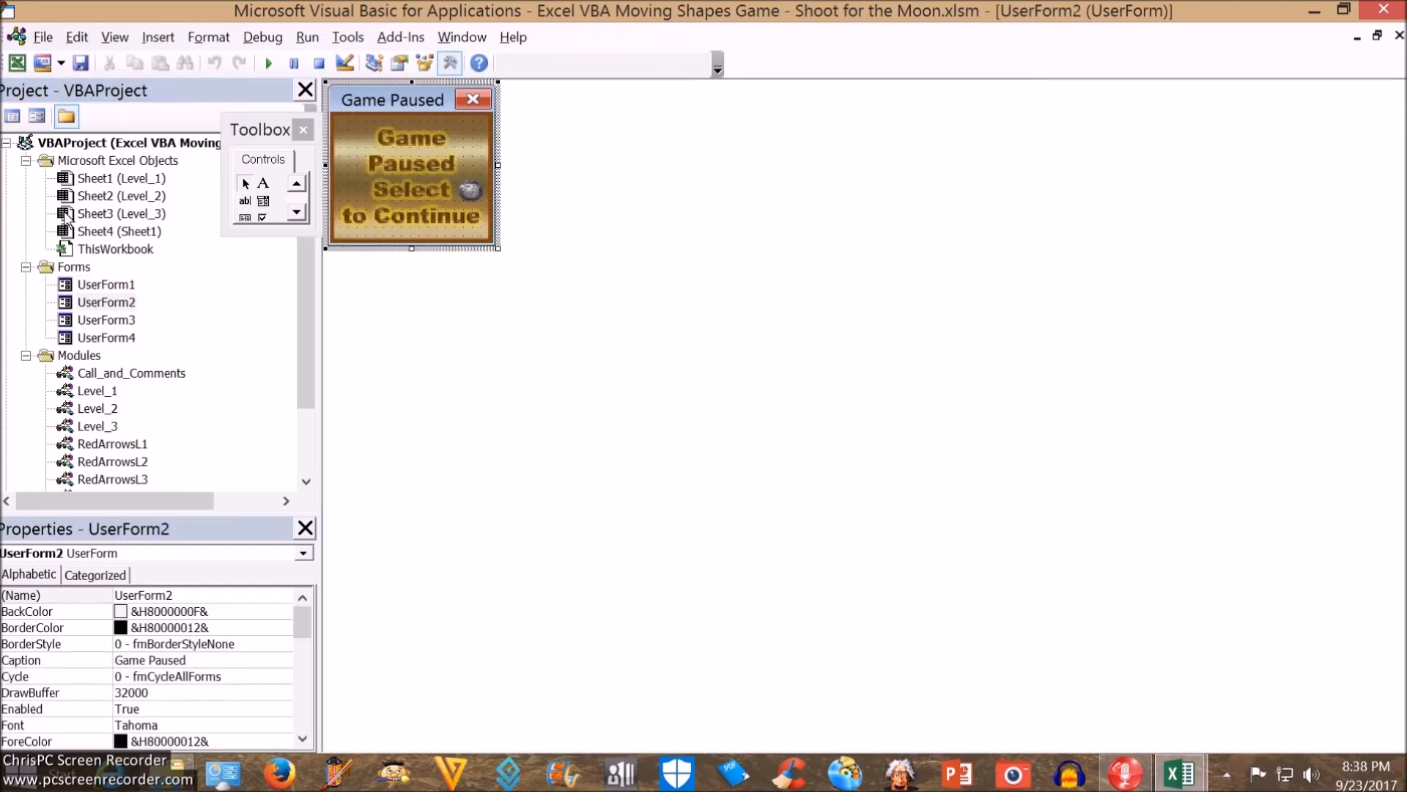
Show the UserForm4 Winner form design in the VBA editor.
double_click(106, 319)
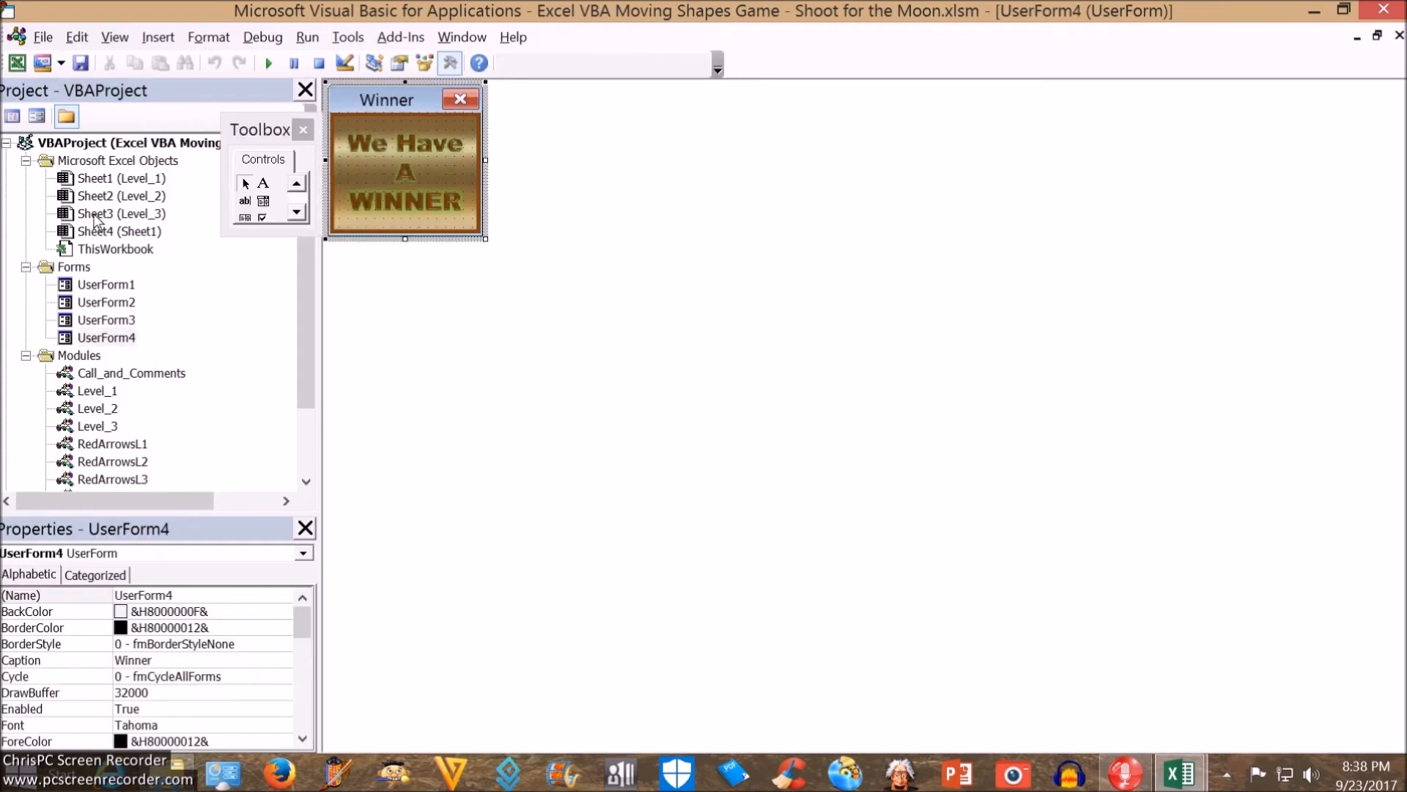
mouse_move(935, 47)
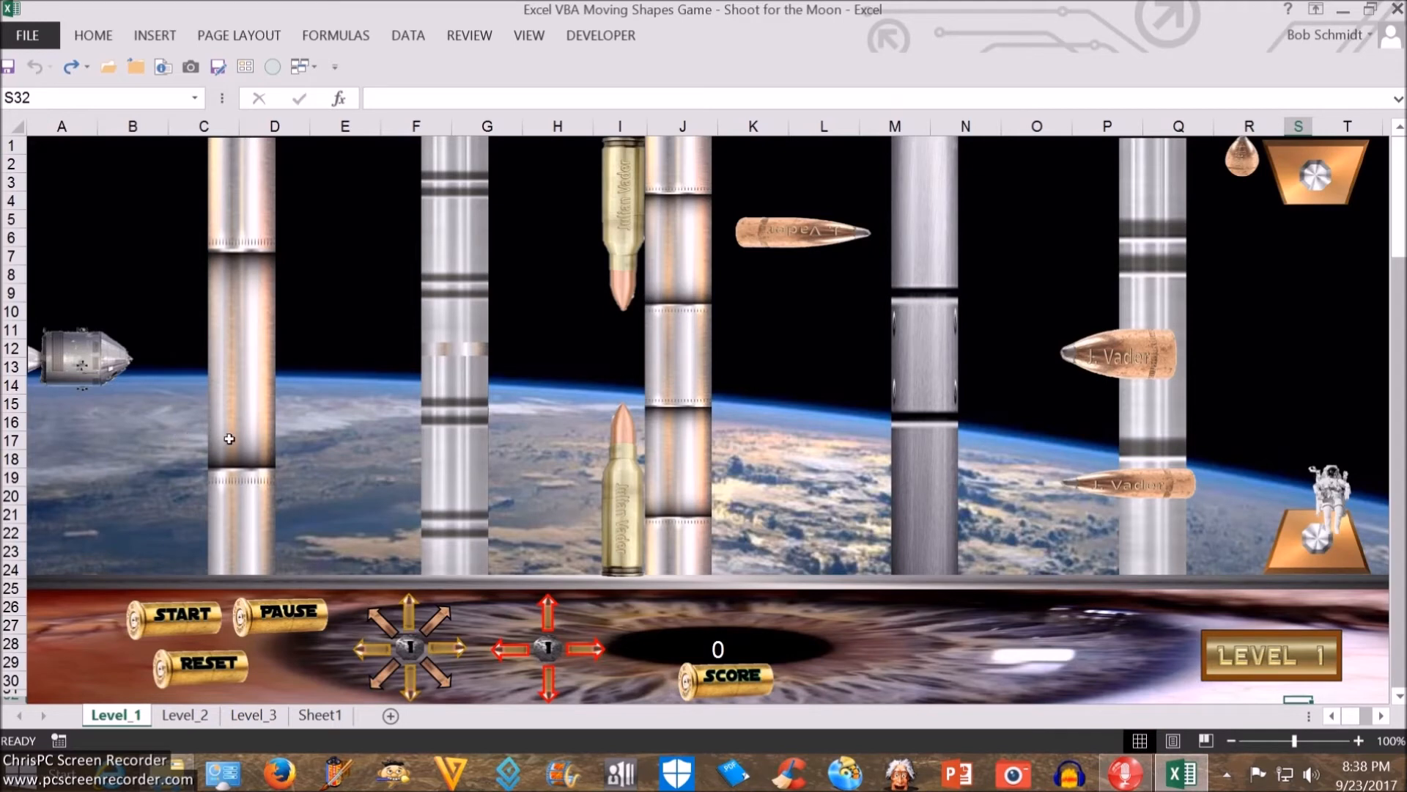
mouse_move(120, 414)
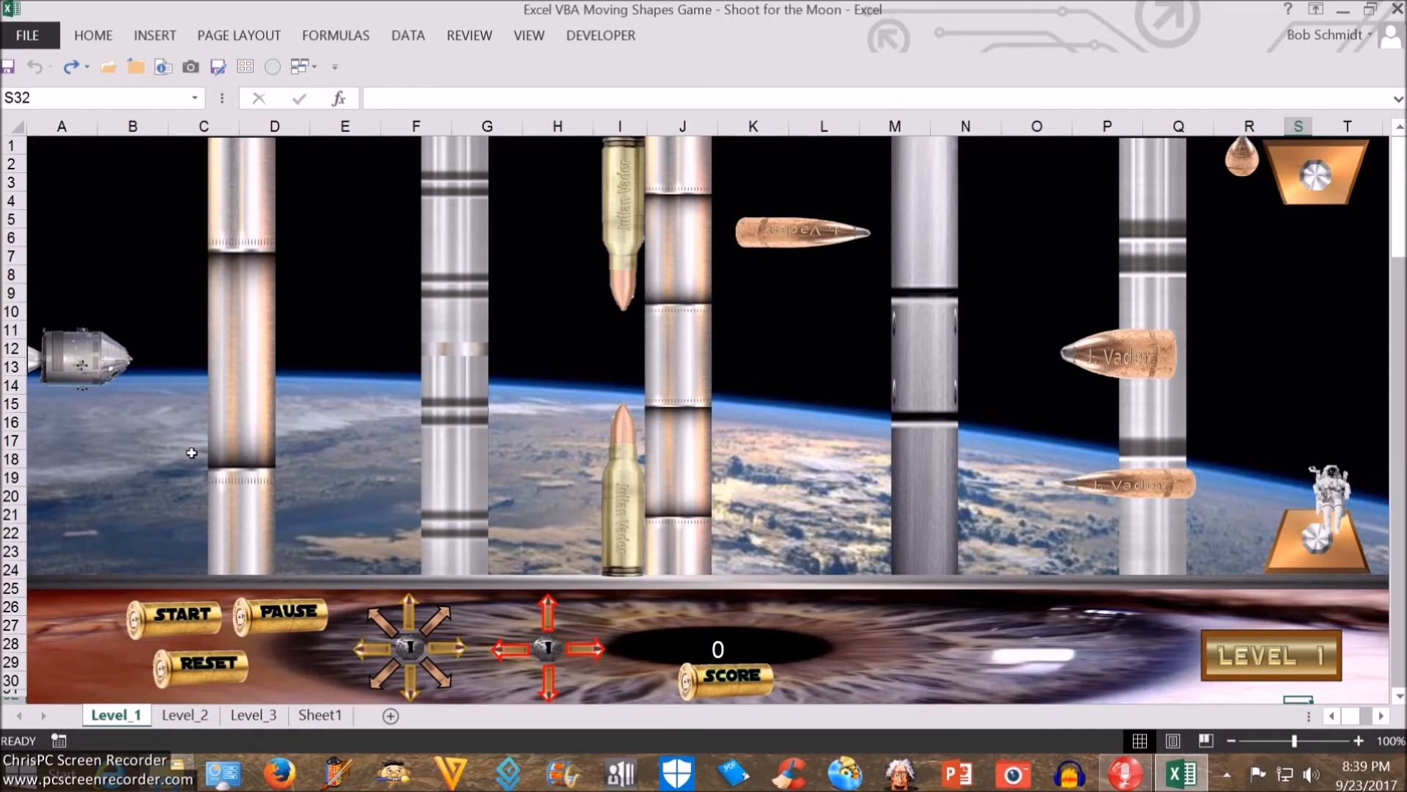
mouse_move(301, 488)
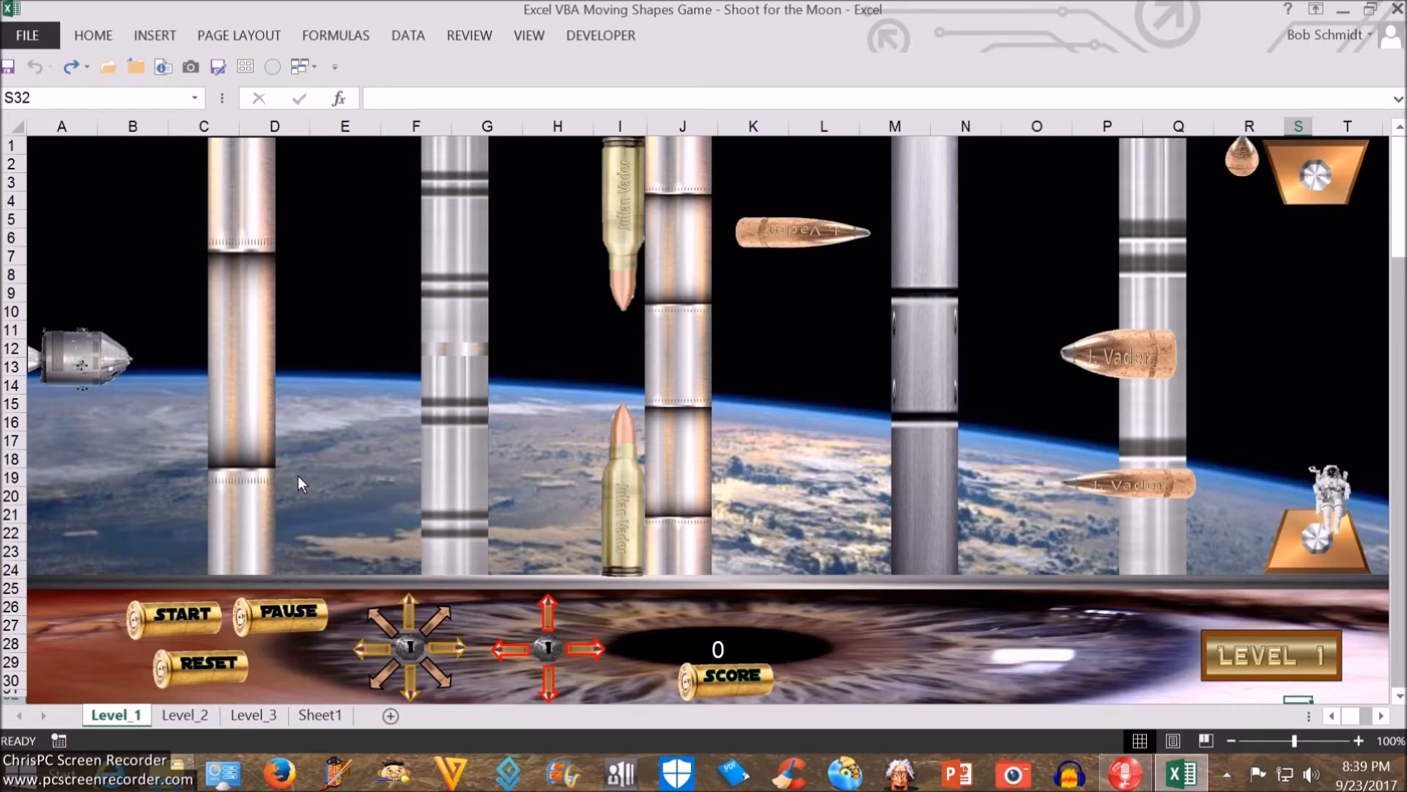
mouse_move(299, 478)
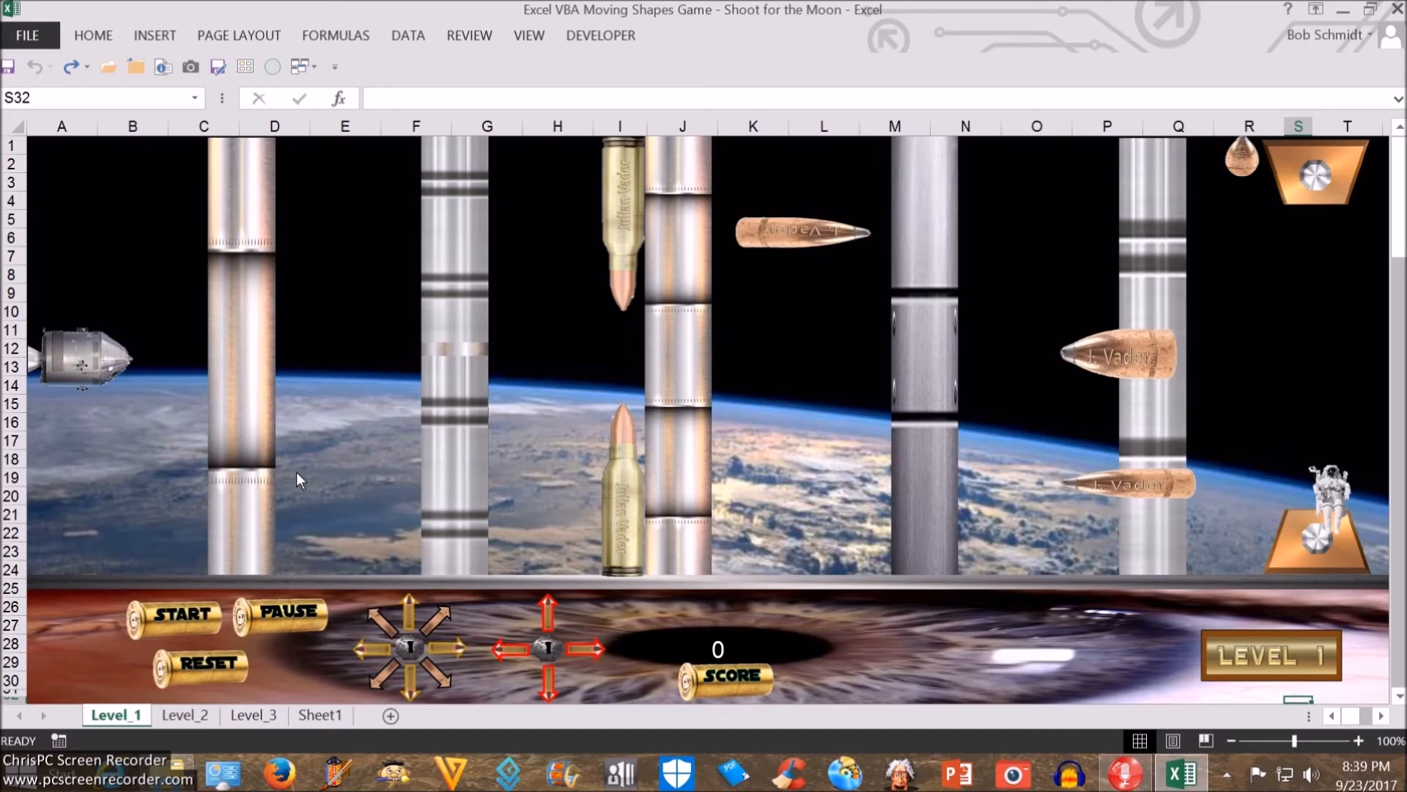
mouse_move(297, 473)
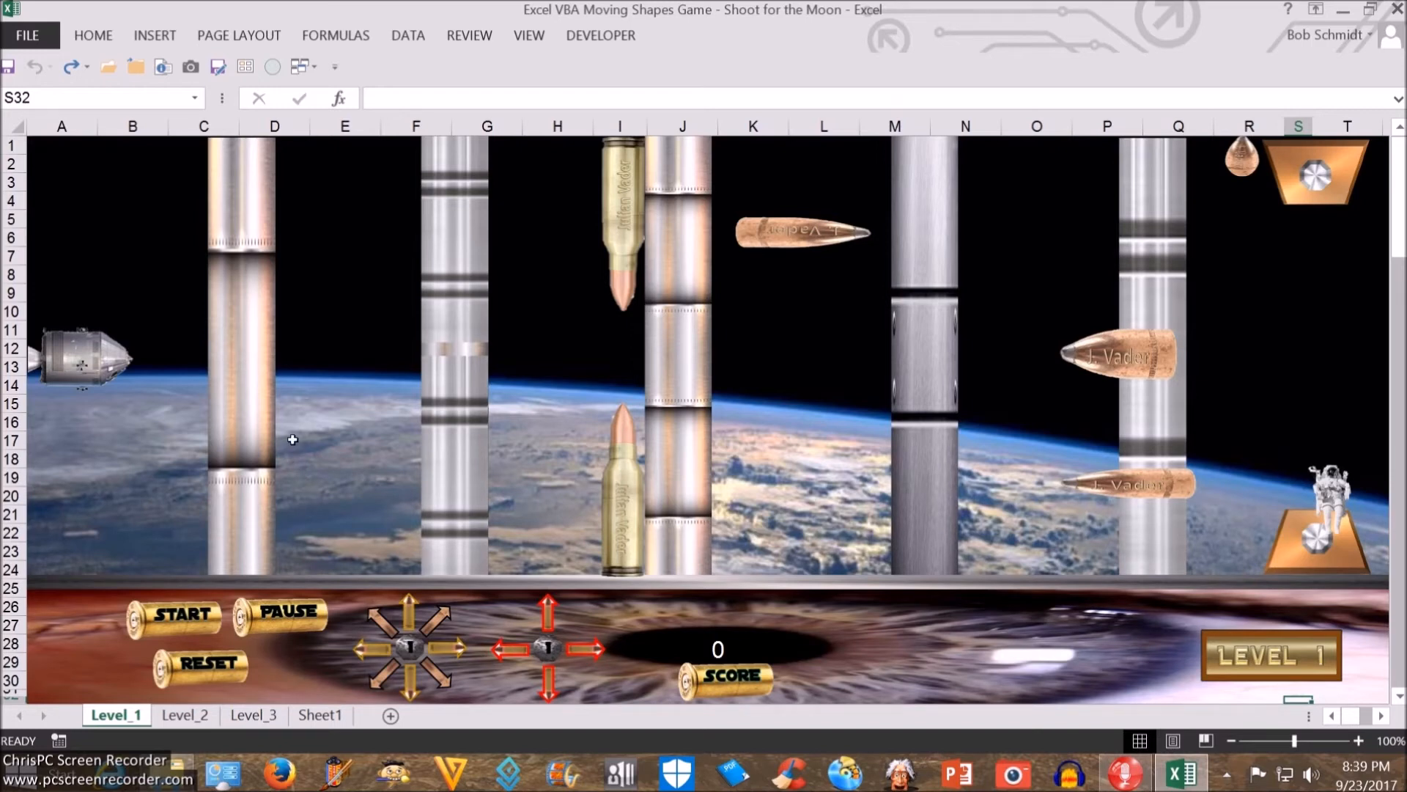
mouse_move(296, 440)
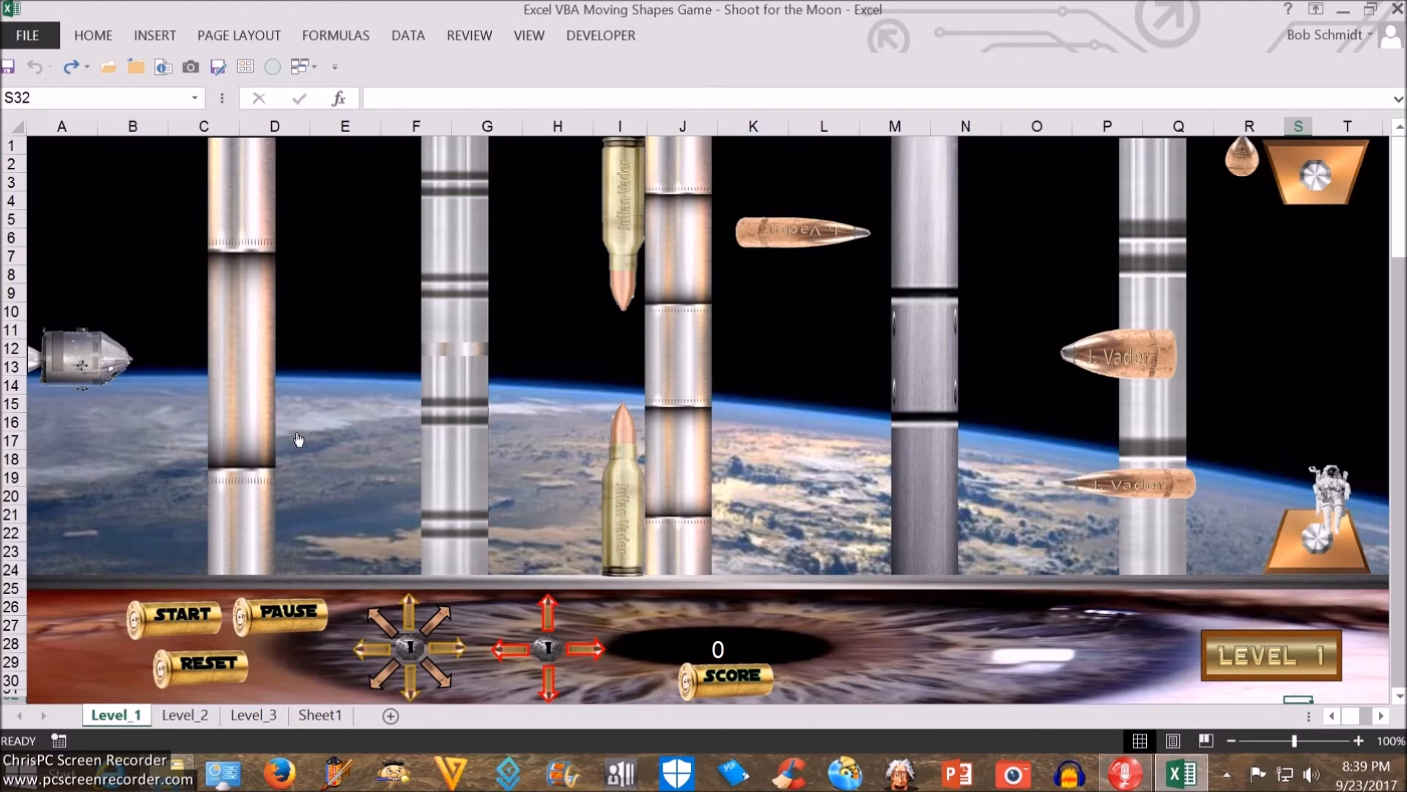
mouse_move(381, 435)
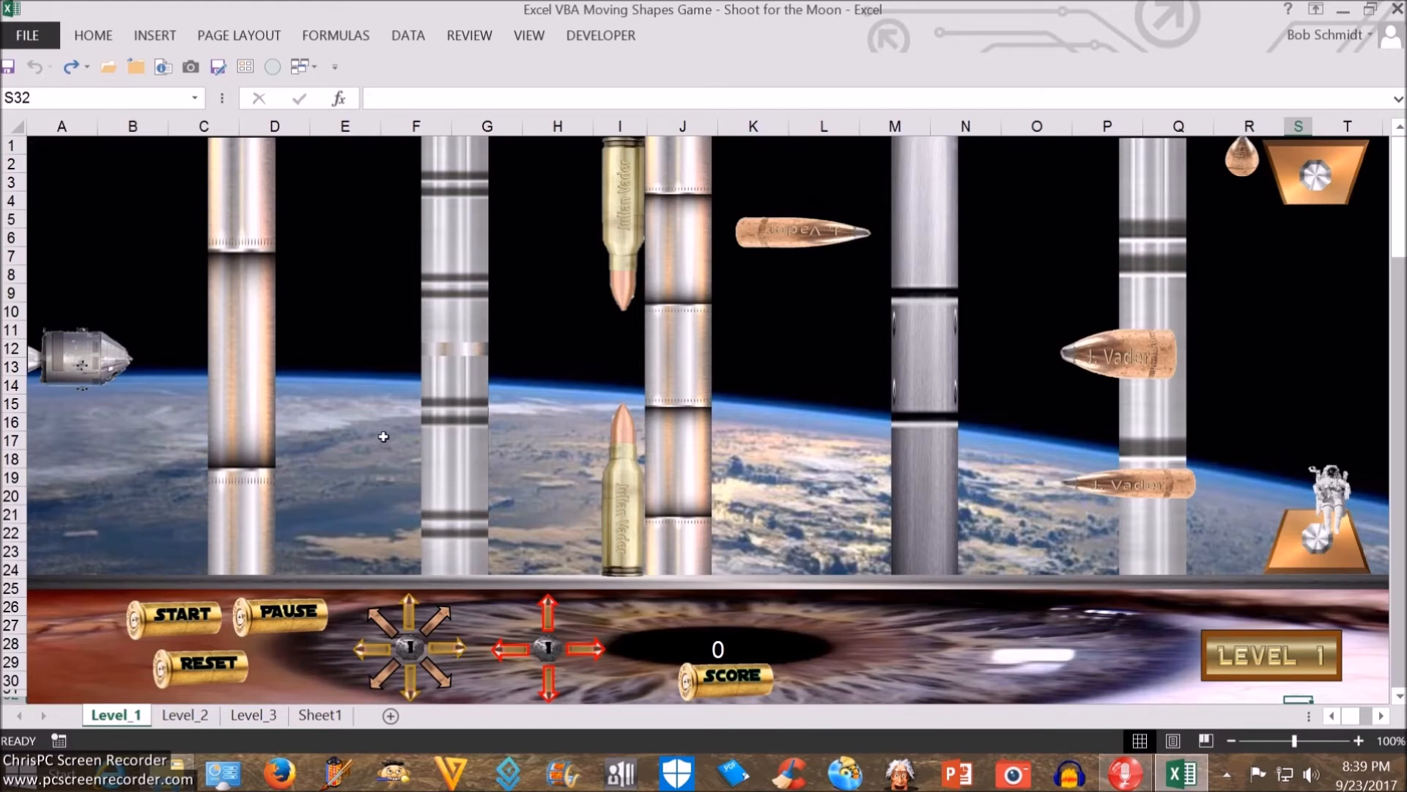
mouse_move(381, 495)
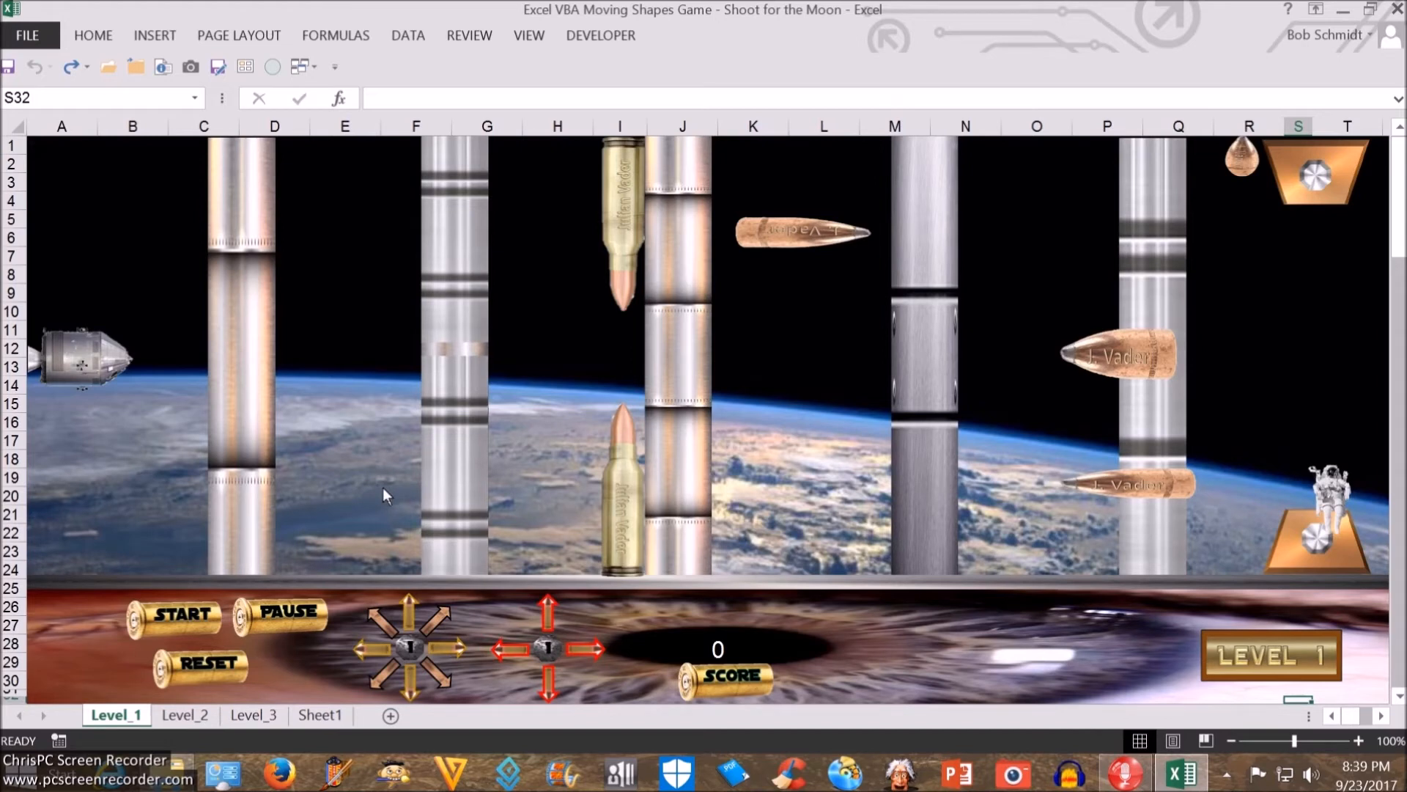
mouse_move(317, 482)
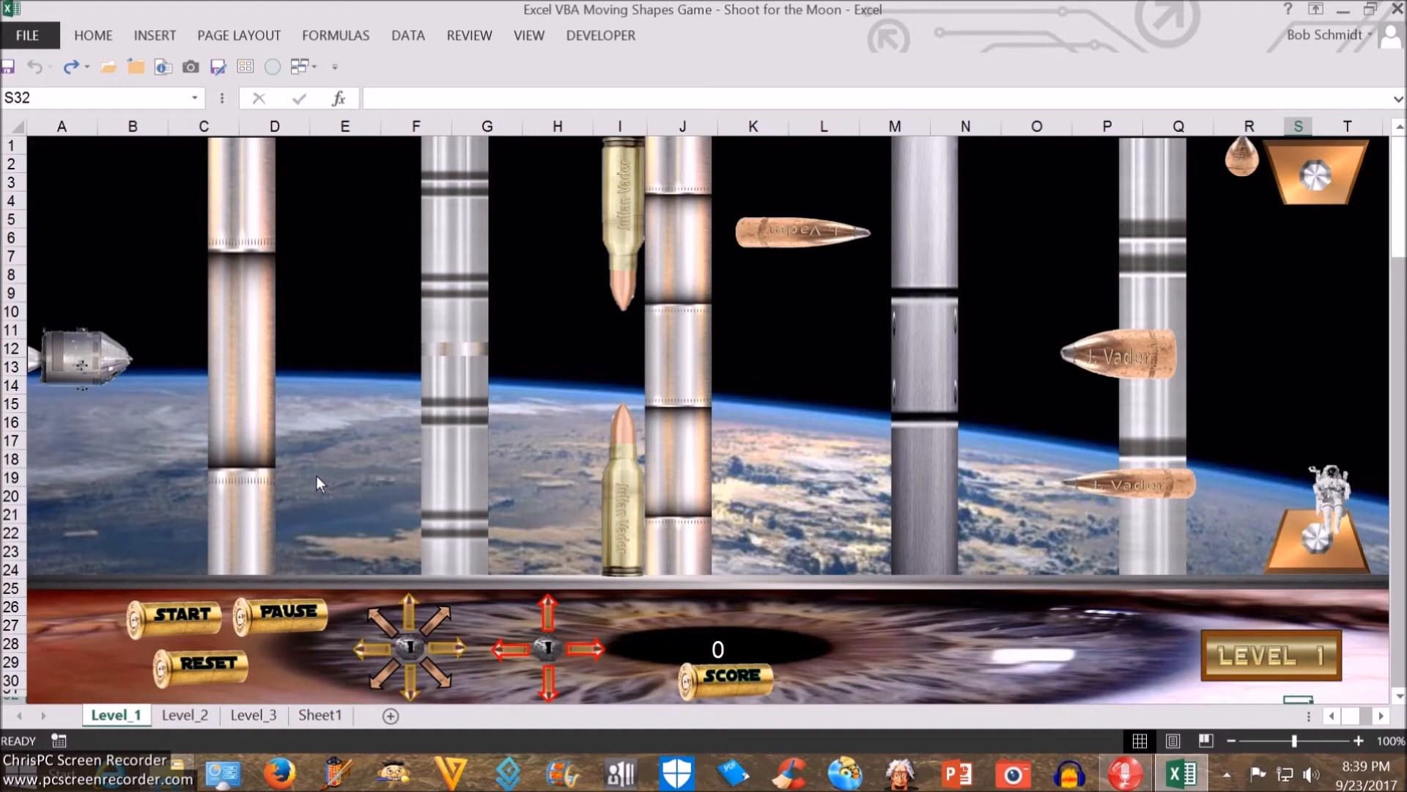
mouse_move(309, 478)
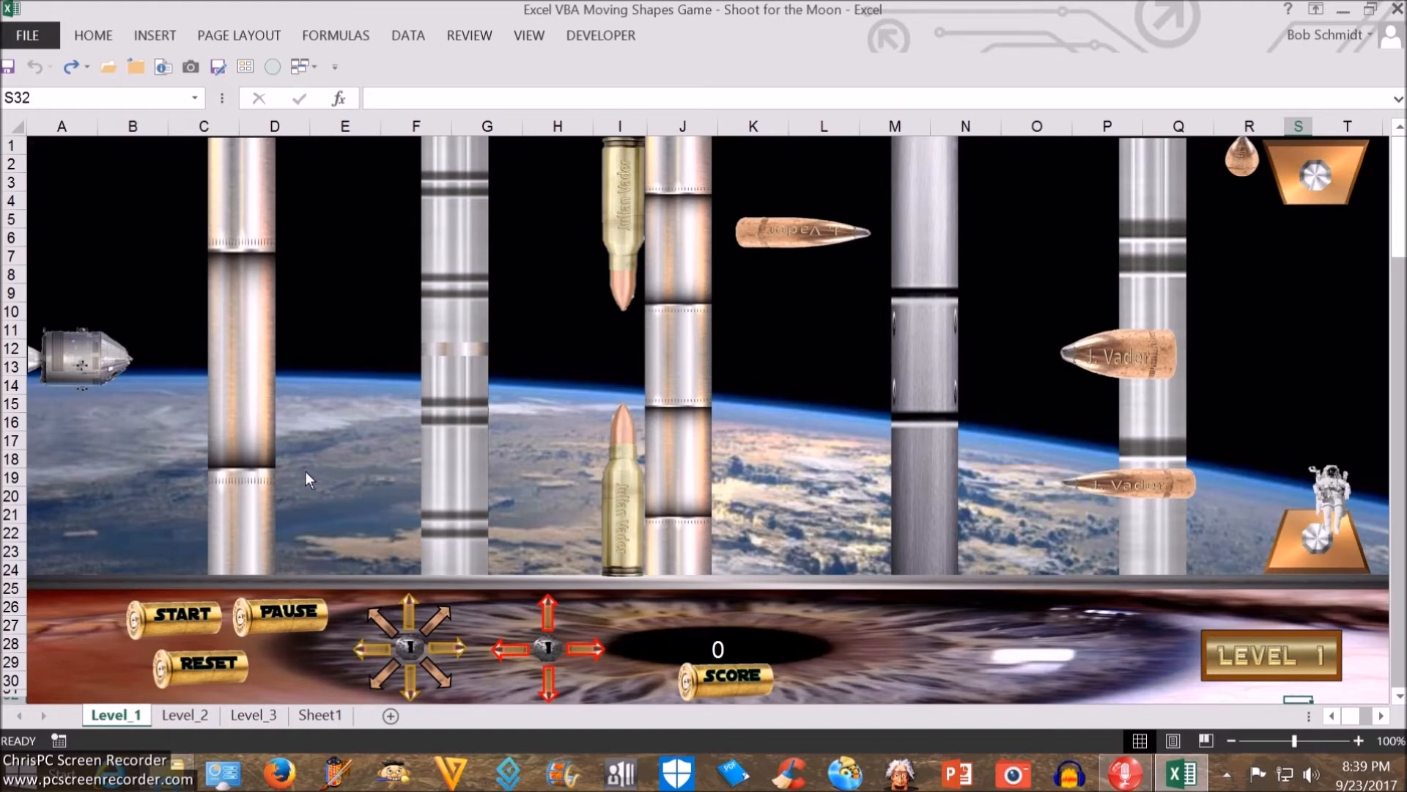
mouse_move(293, 462)
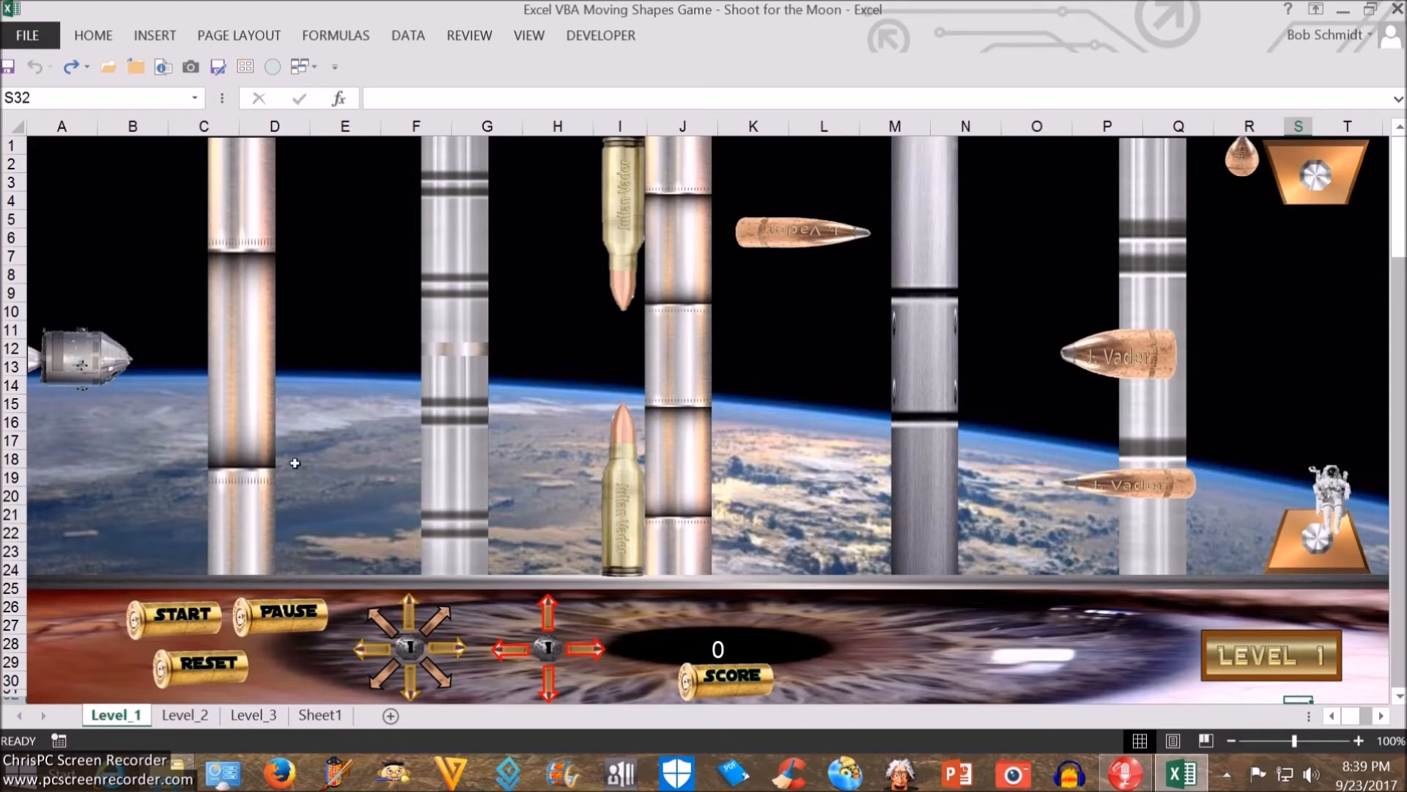
mouse_move(282, 462)
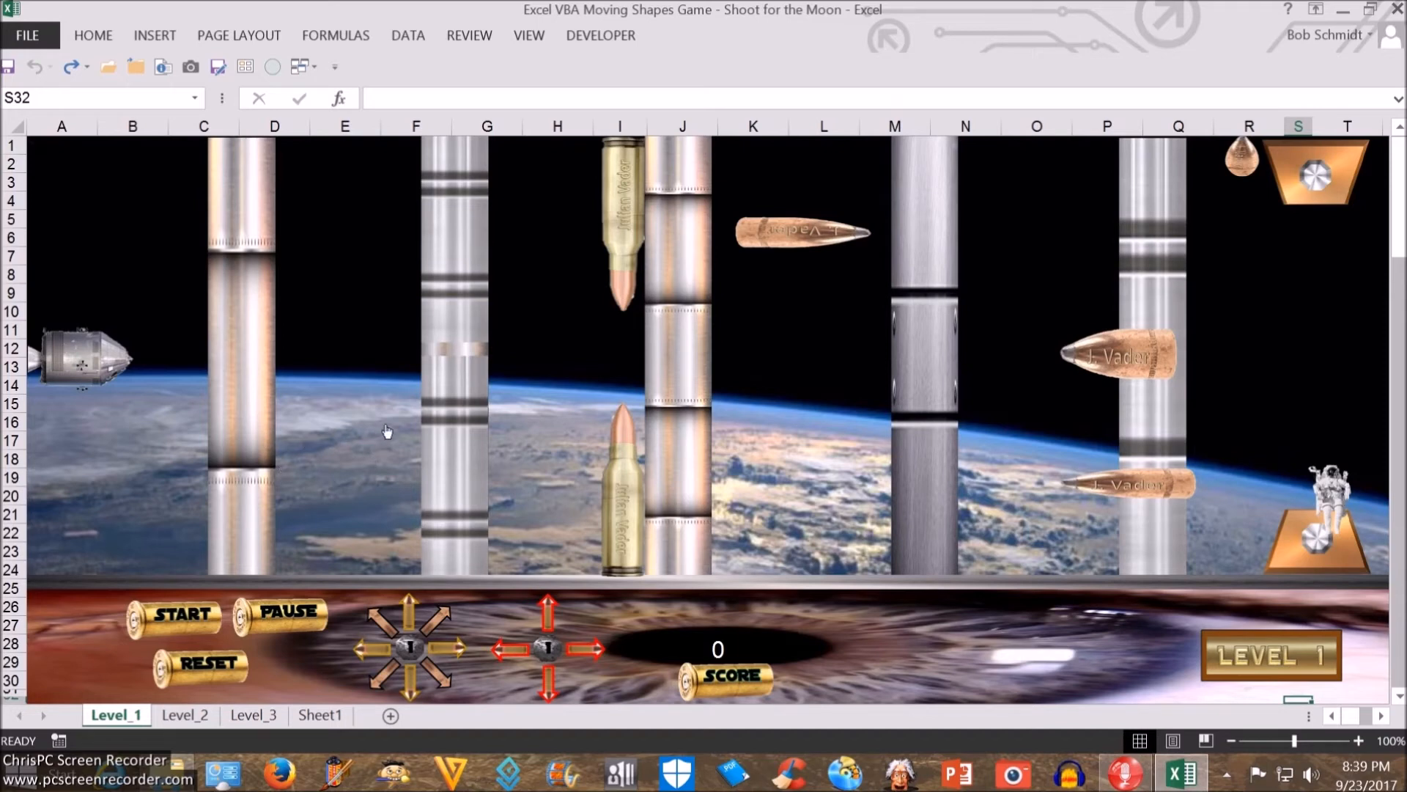
mouse_move(387, 443)
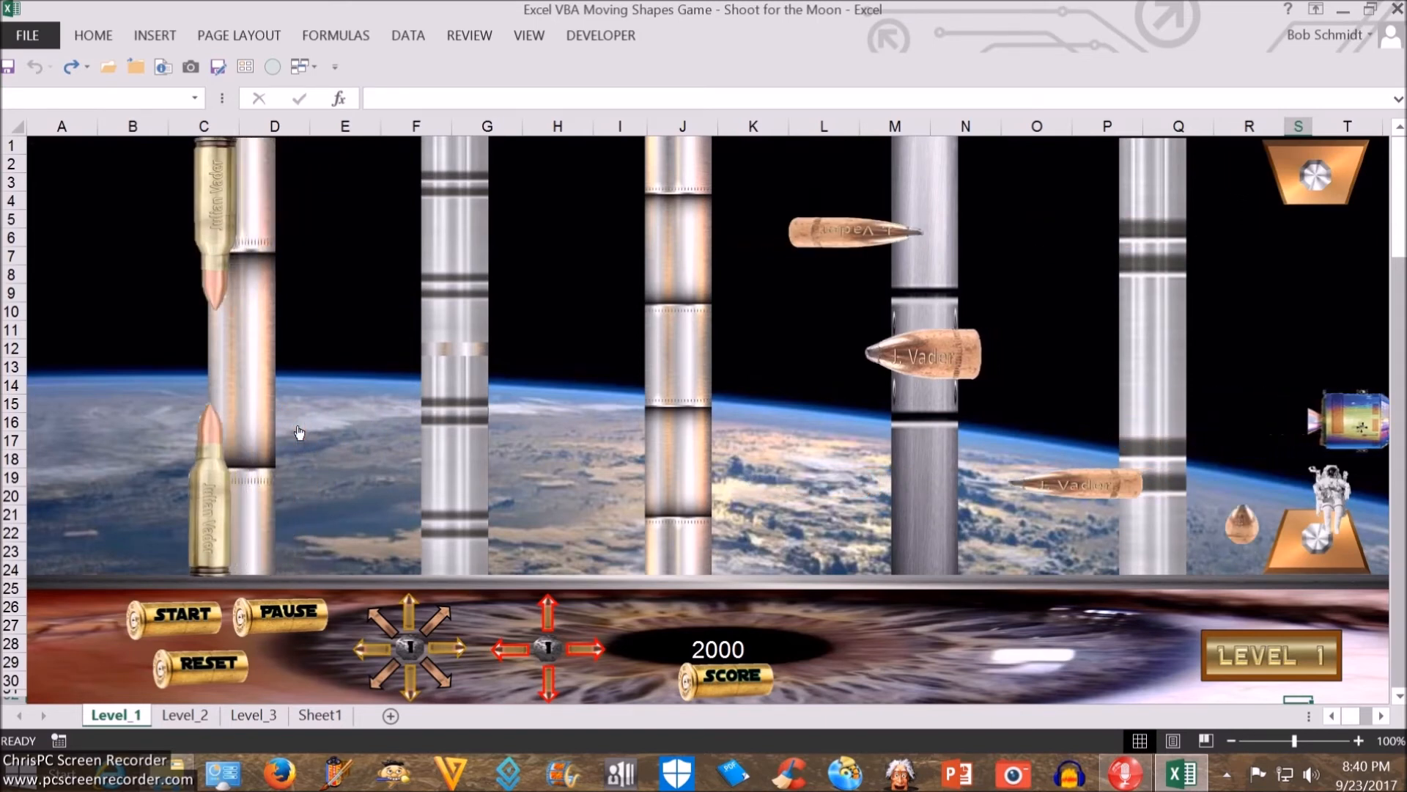
Play Level 1 to a 2000 score so the game advances to the Level 2 board.
click(183, 715)
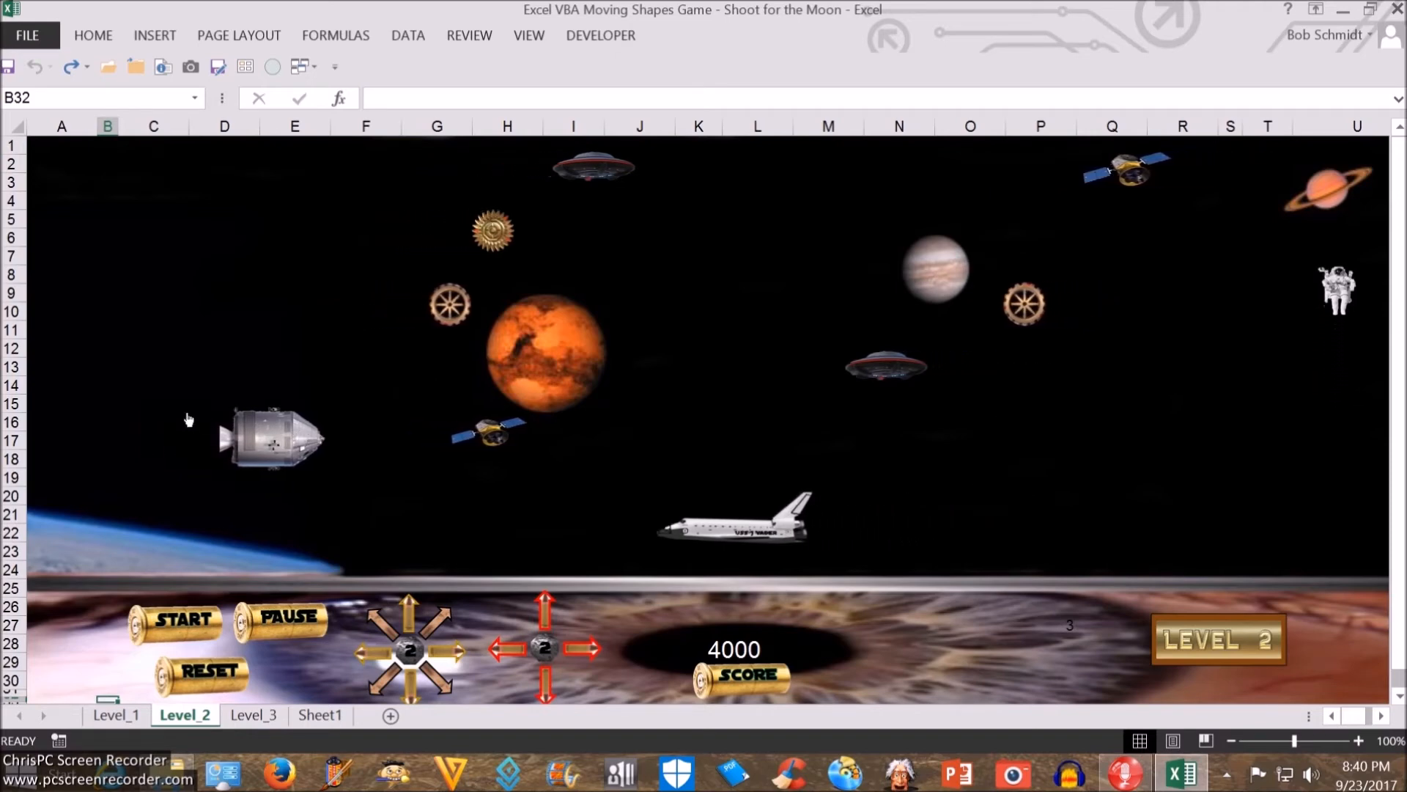
Pause Level 2, continue from the Game Paused form and finish it to reach Level 3.
click(281, 619)
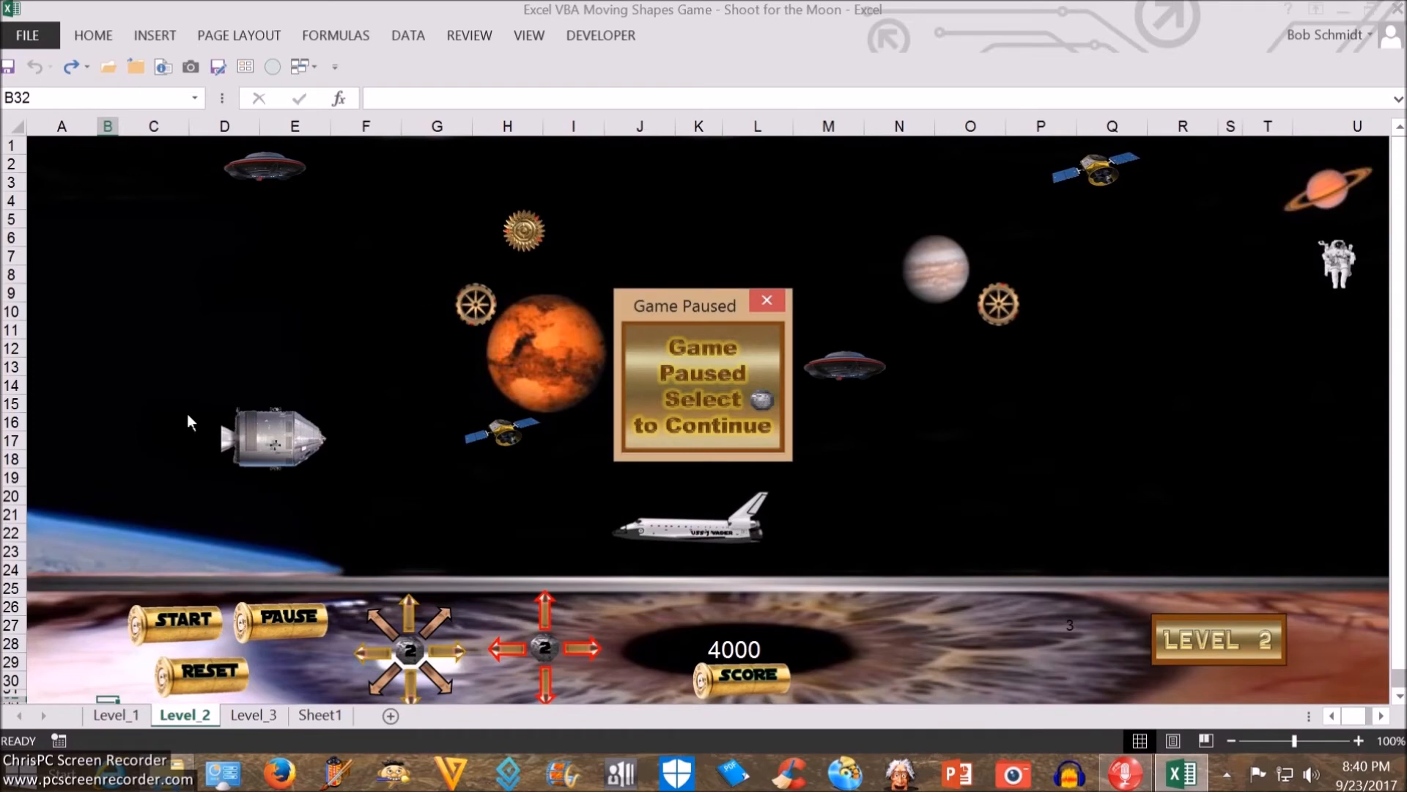
mouse_move(511, 201)
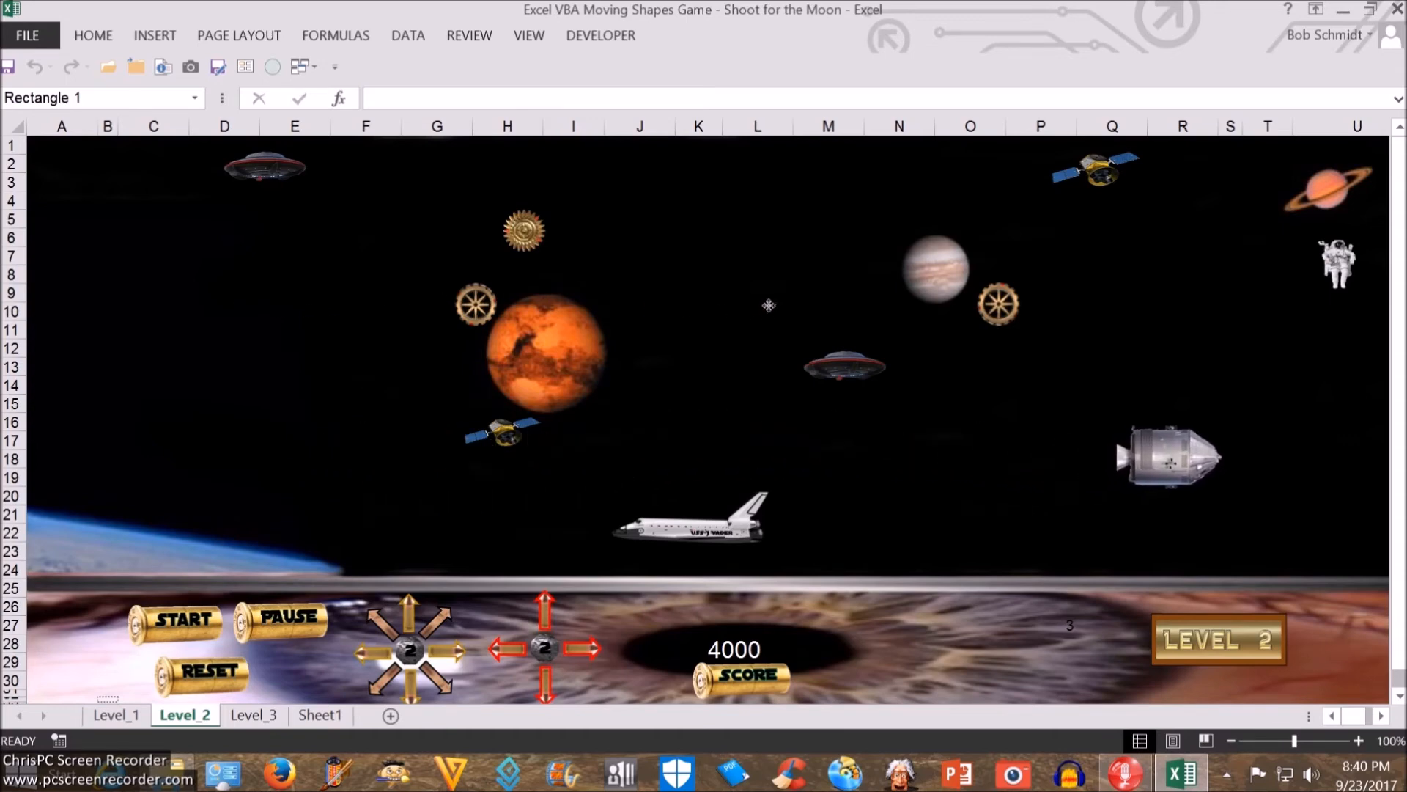
click(1173, 457)
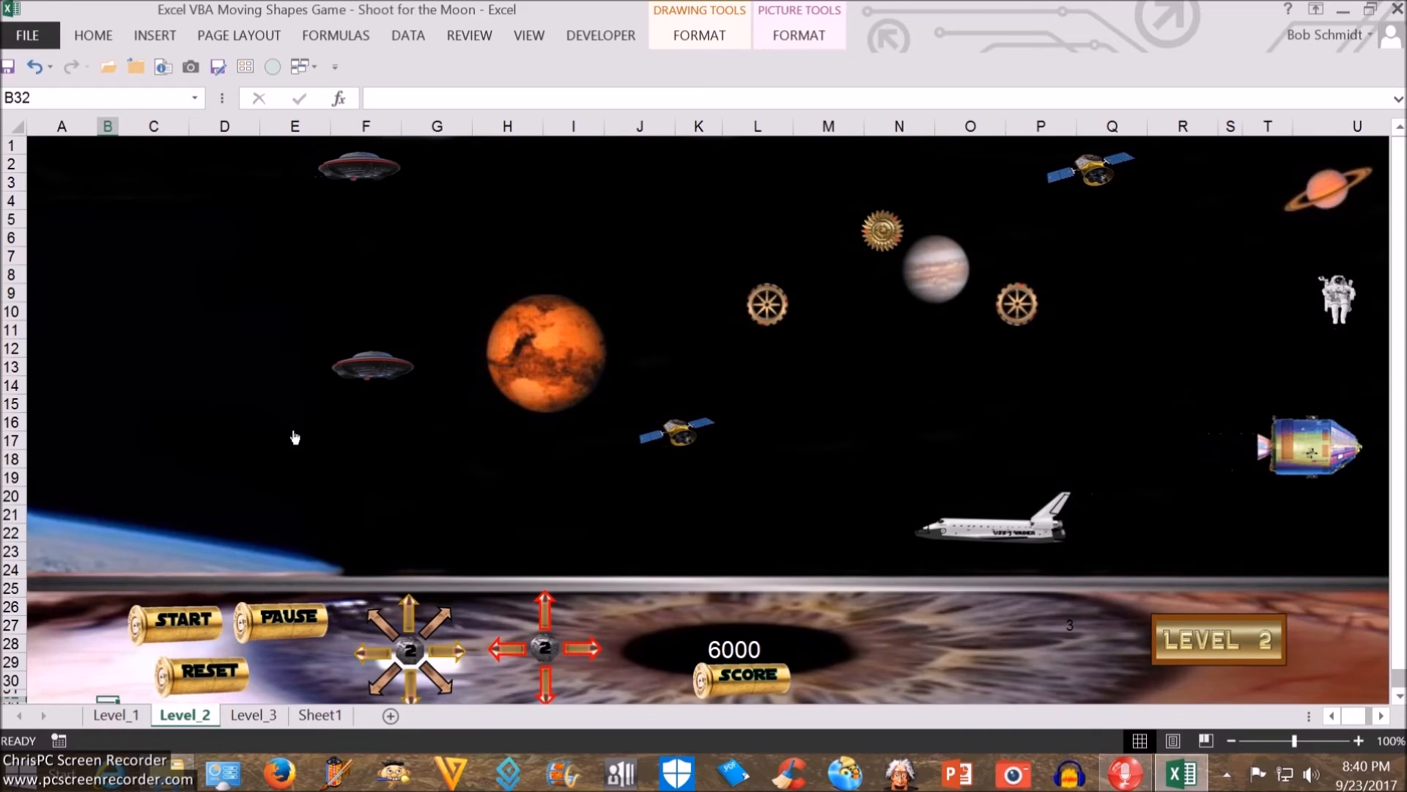
click(253, 715)
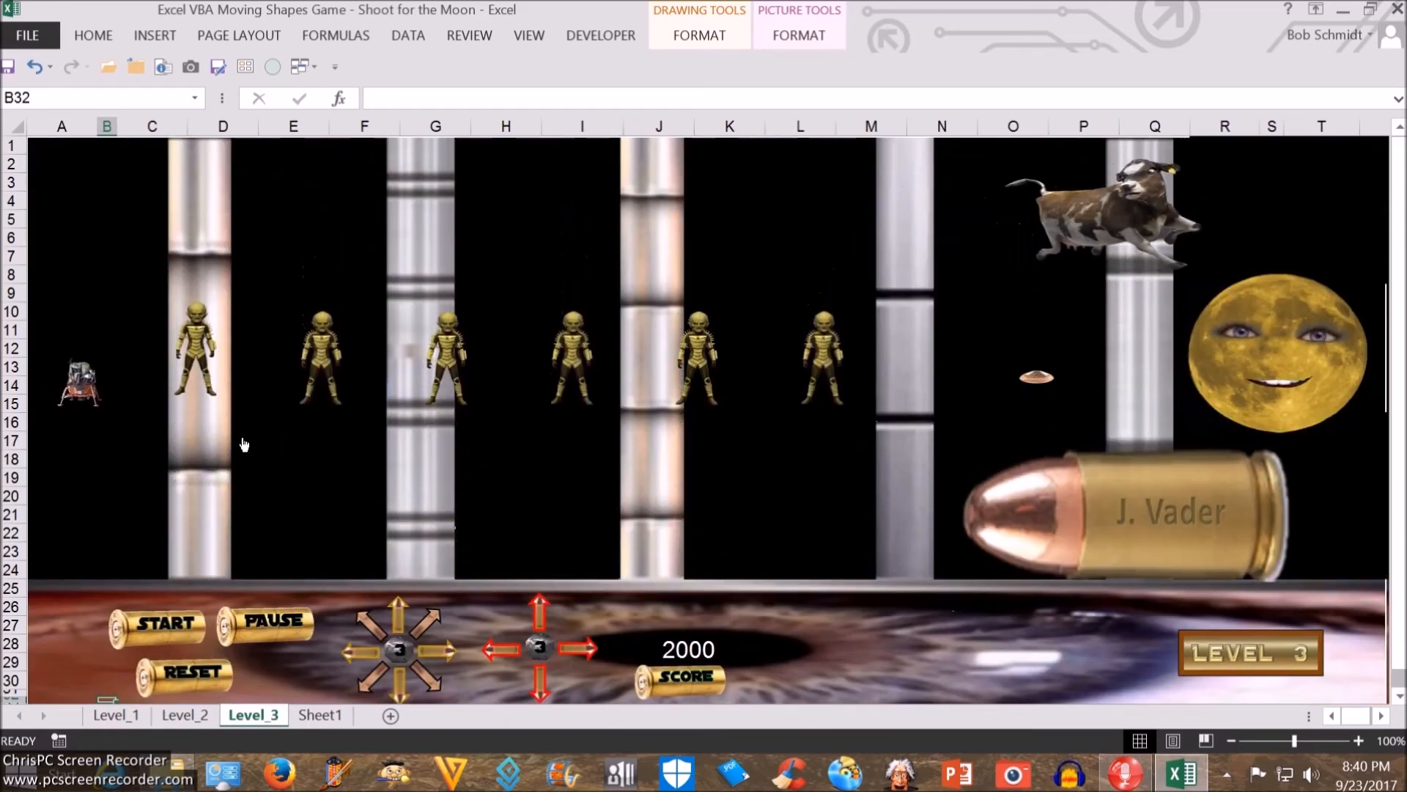
Pause Level 3 and resume it before crashing the lander into an alien.
click(267, 625)
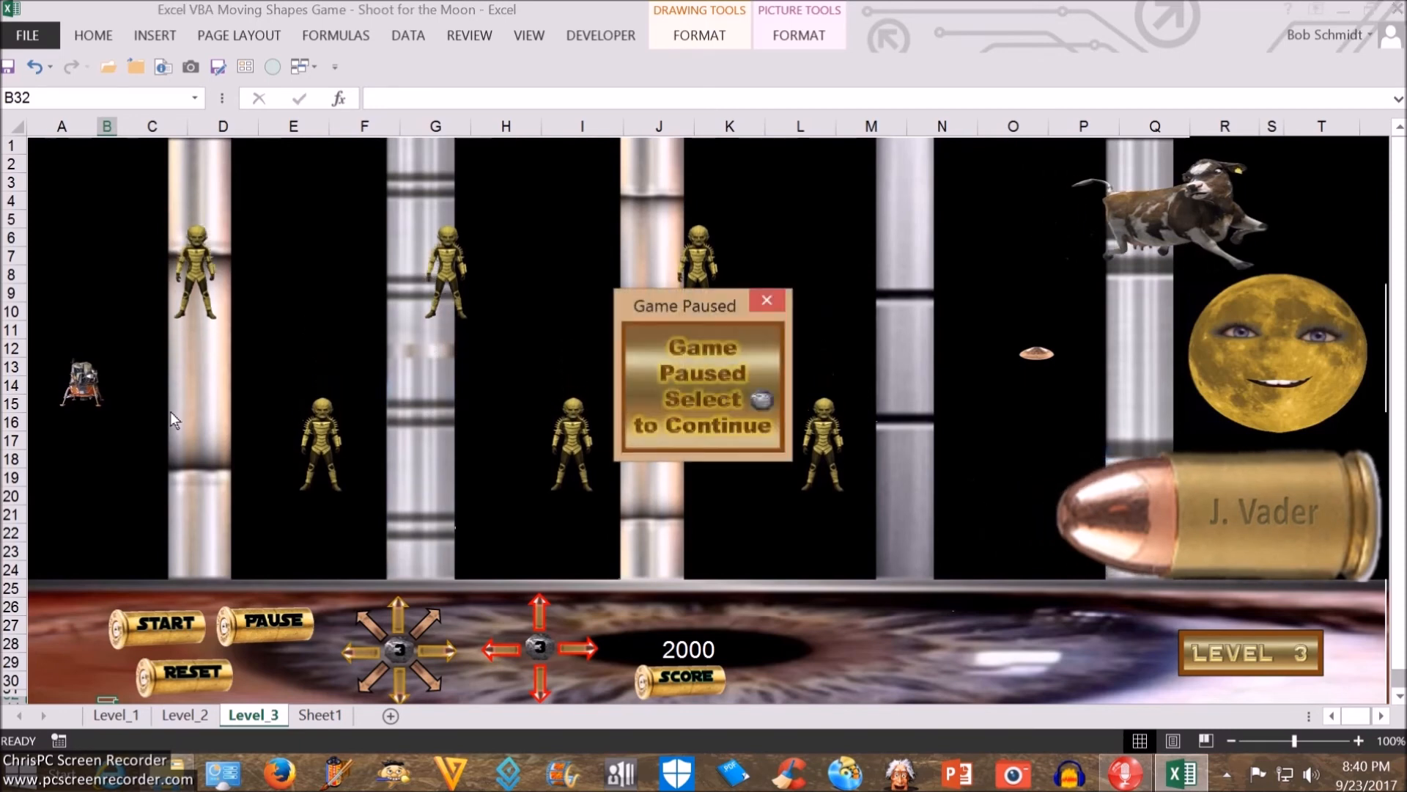
mouse_move(212, 389)
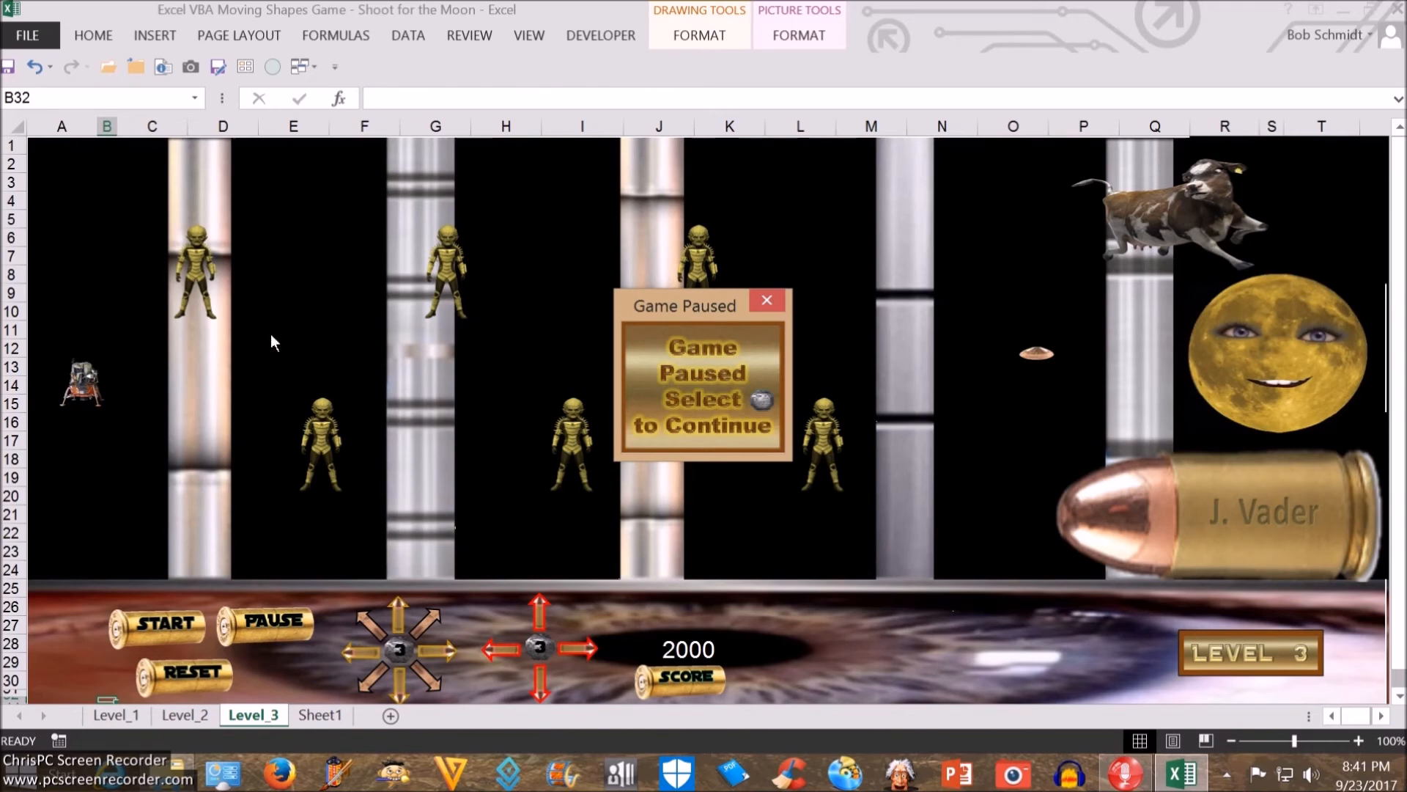
mouse_move(511, 349)
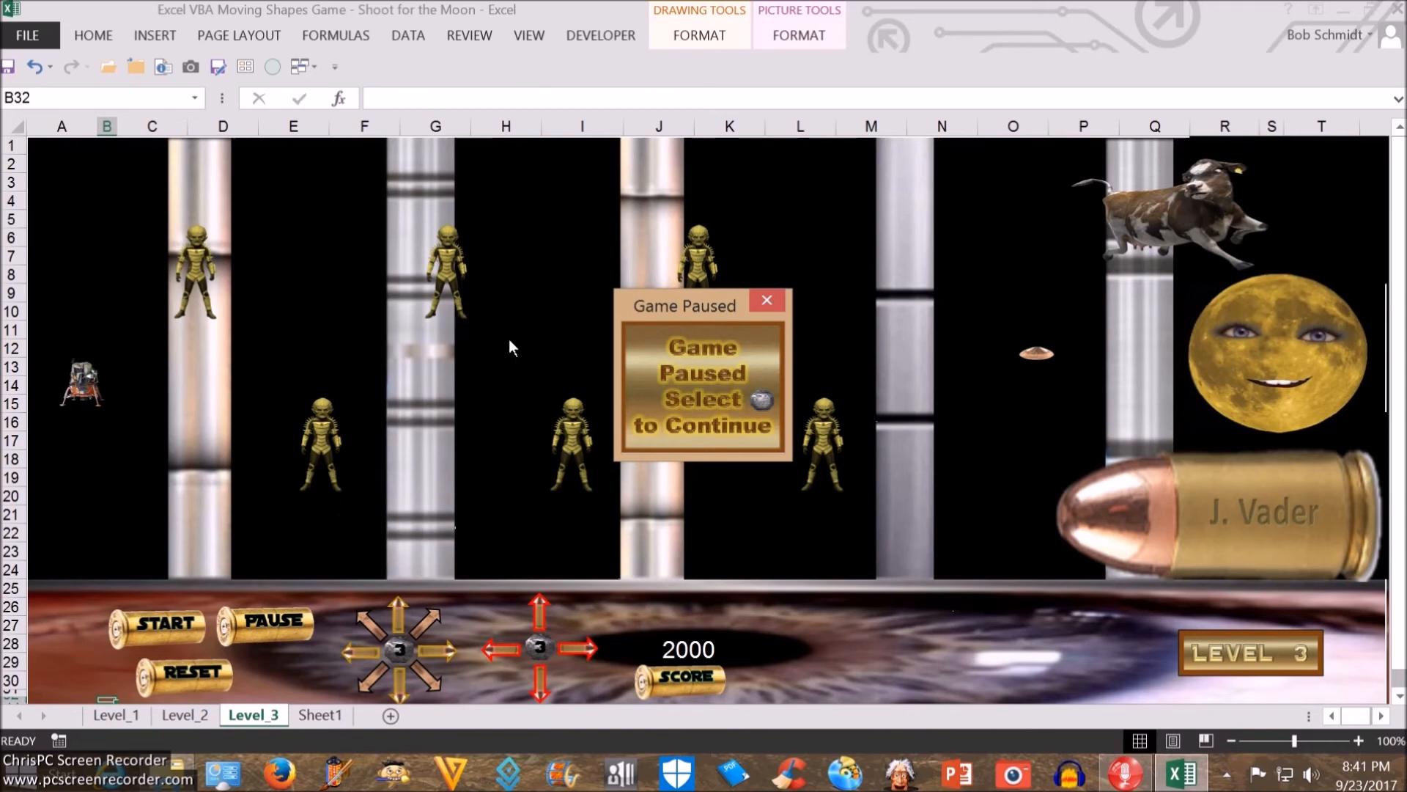
click(767, 299)
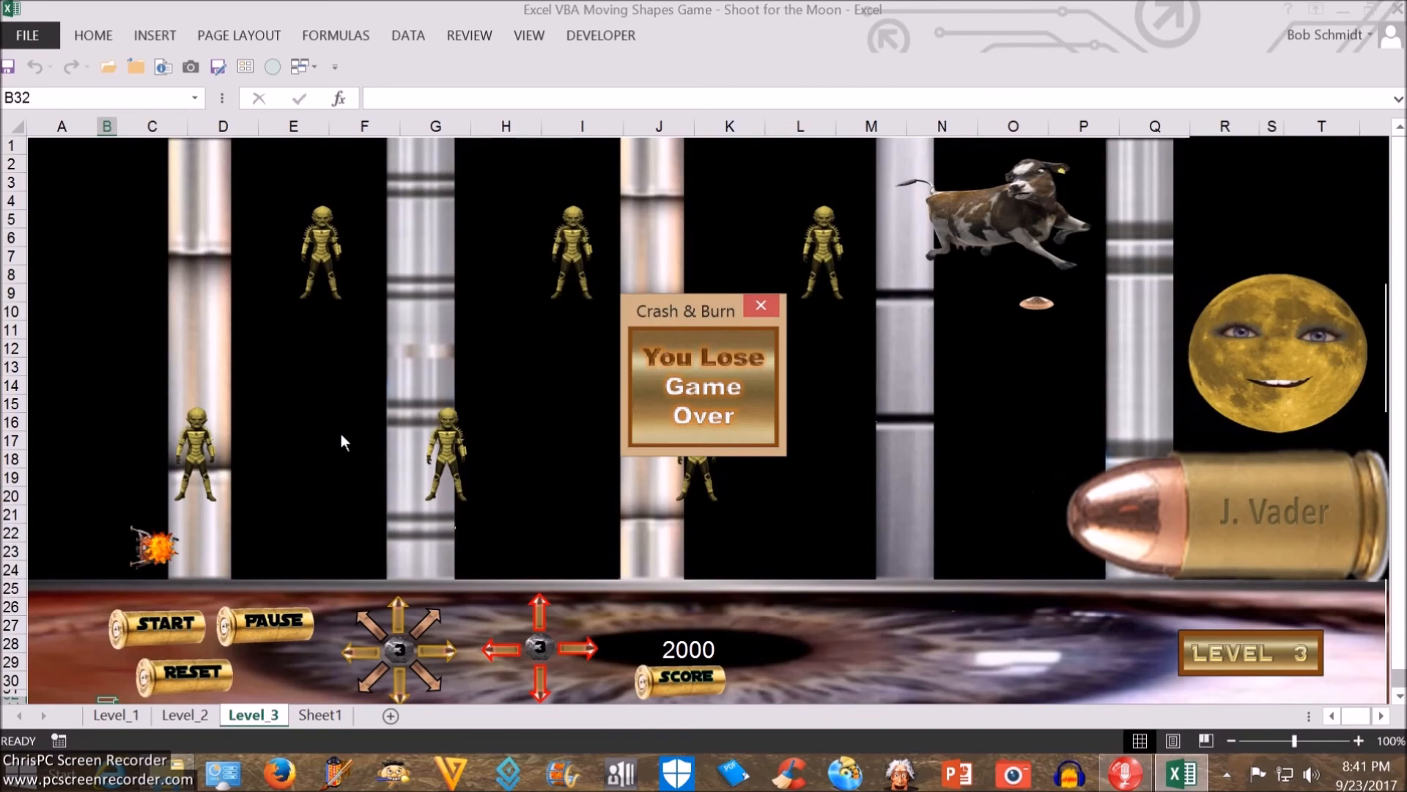
mouse_move(598, 275)
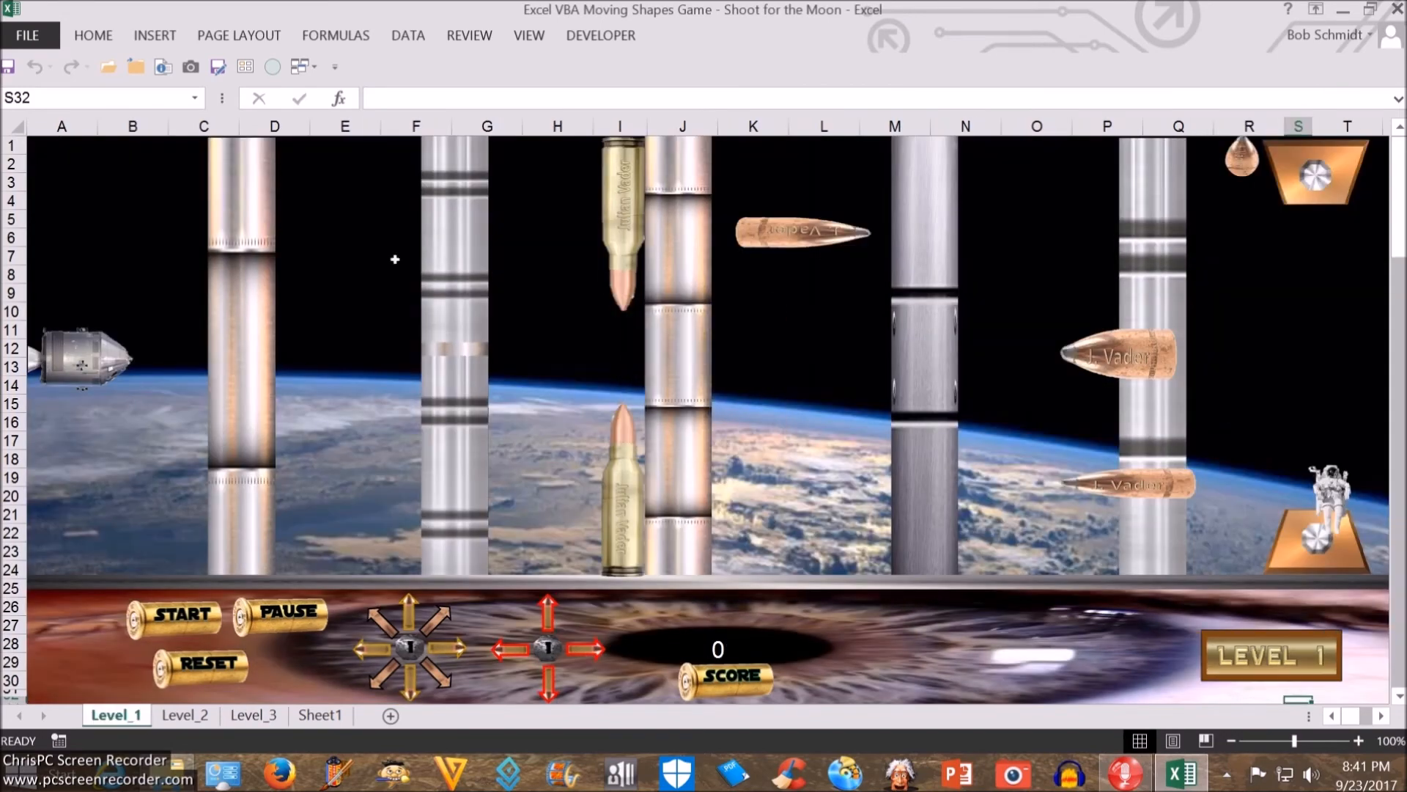
Start a fresh Level 3 game and fly the lander to the moon for the Winner message.
click(253, 716)
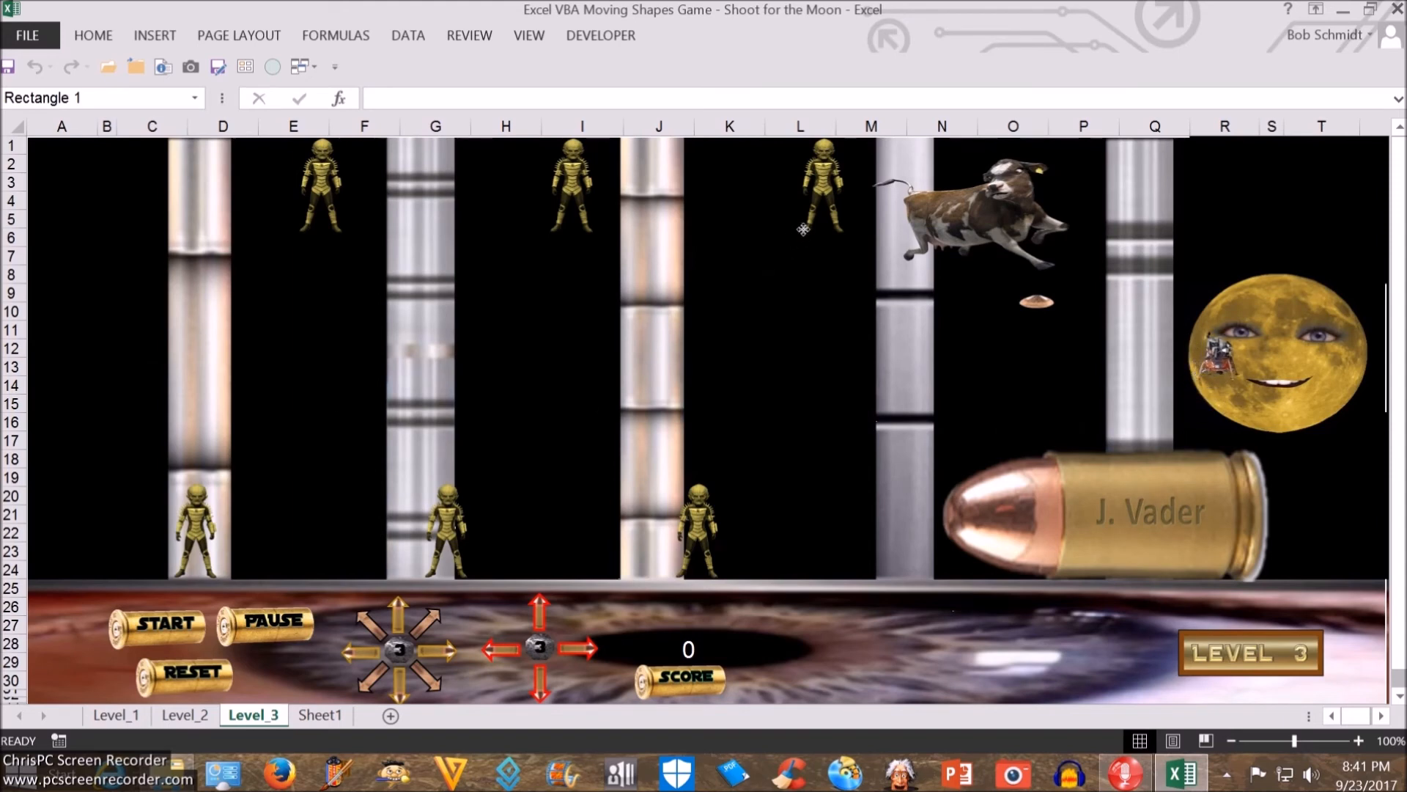
click(1216, 369)
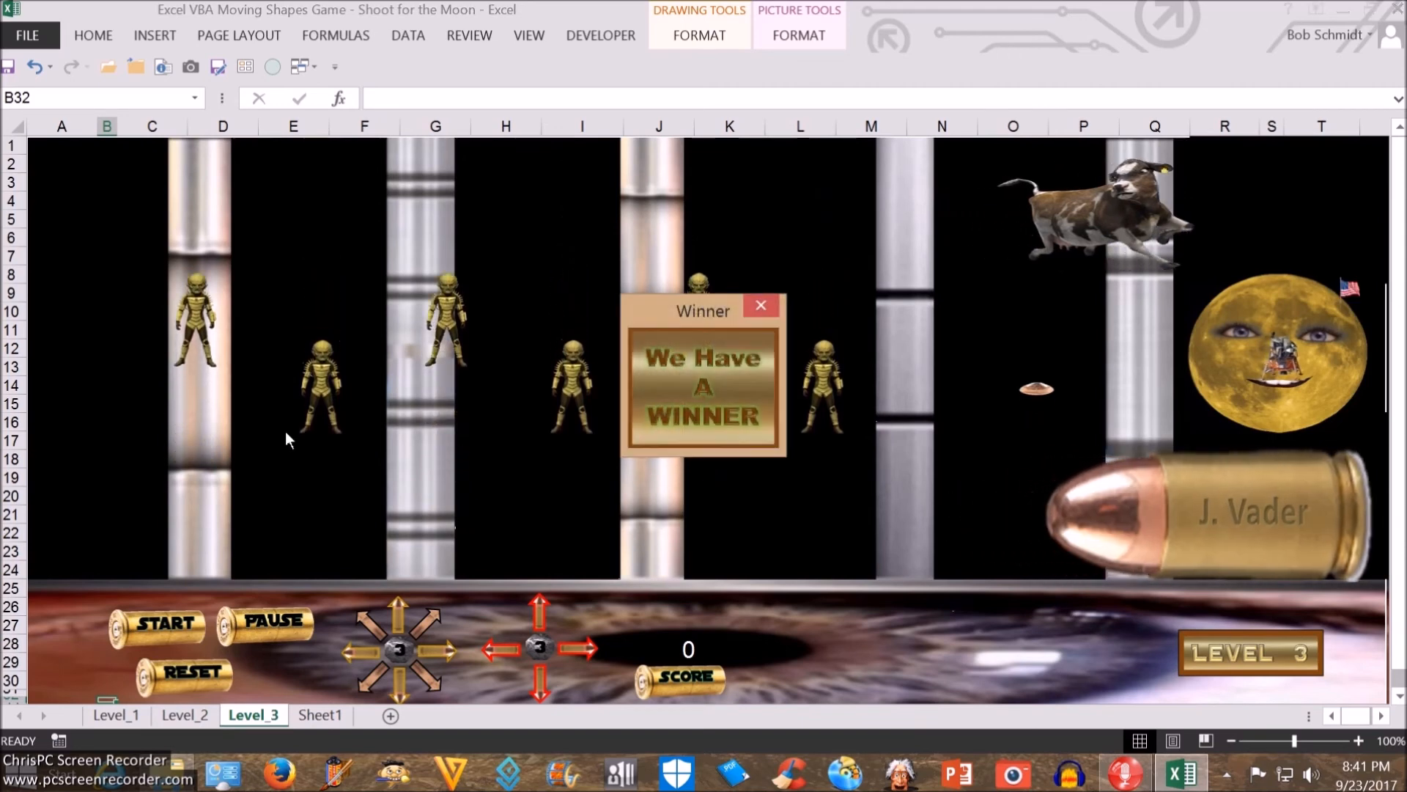
mouse_move(525, 284)
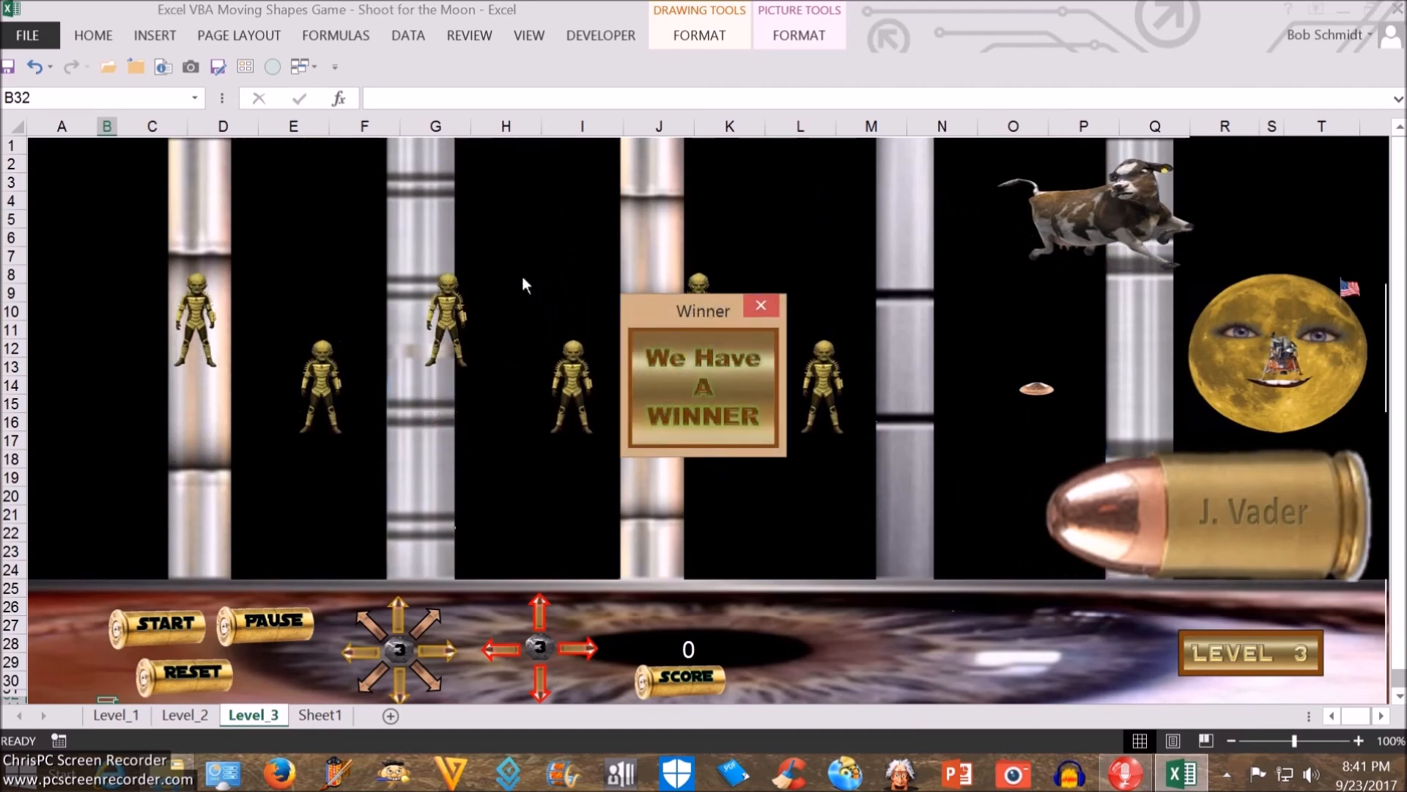
mouse_move(889, 201)
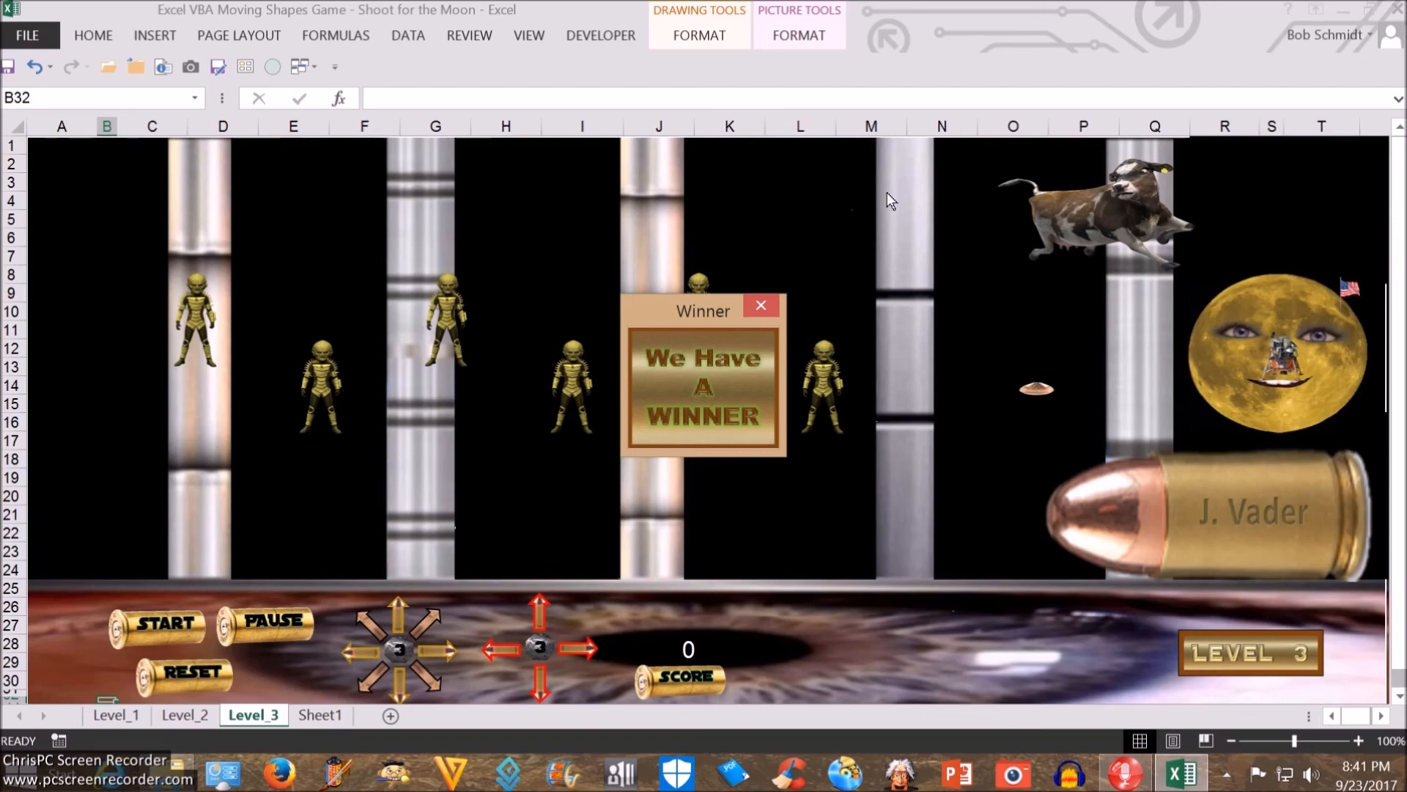
mouse_move(500, 205)
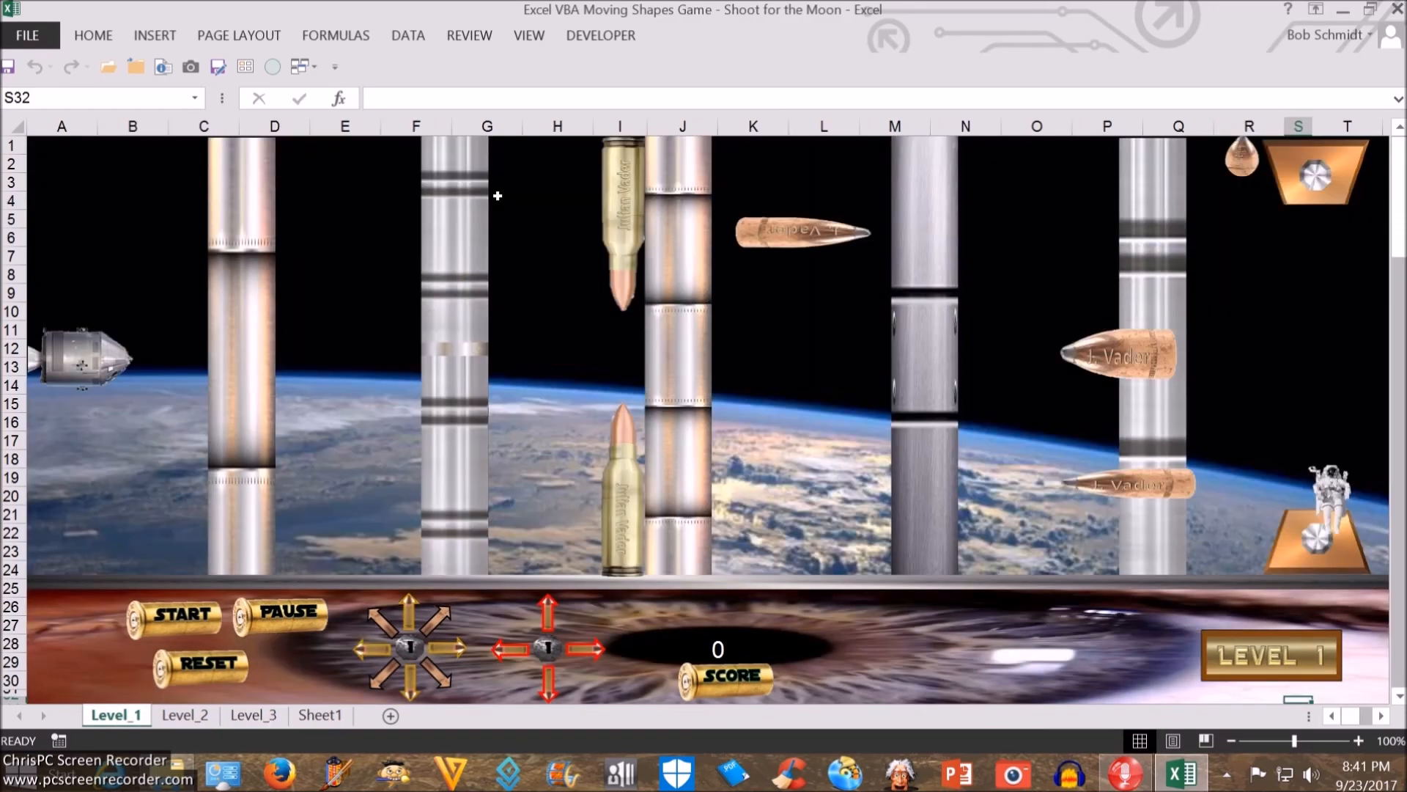
mouse_move(362, 452)
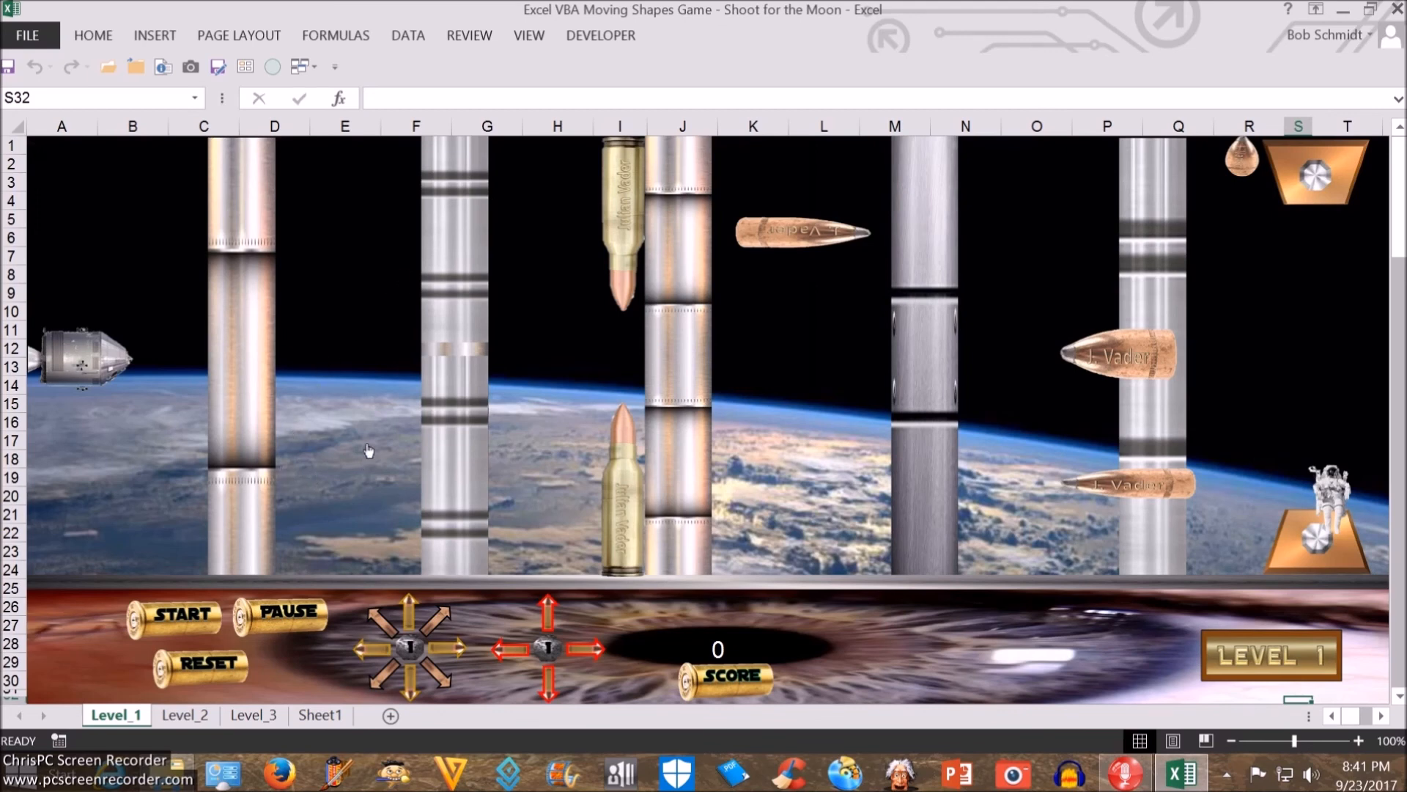
mouse_move(358, 476)
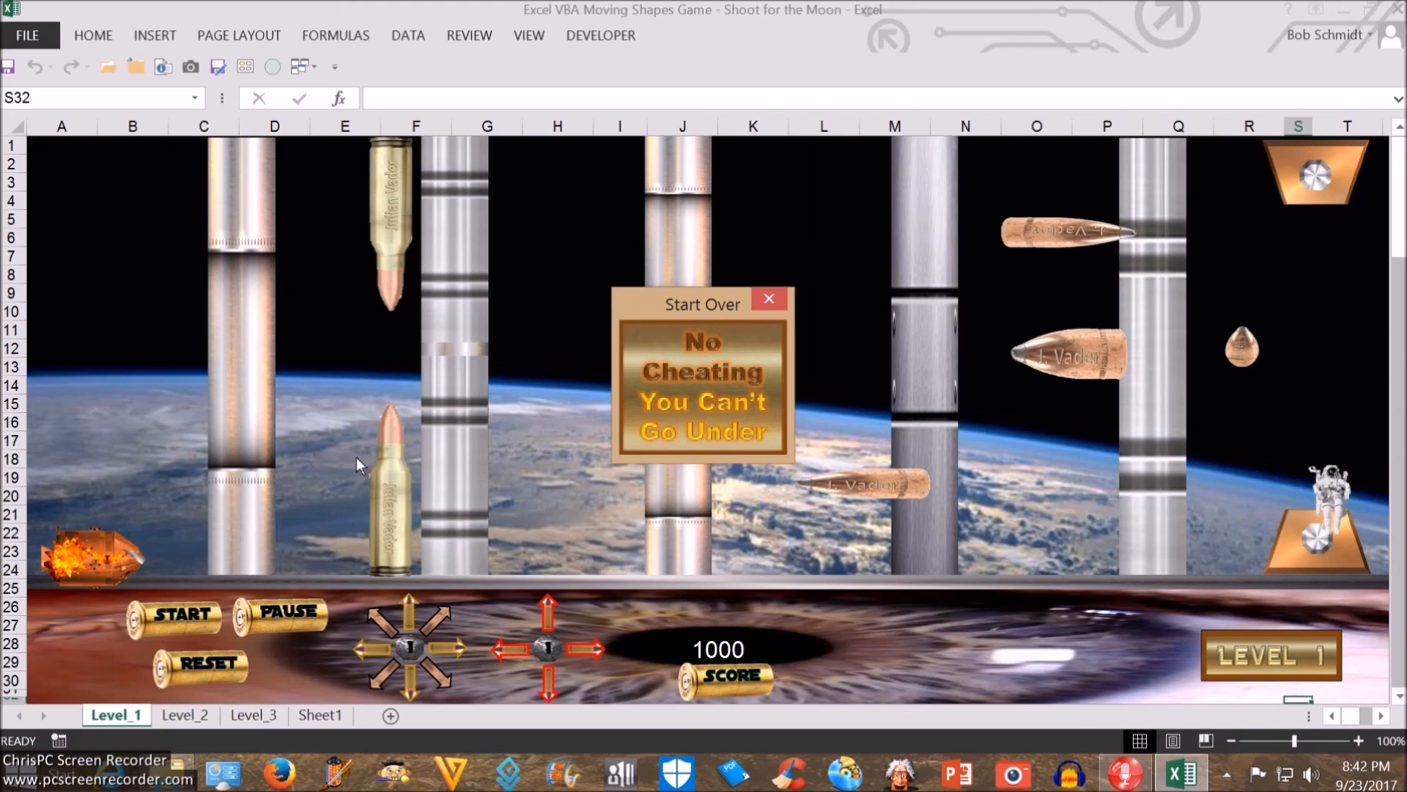
mouse_move(525, 182)
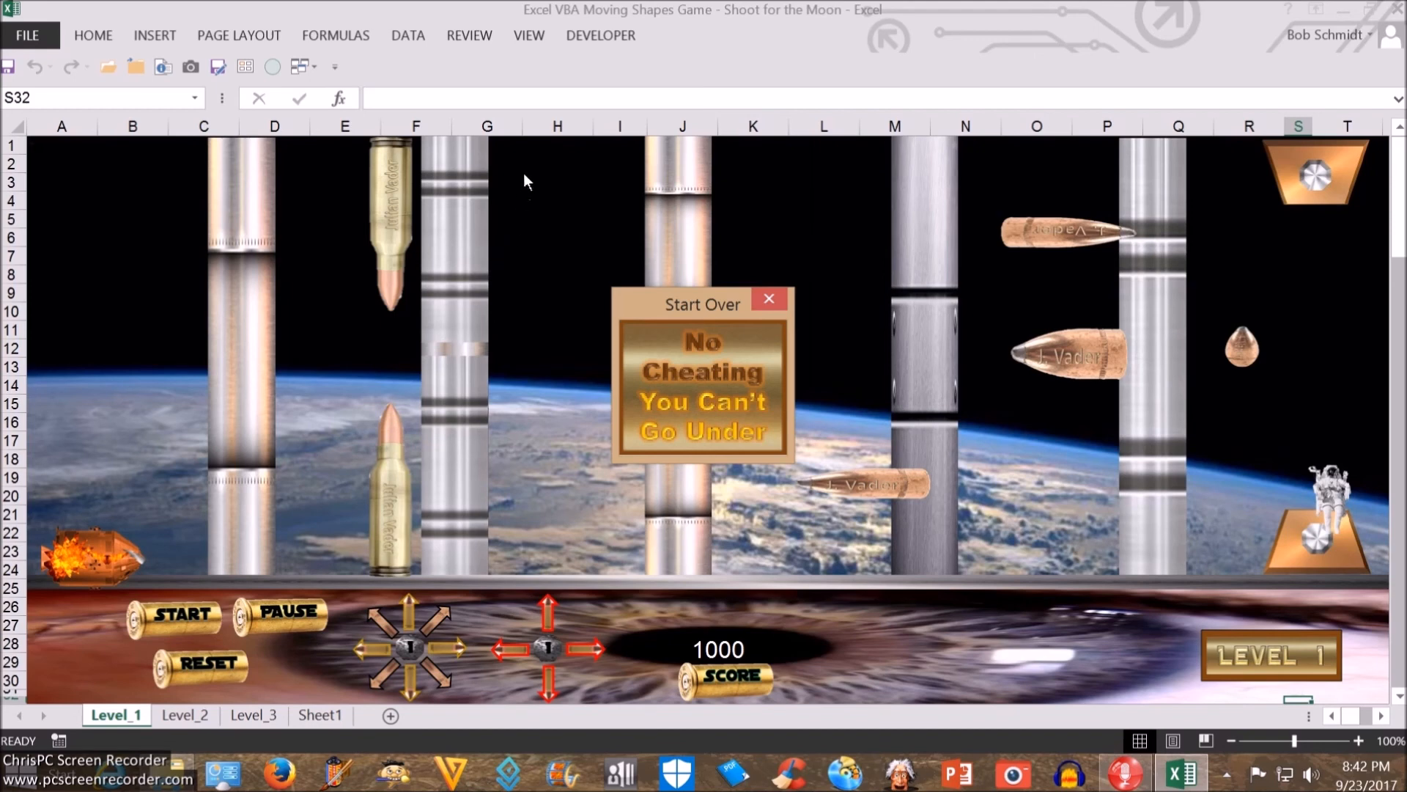
Dismiss the No Cheating Start Over form and play on until the capsule crashes.
click(768, 299)
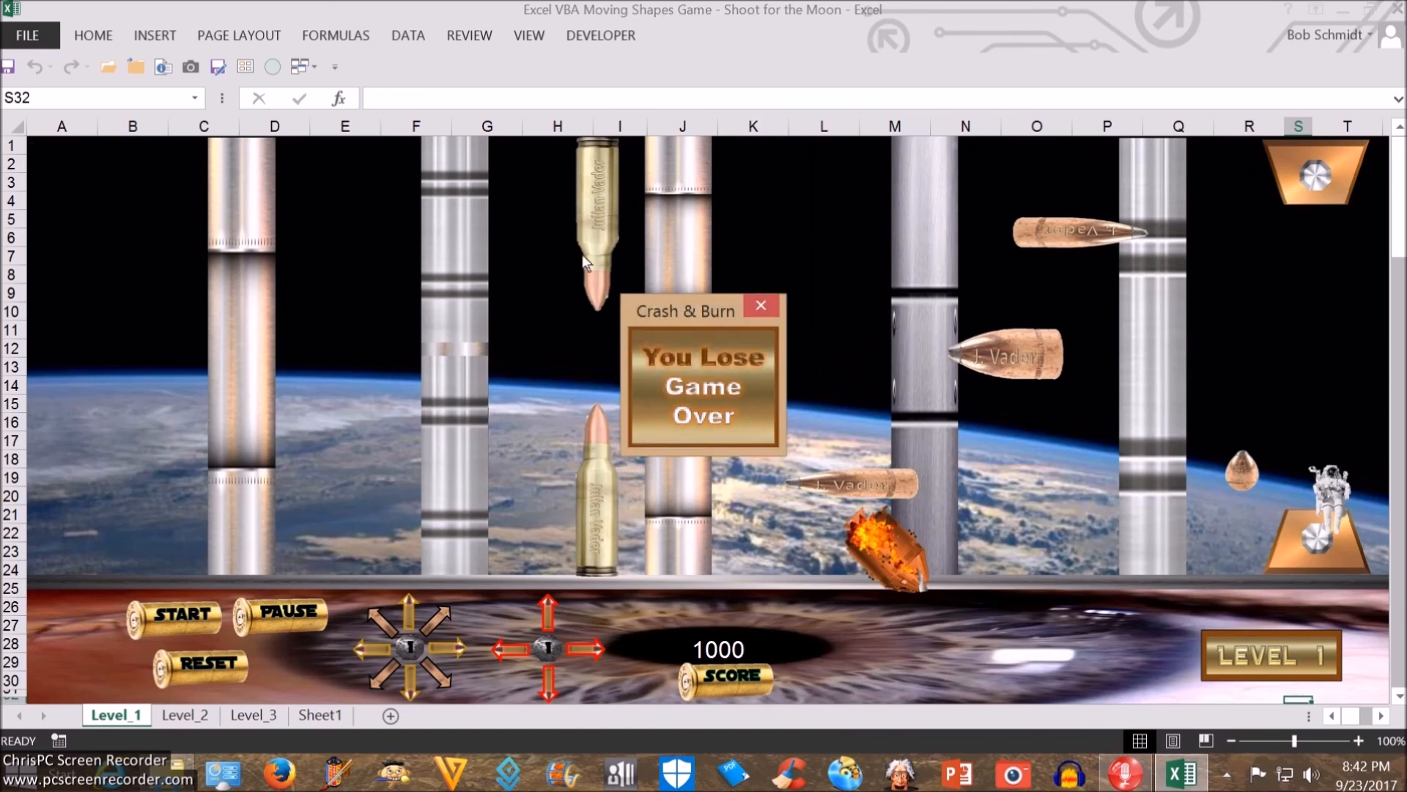
mouse_move(509, 210)
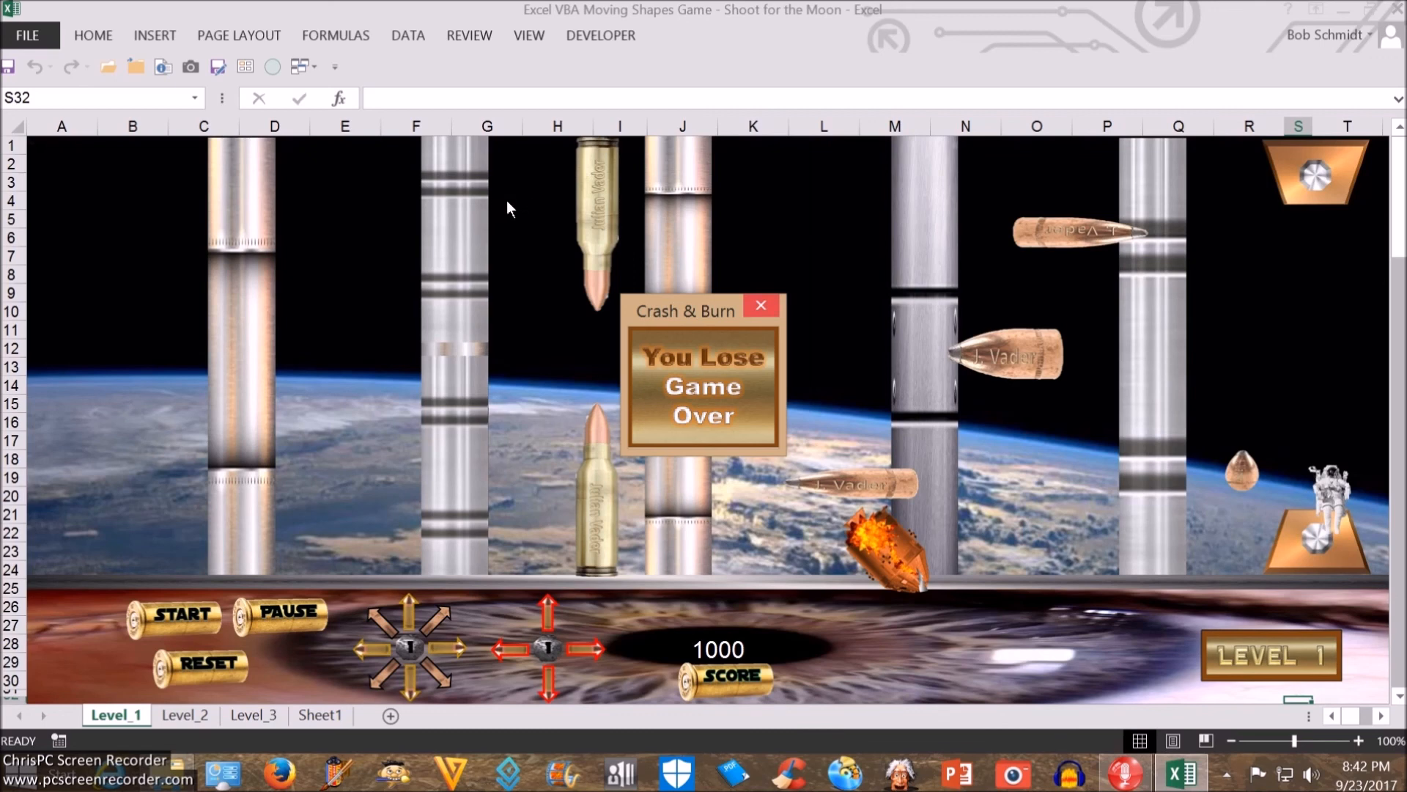
mouse_move(762, 305)
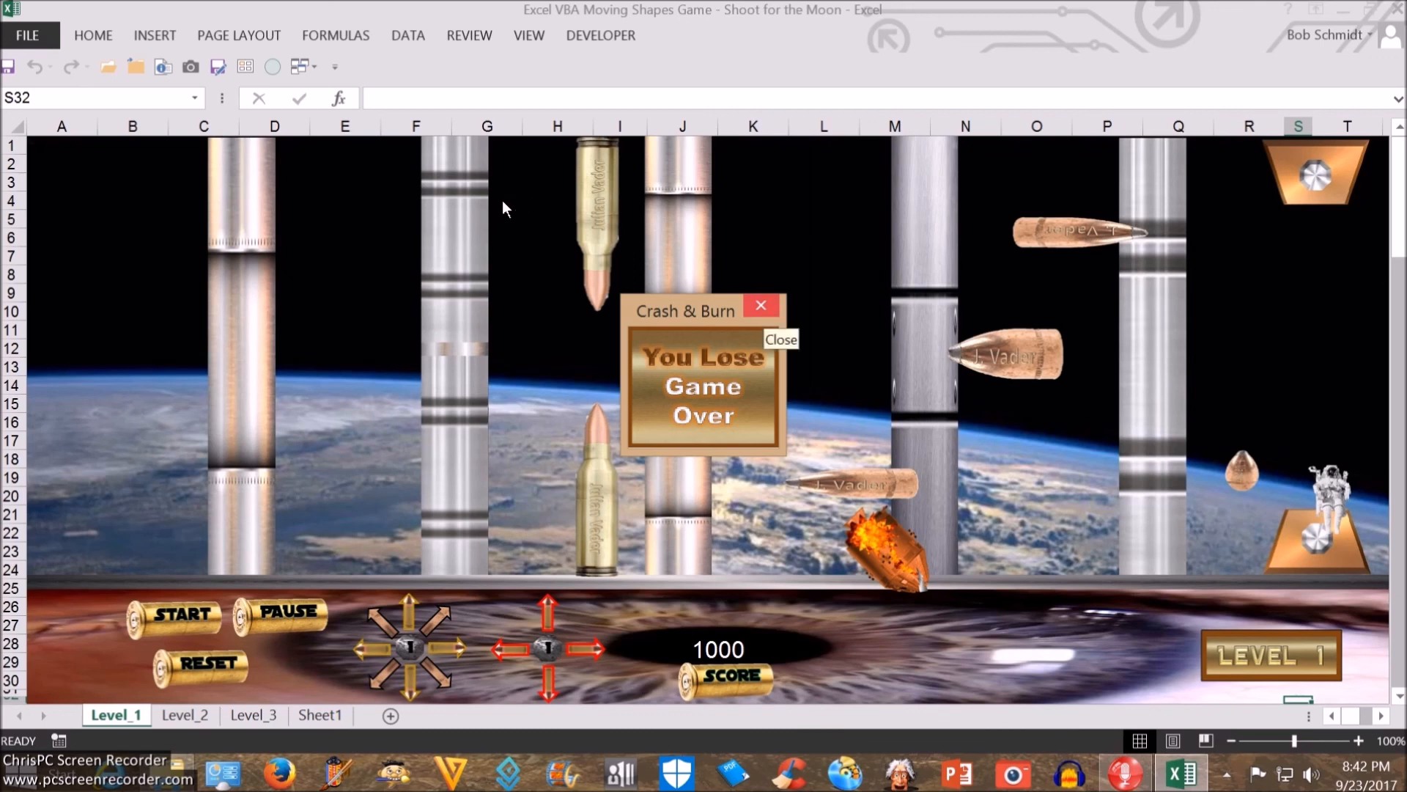
mouse_move(478, 375)
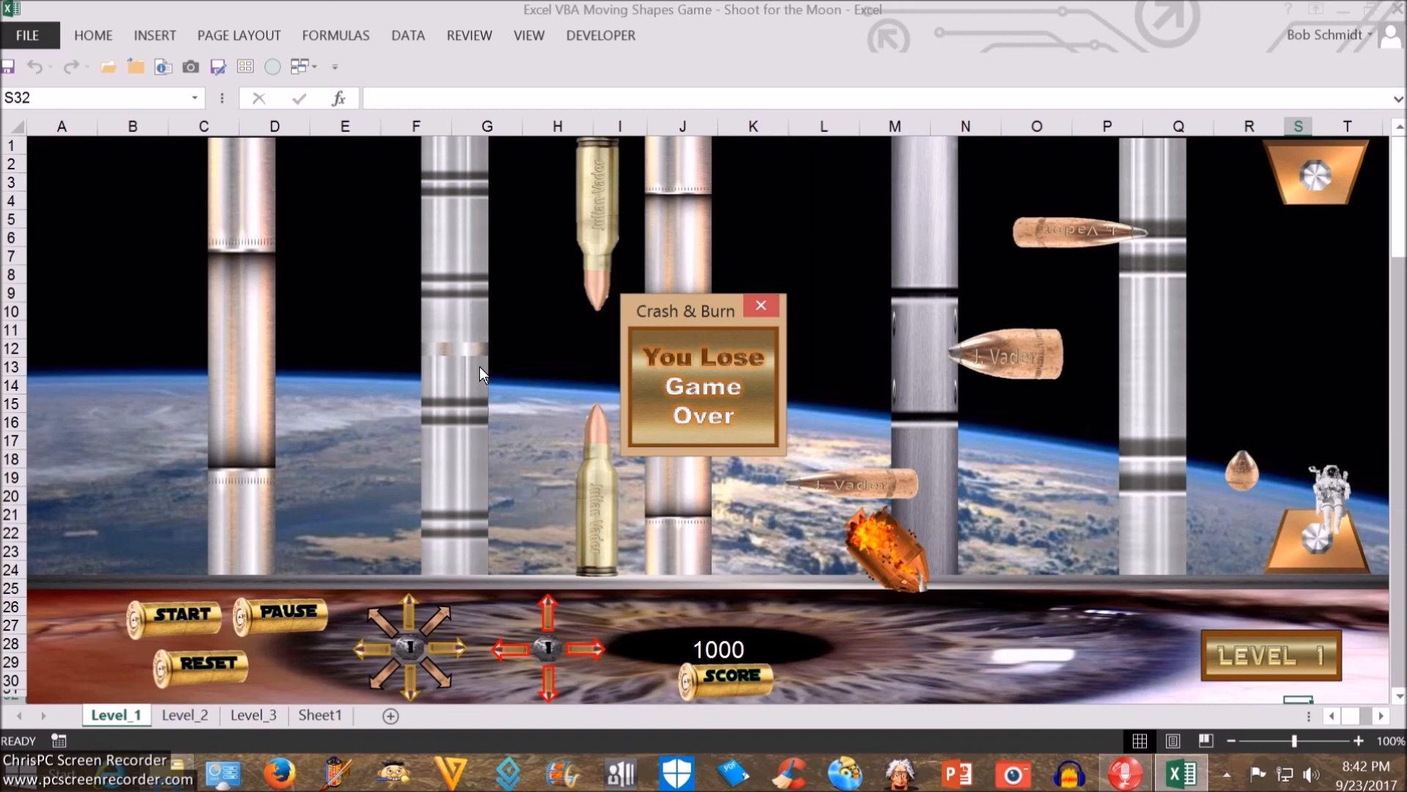
mouse_move(349, 508)
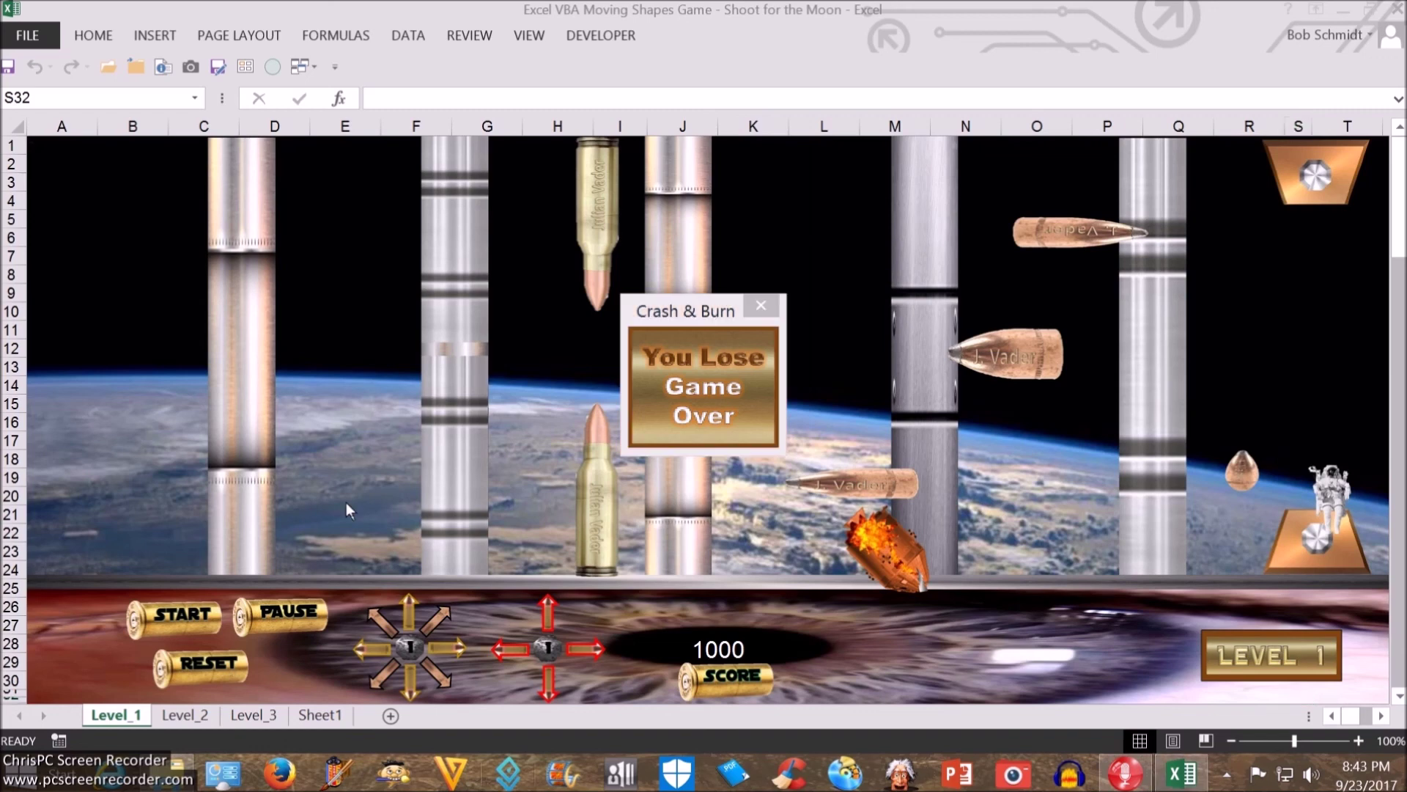